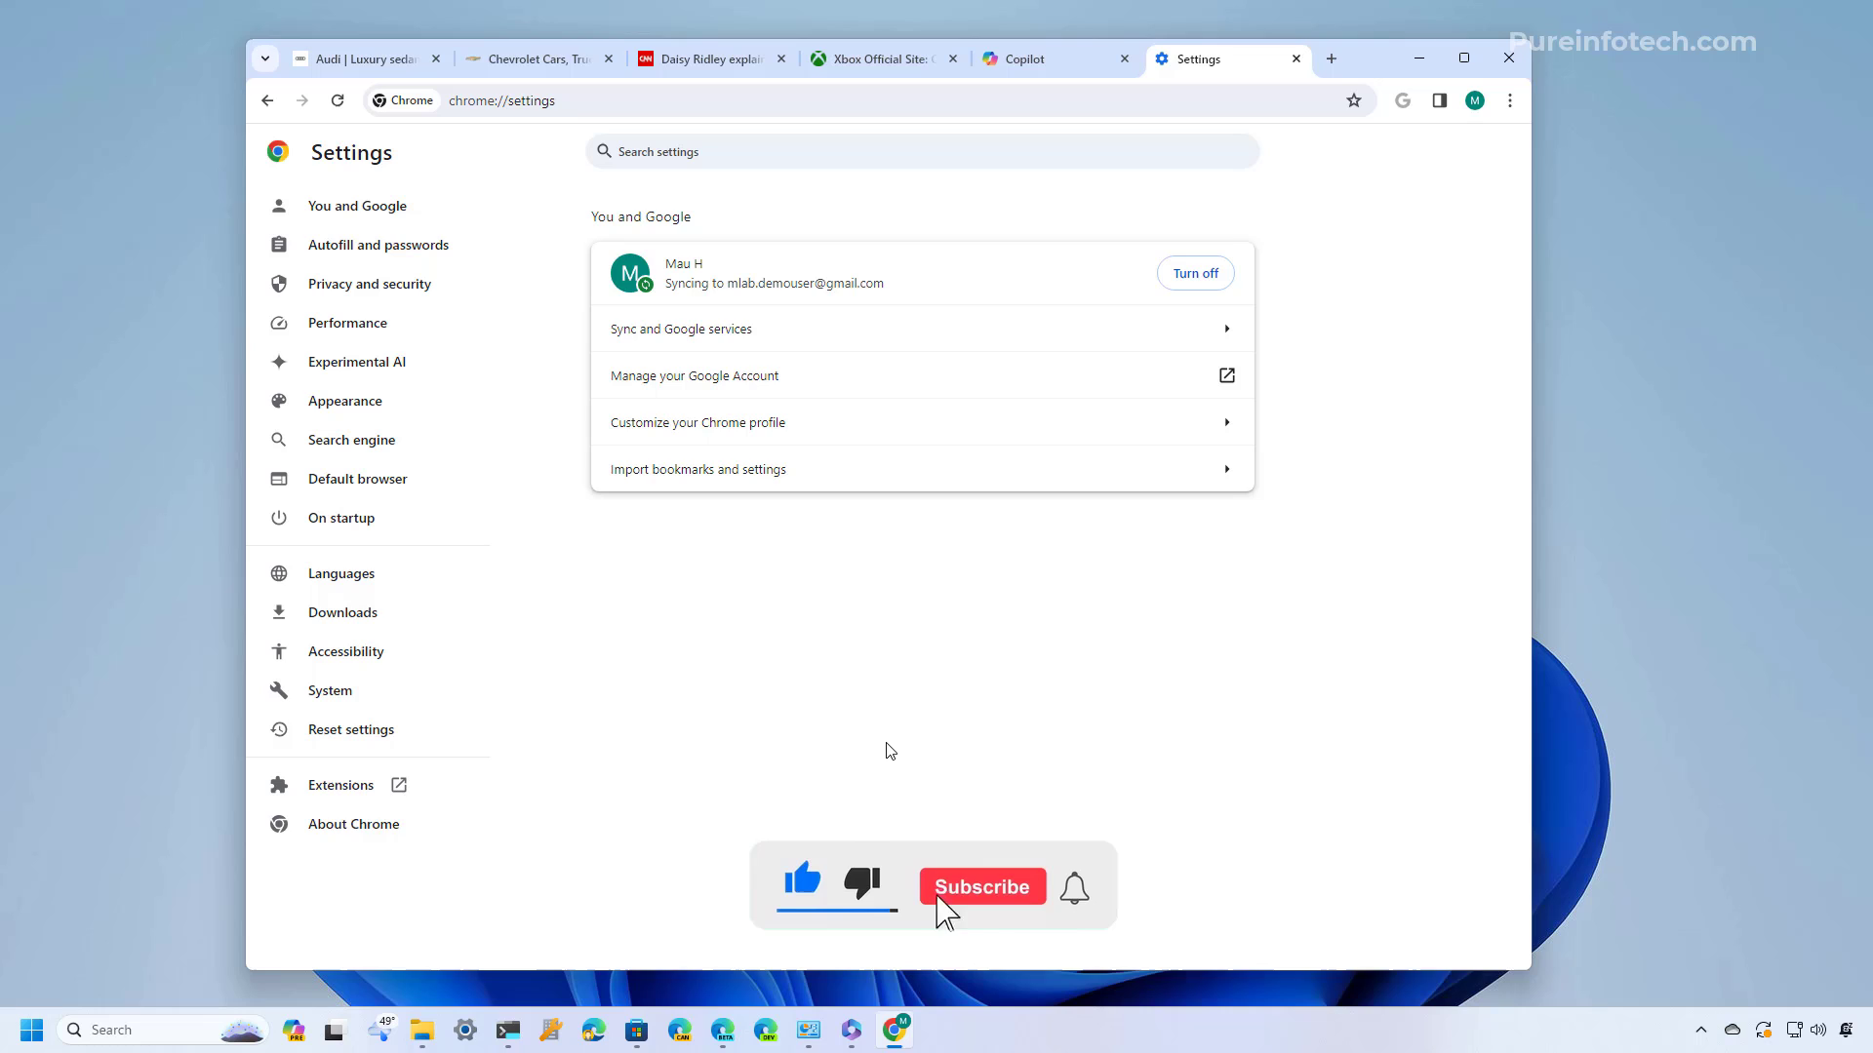
Bring up Chrome's main menu over the Settings page showing the syncing profile
click(981, 885)
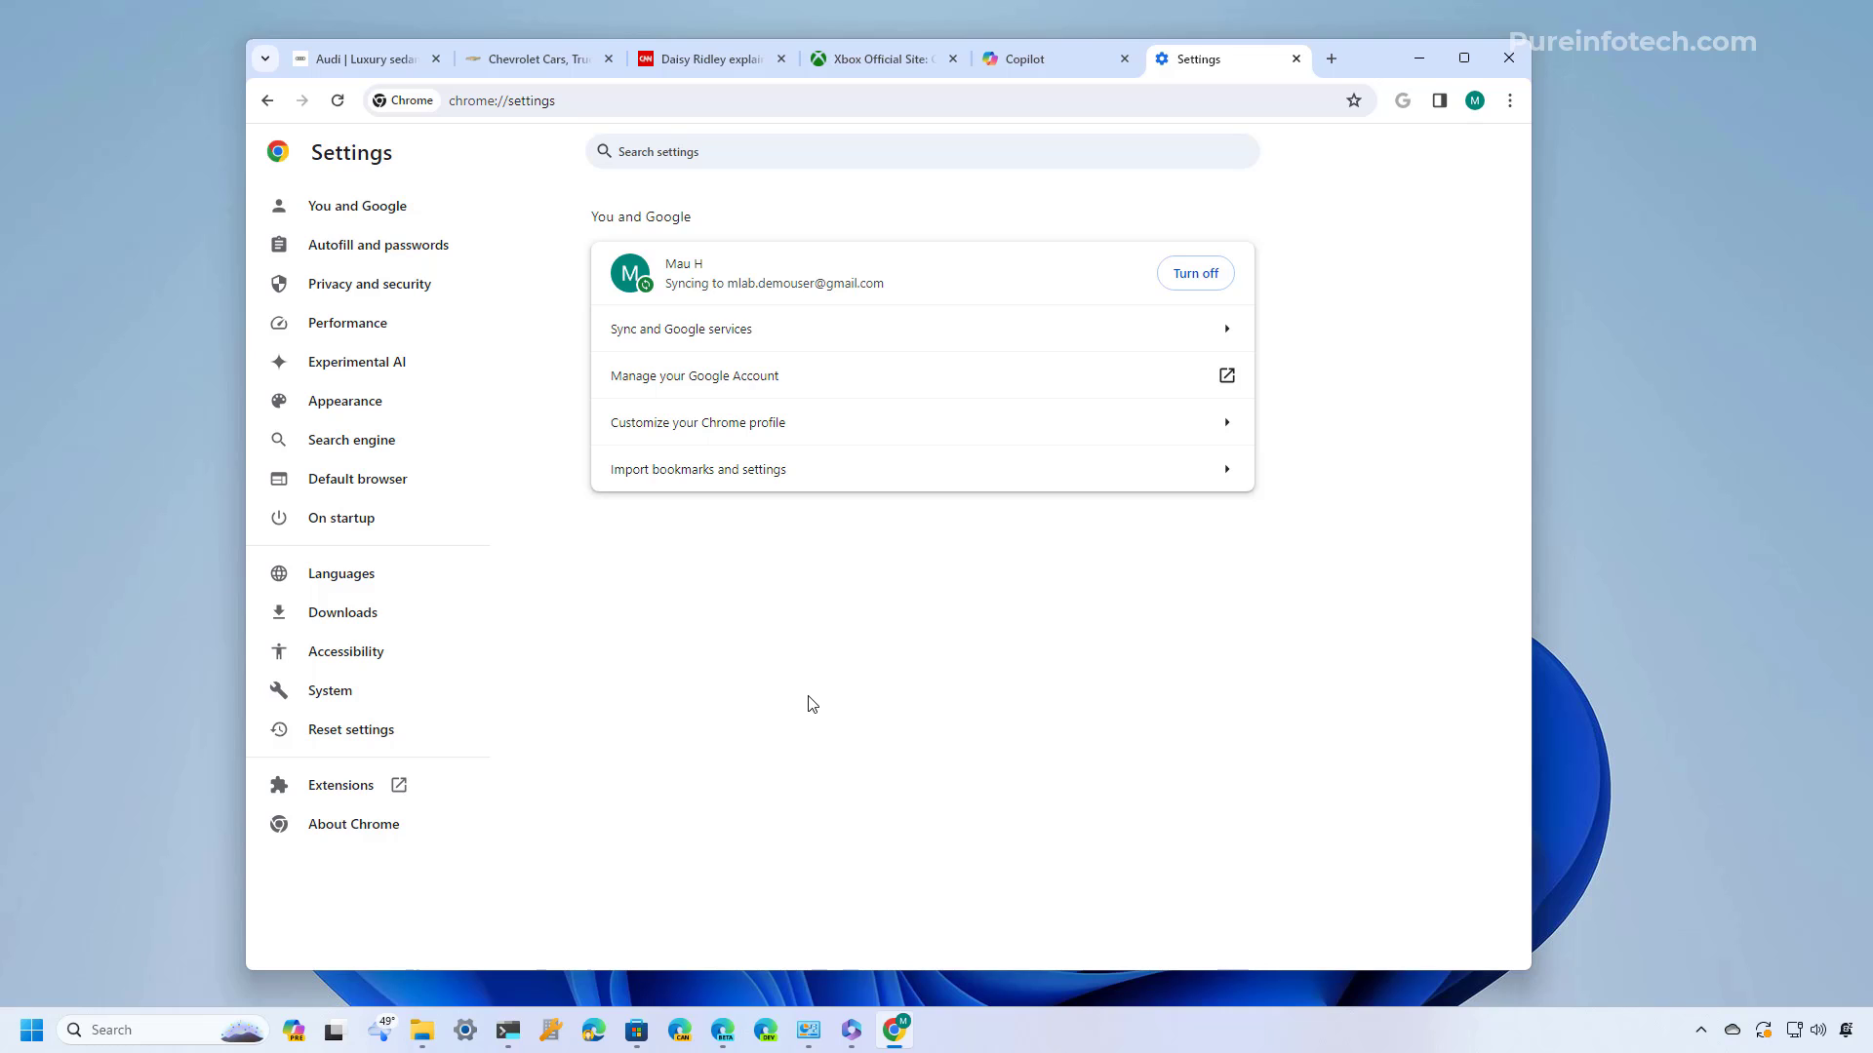
mouse_move(1420, 234)
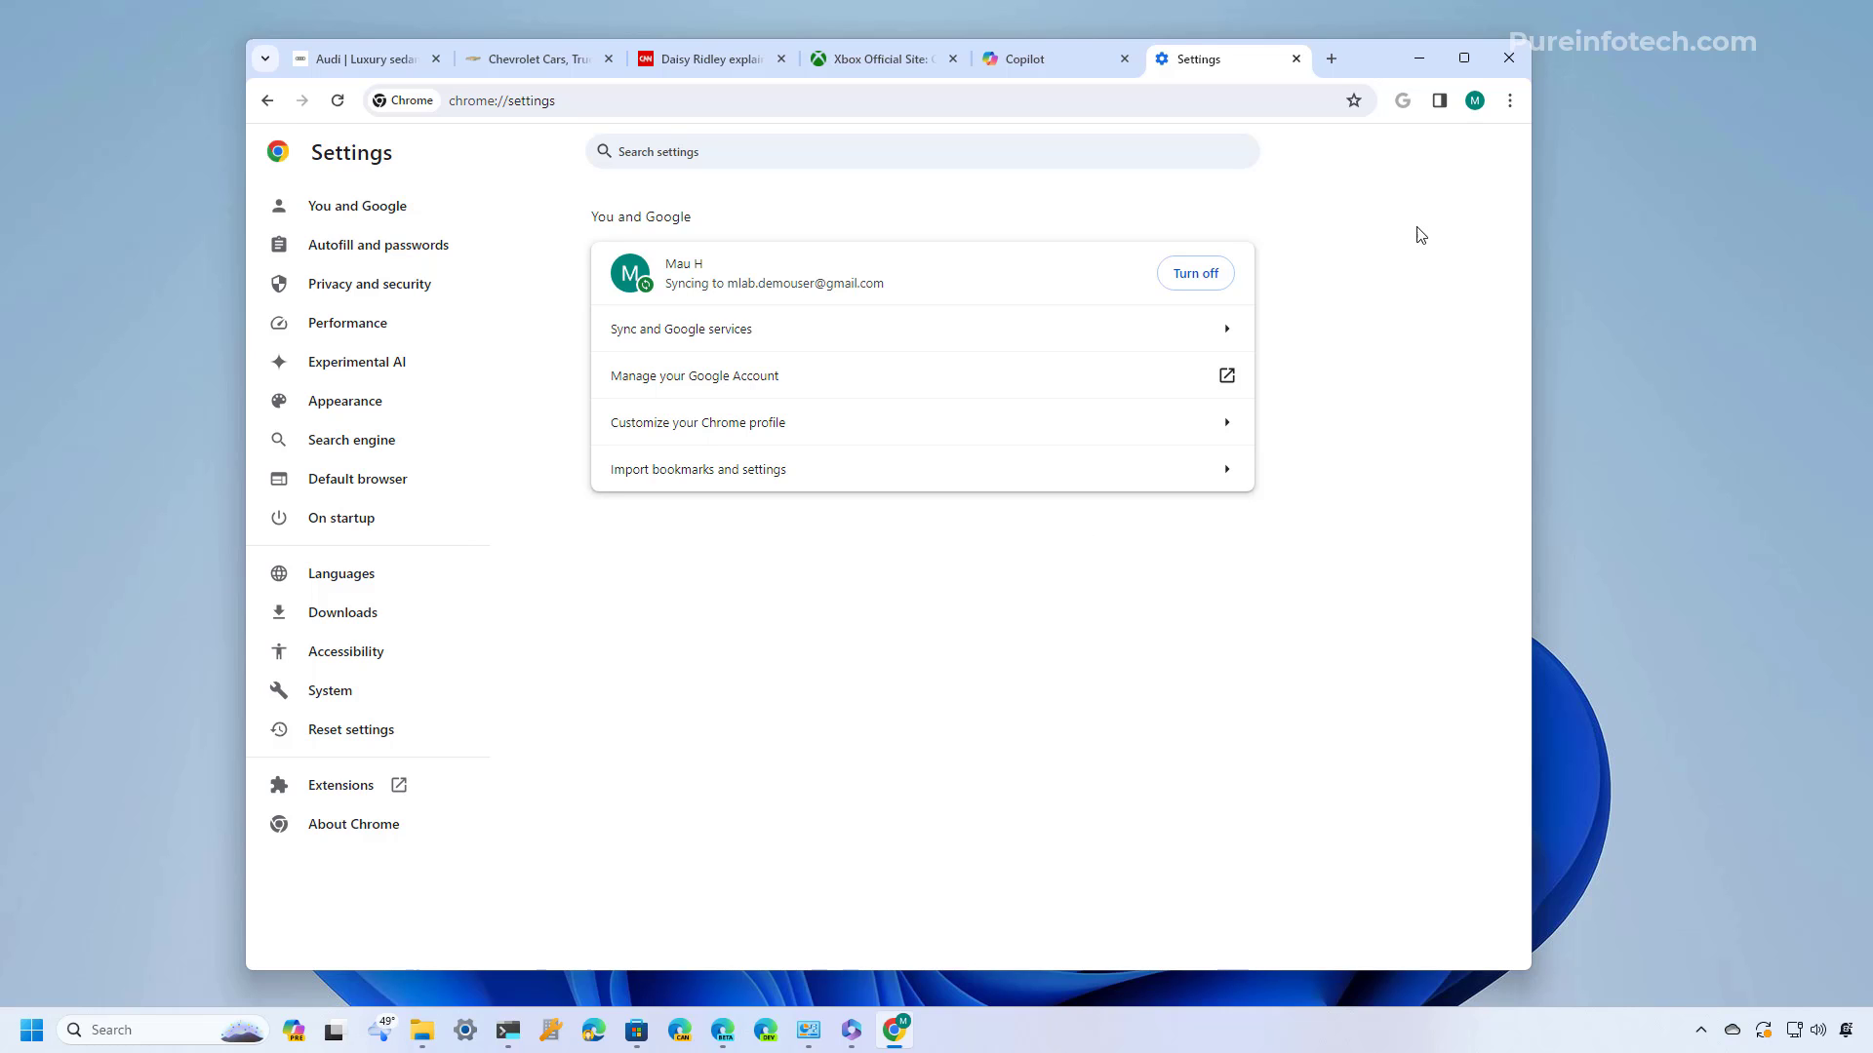
click(1508, 99)
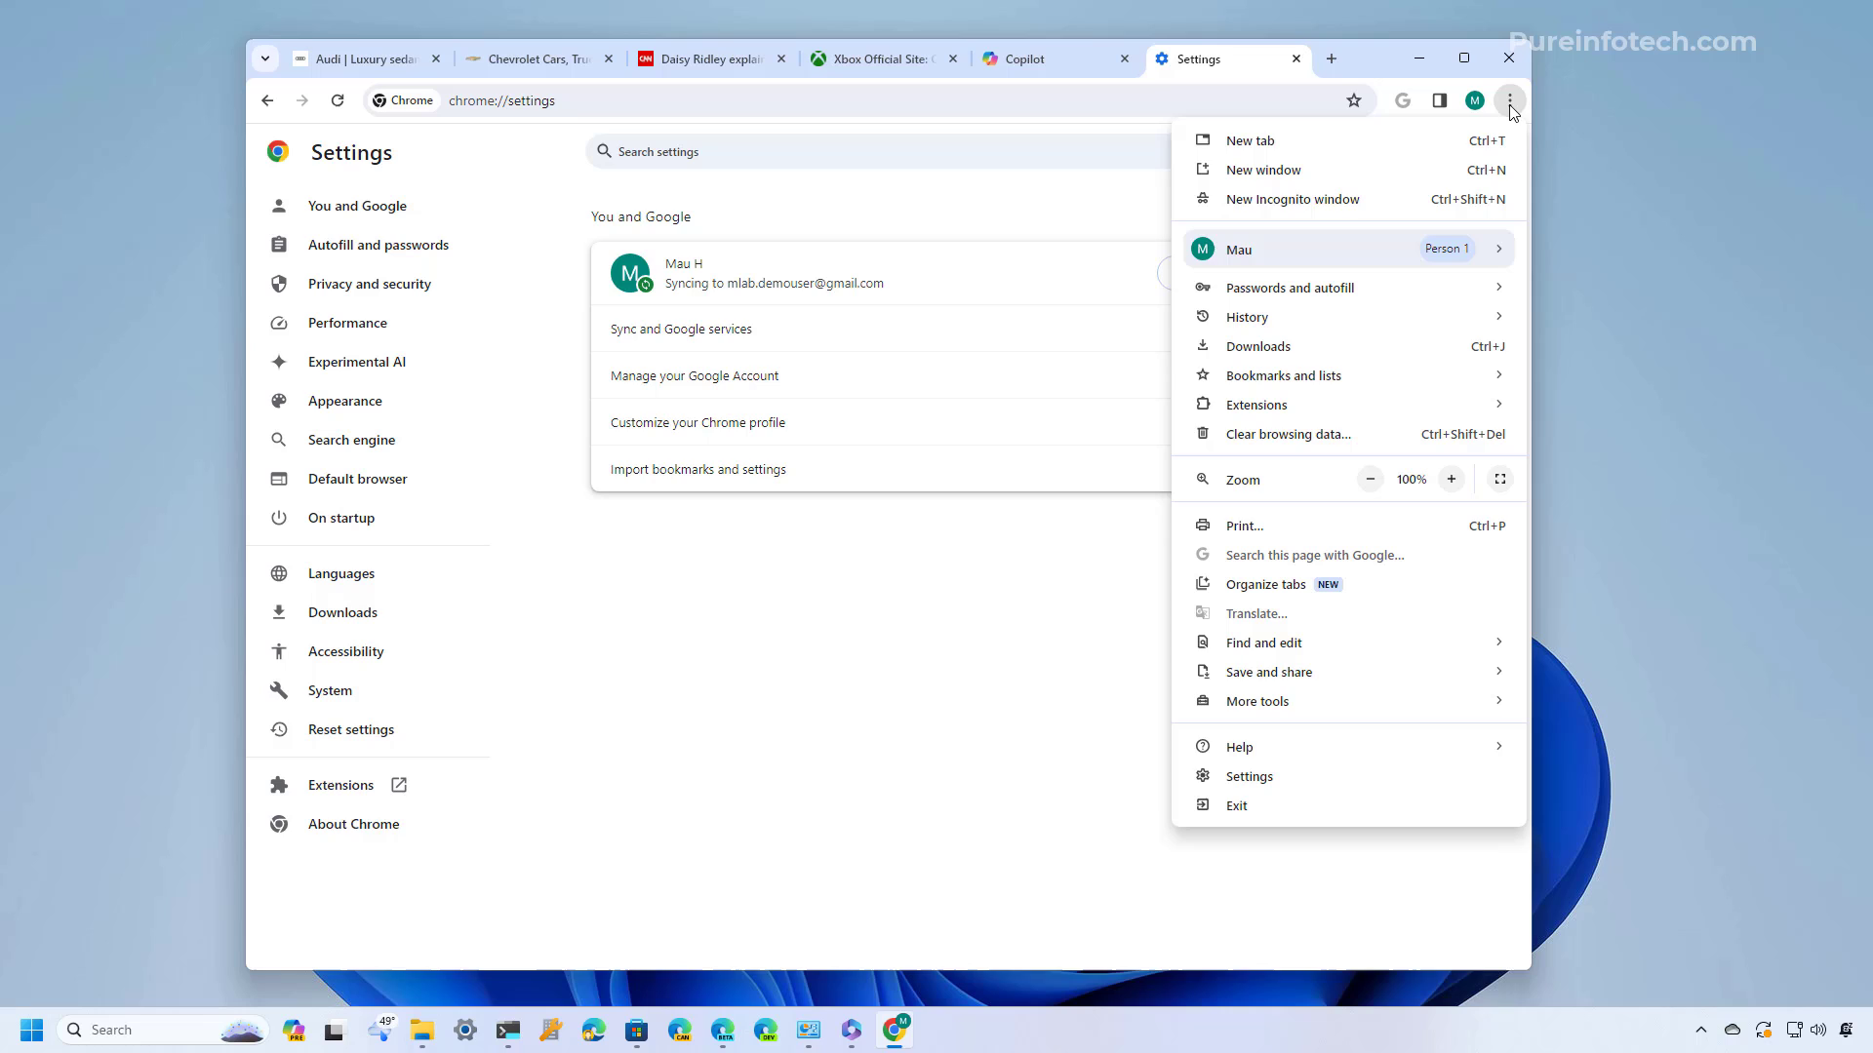
Dismiss the menu and show About Chrome reporting version 121.0.6167.86 up to date
click(1508, 99)
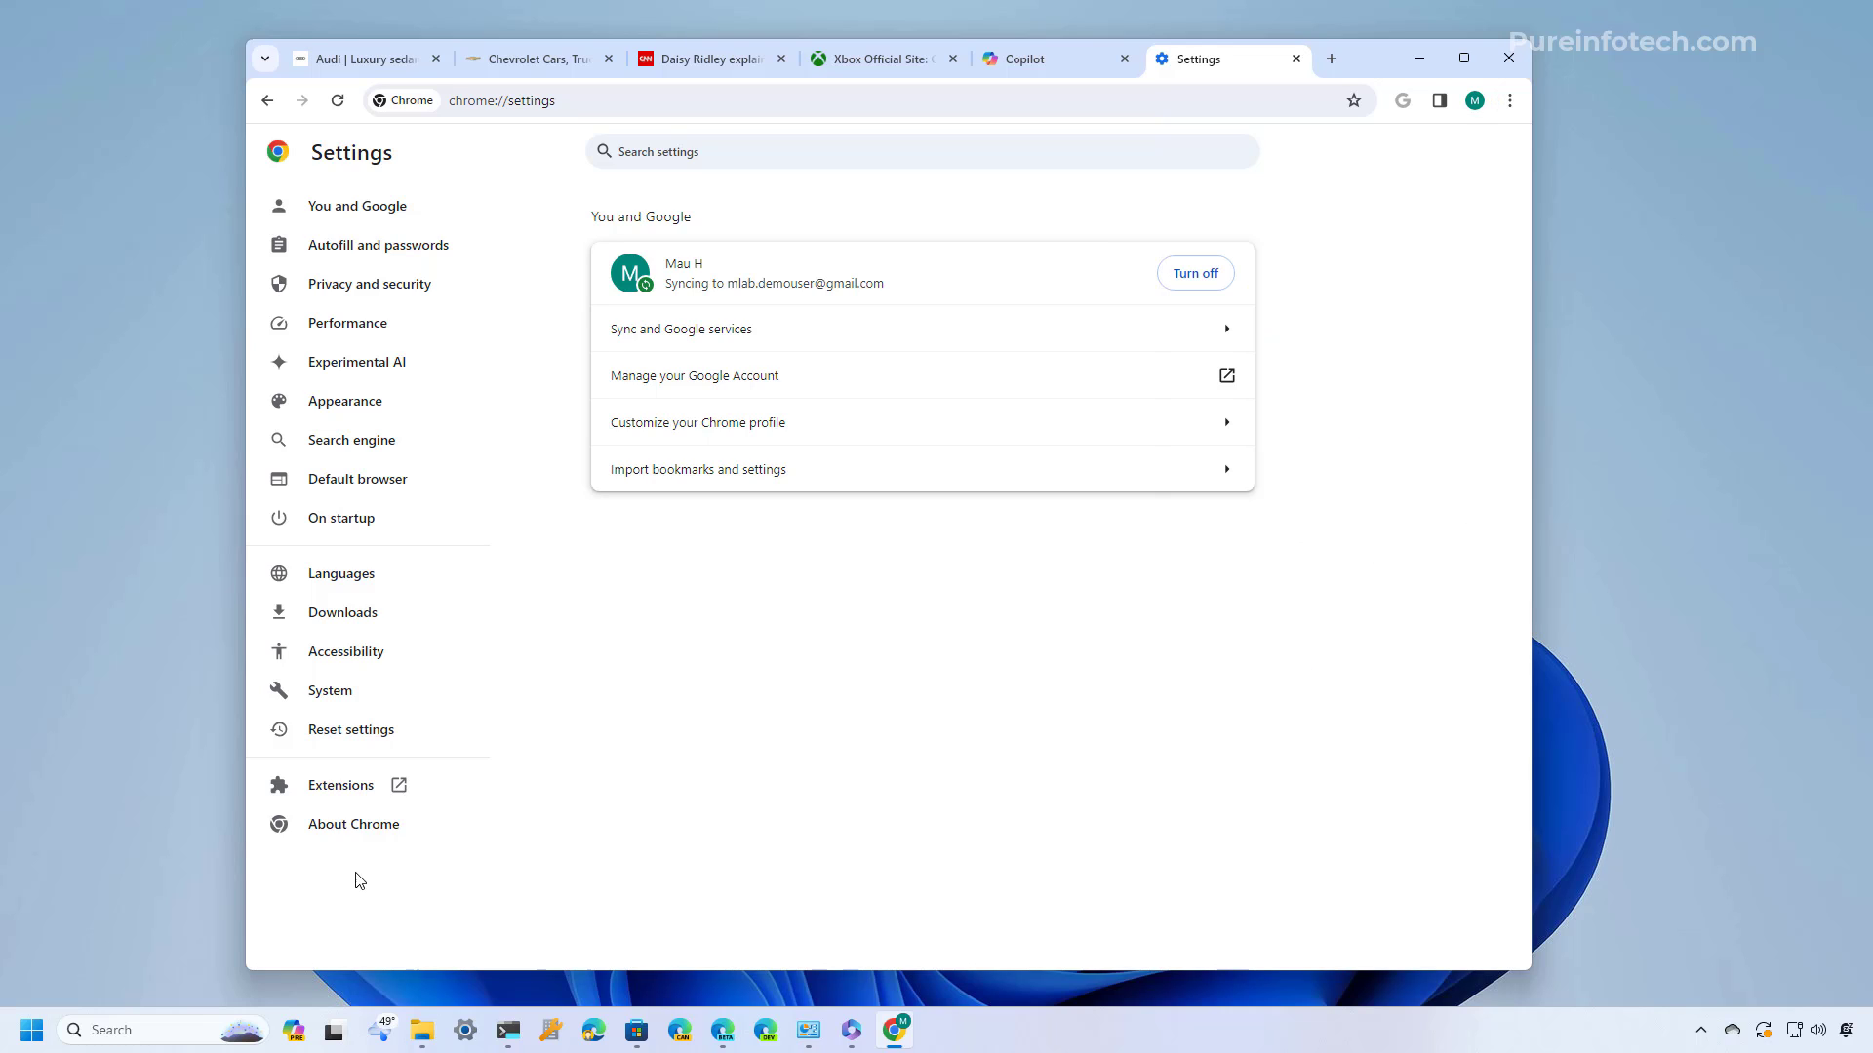
mouse_move(353, 823)
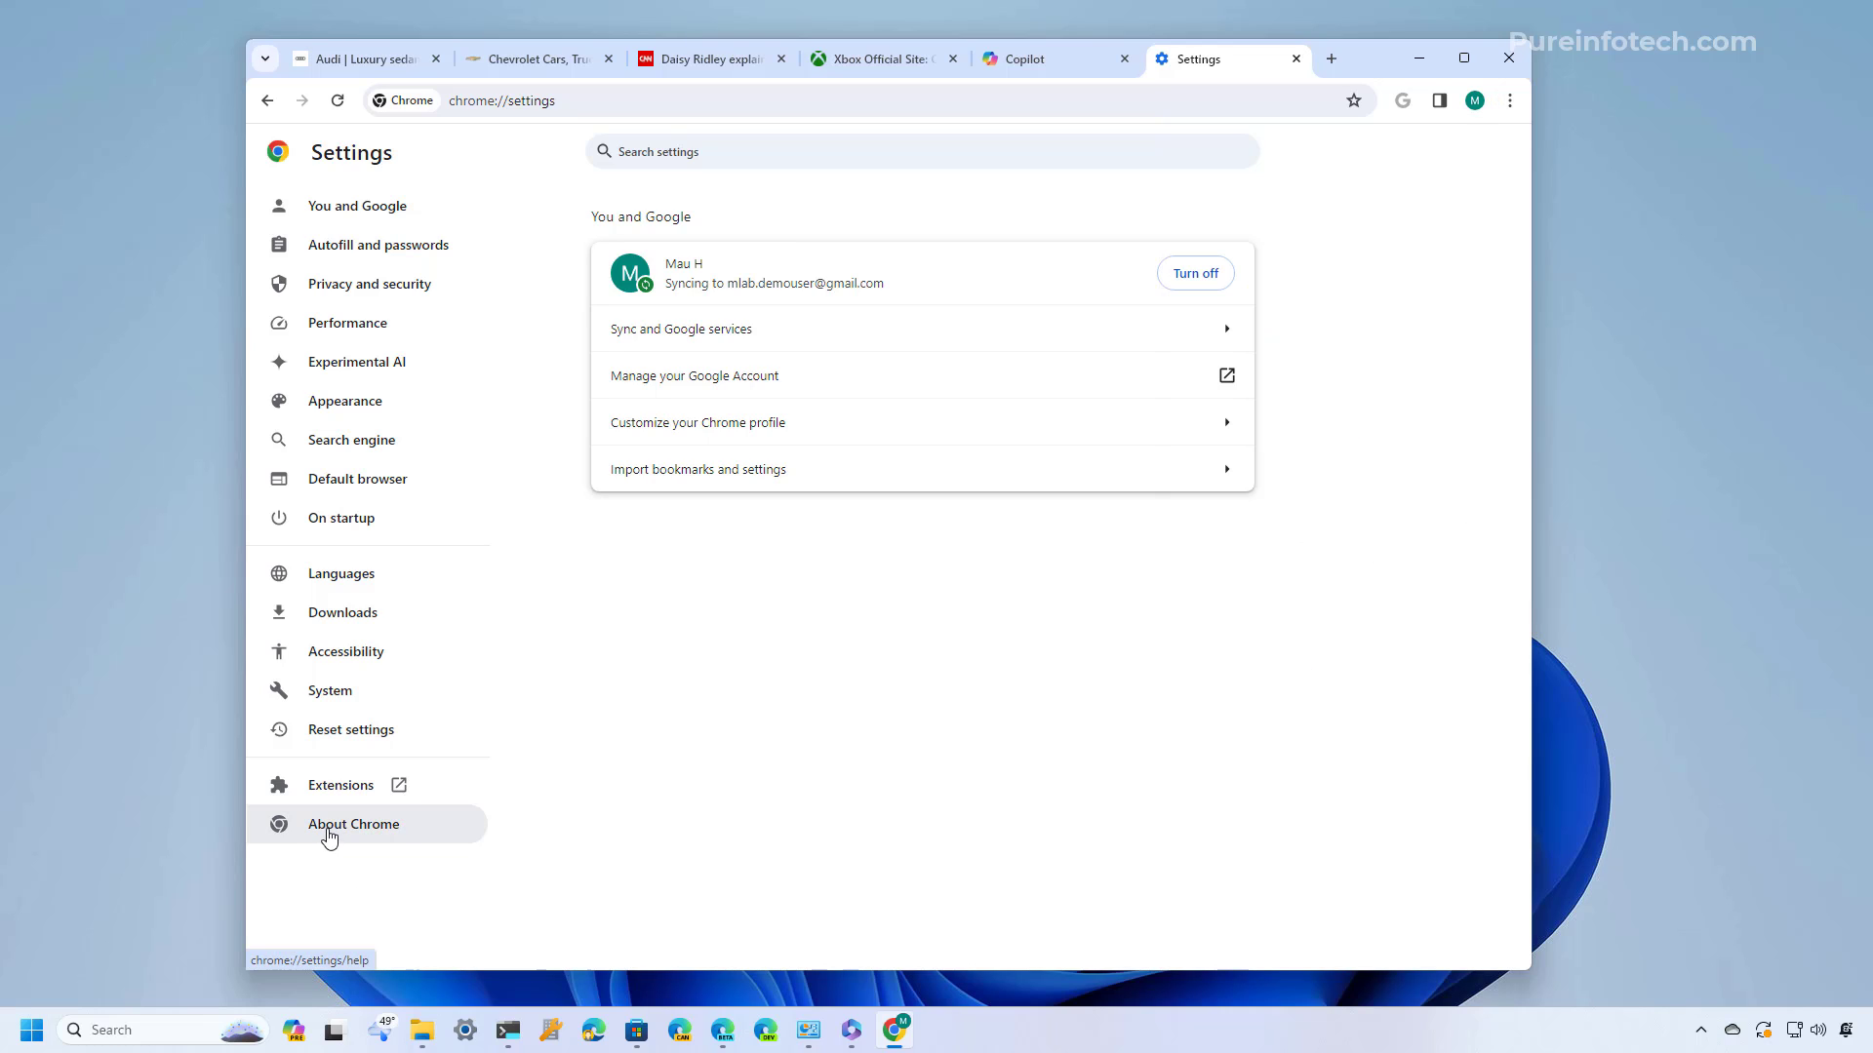
click(353, 823)
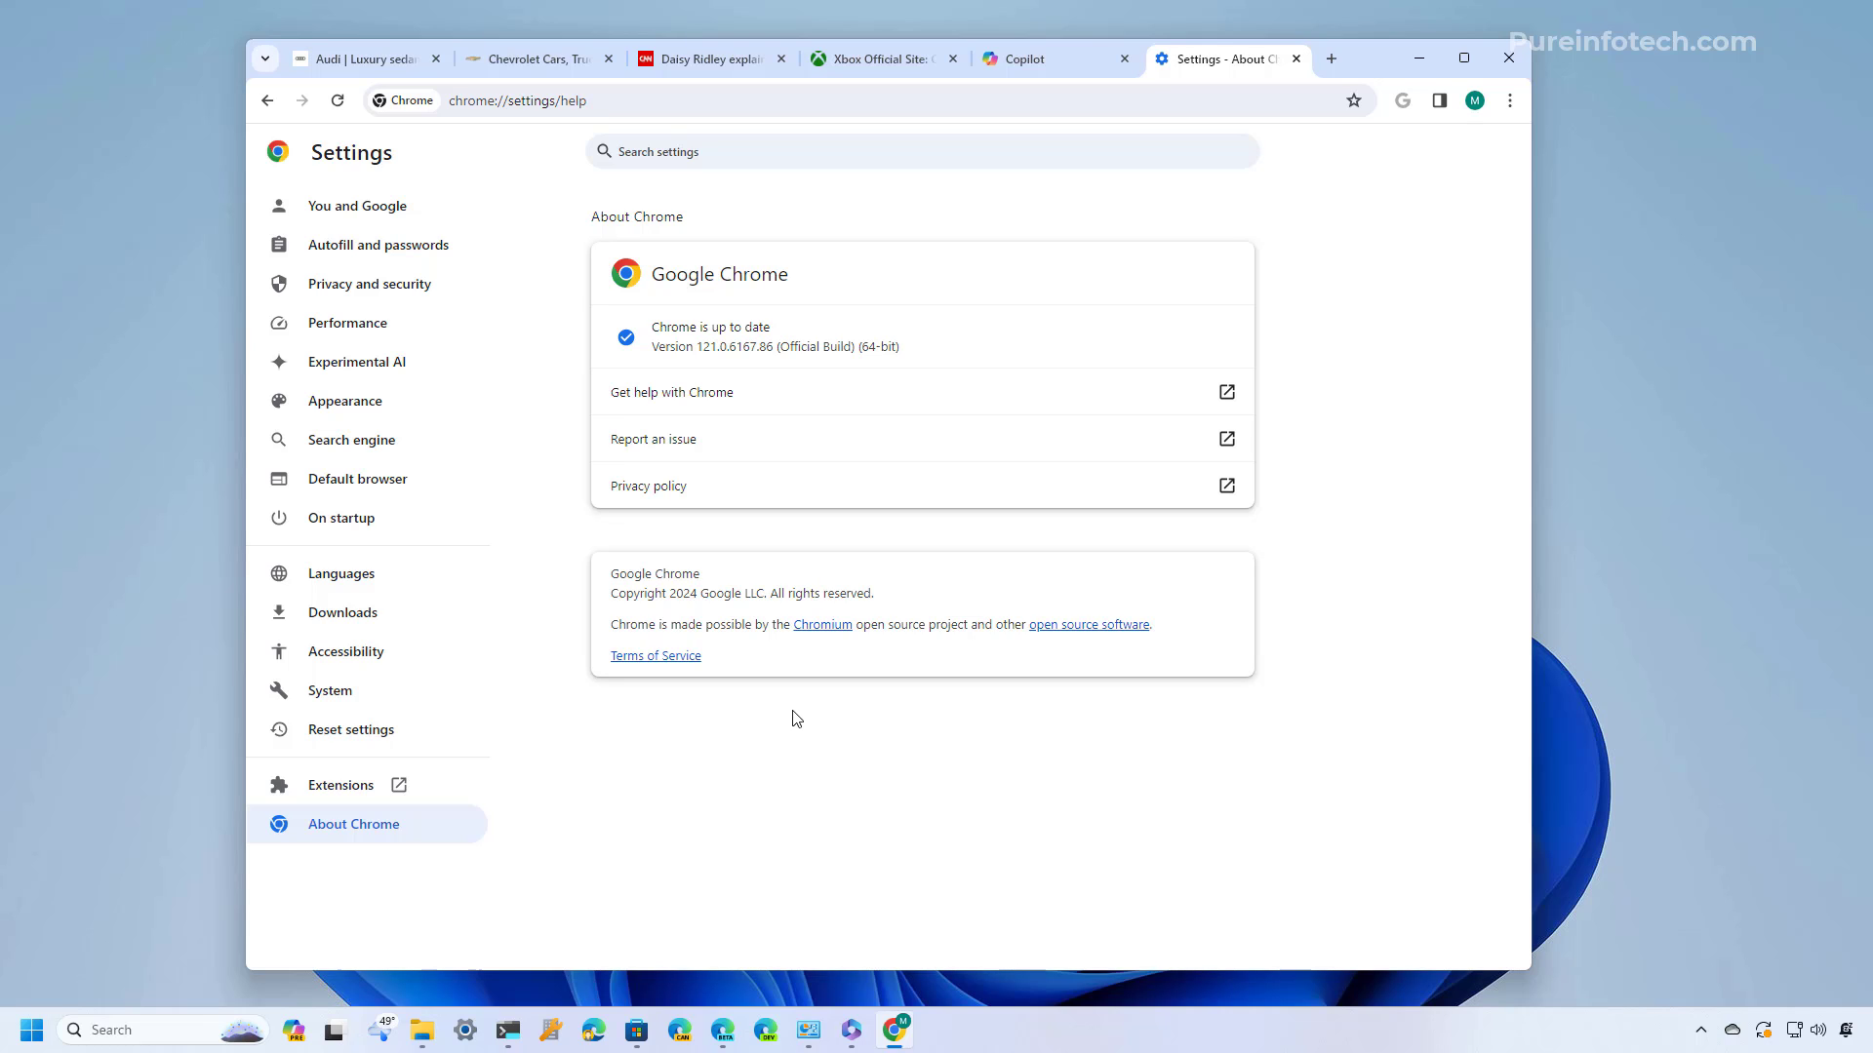
mouse_move(642, 860)
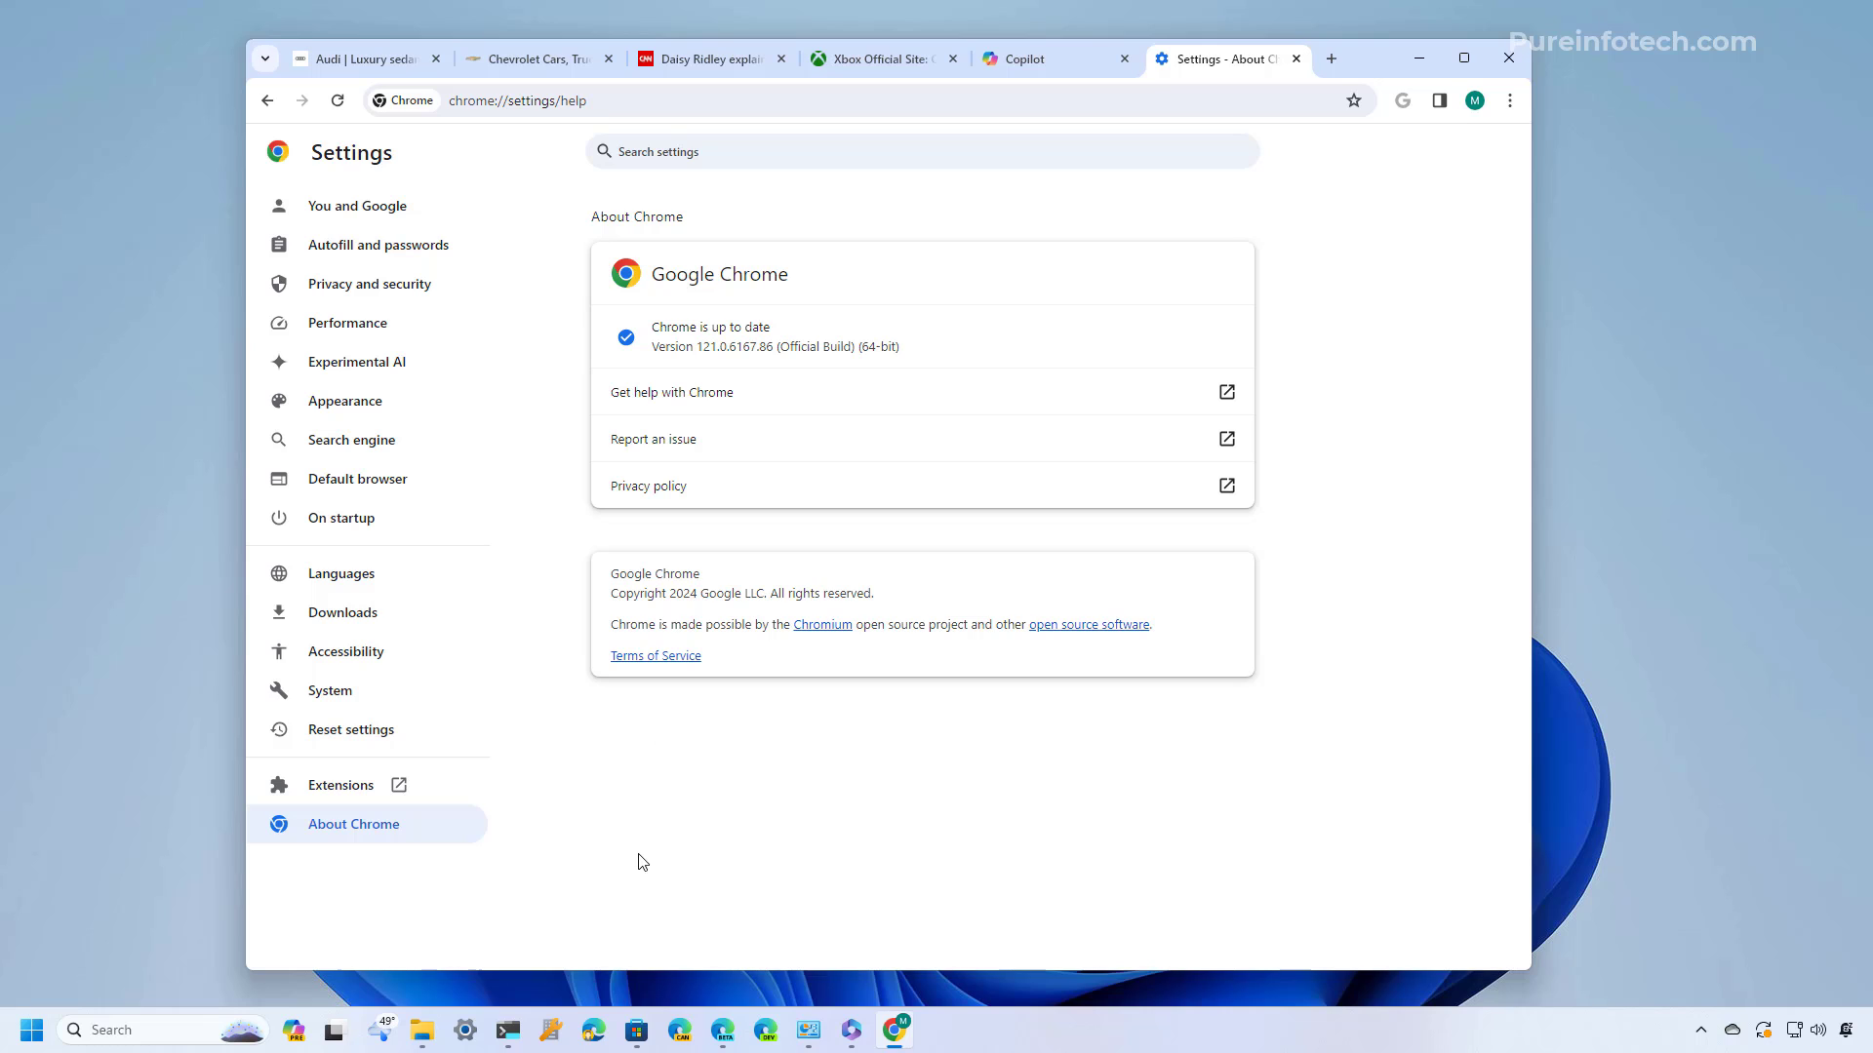
mouse_move(620, 895)
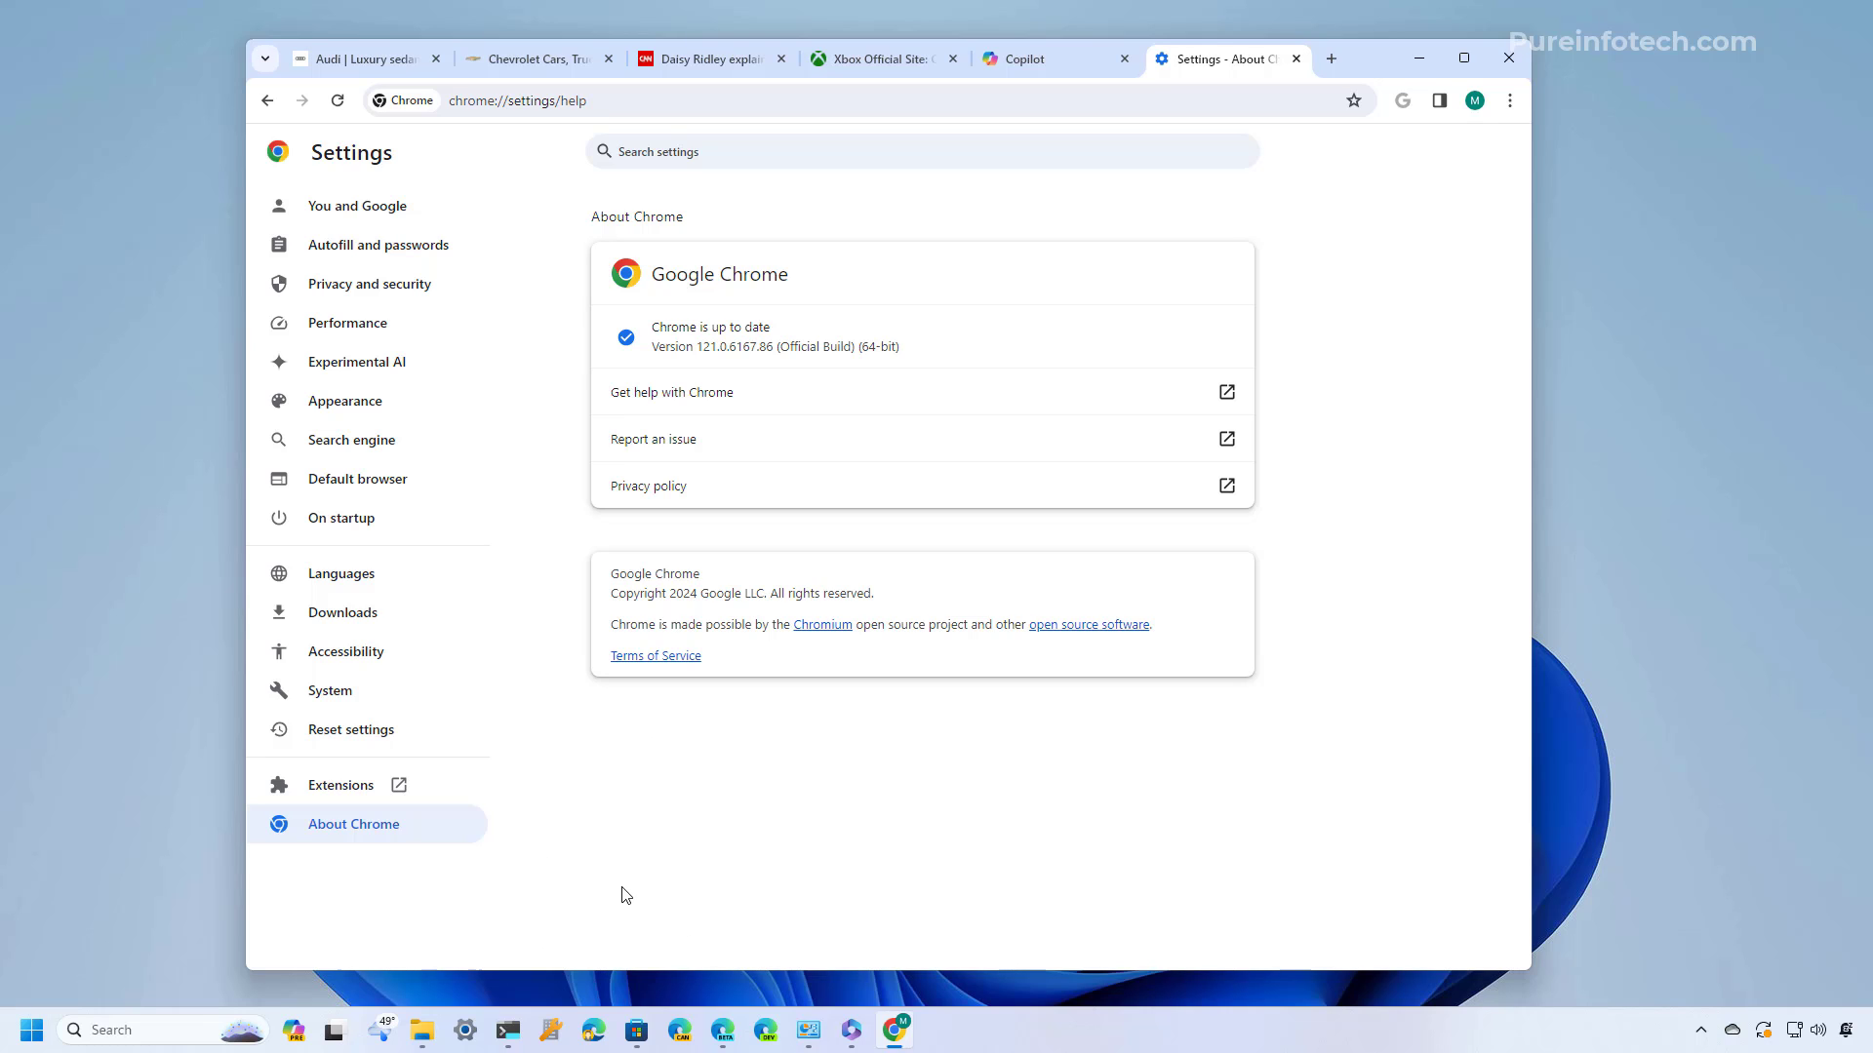
mouse_move(716, 371)
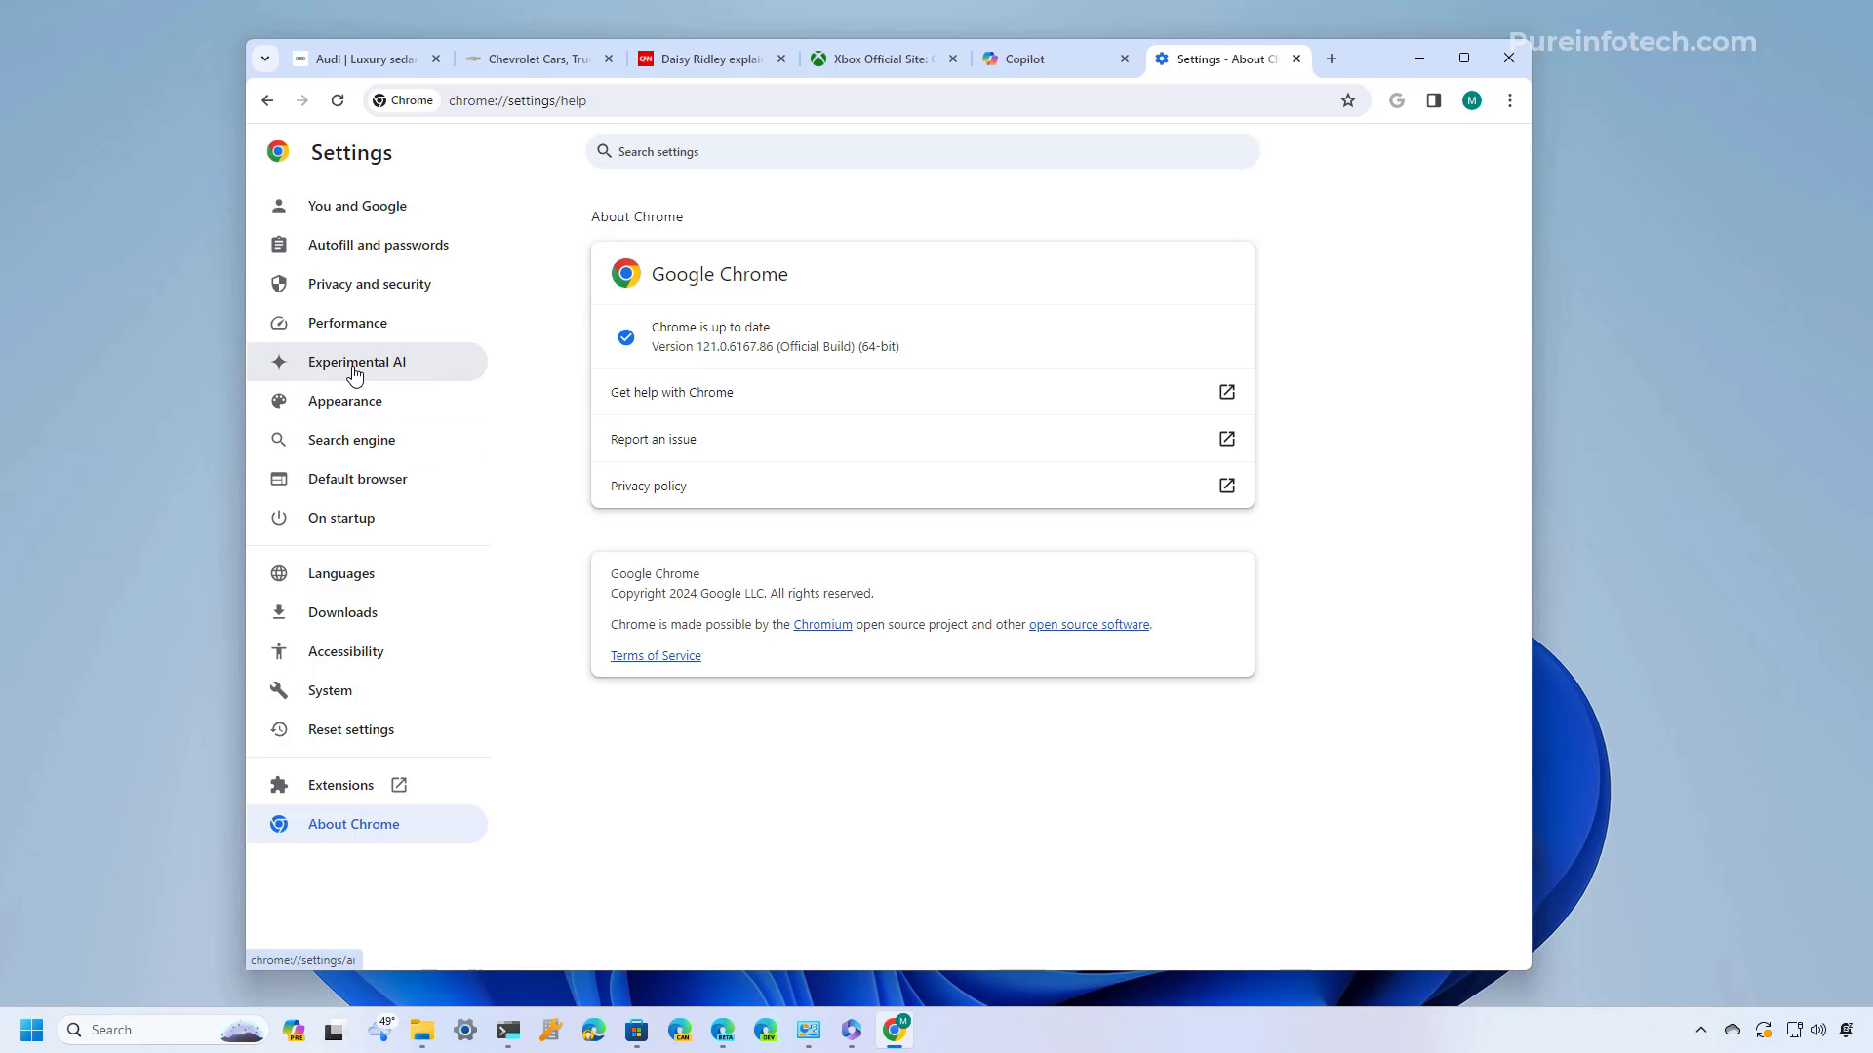
Switch on 'Try out experimental AI features' in the Experimental AI settings
click(355, 361)
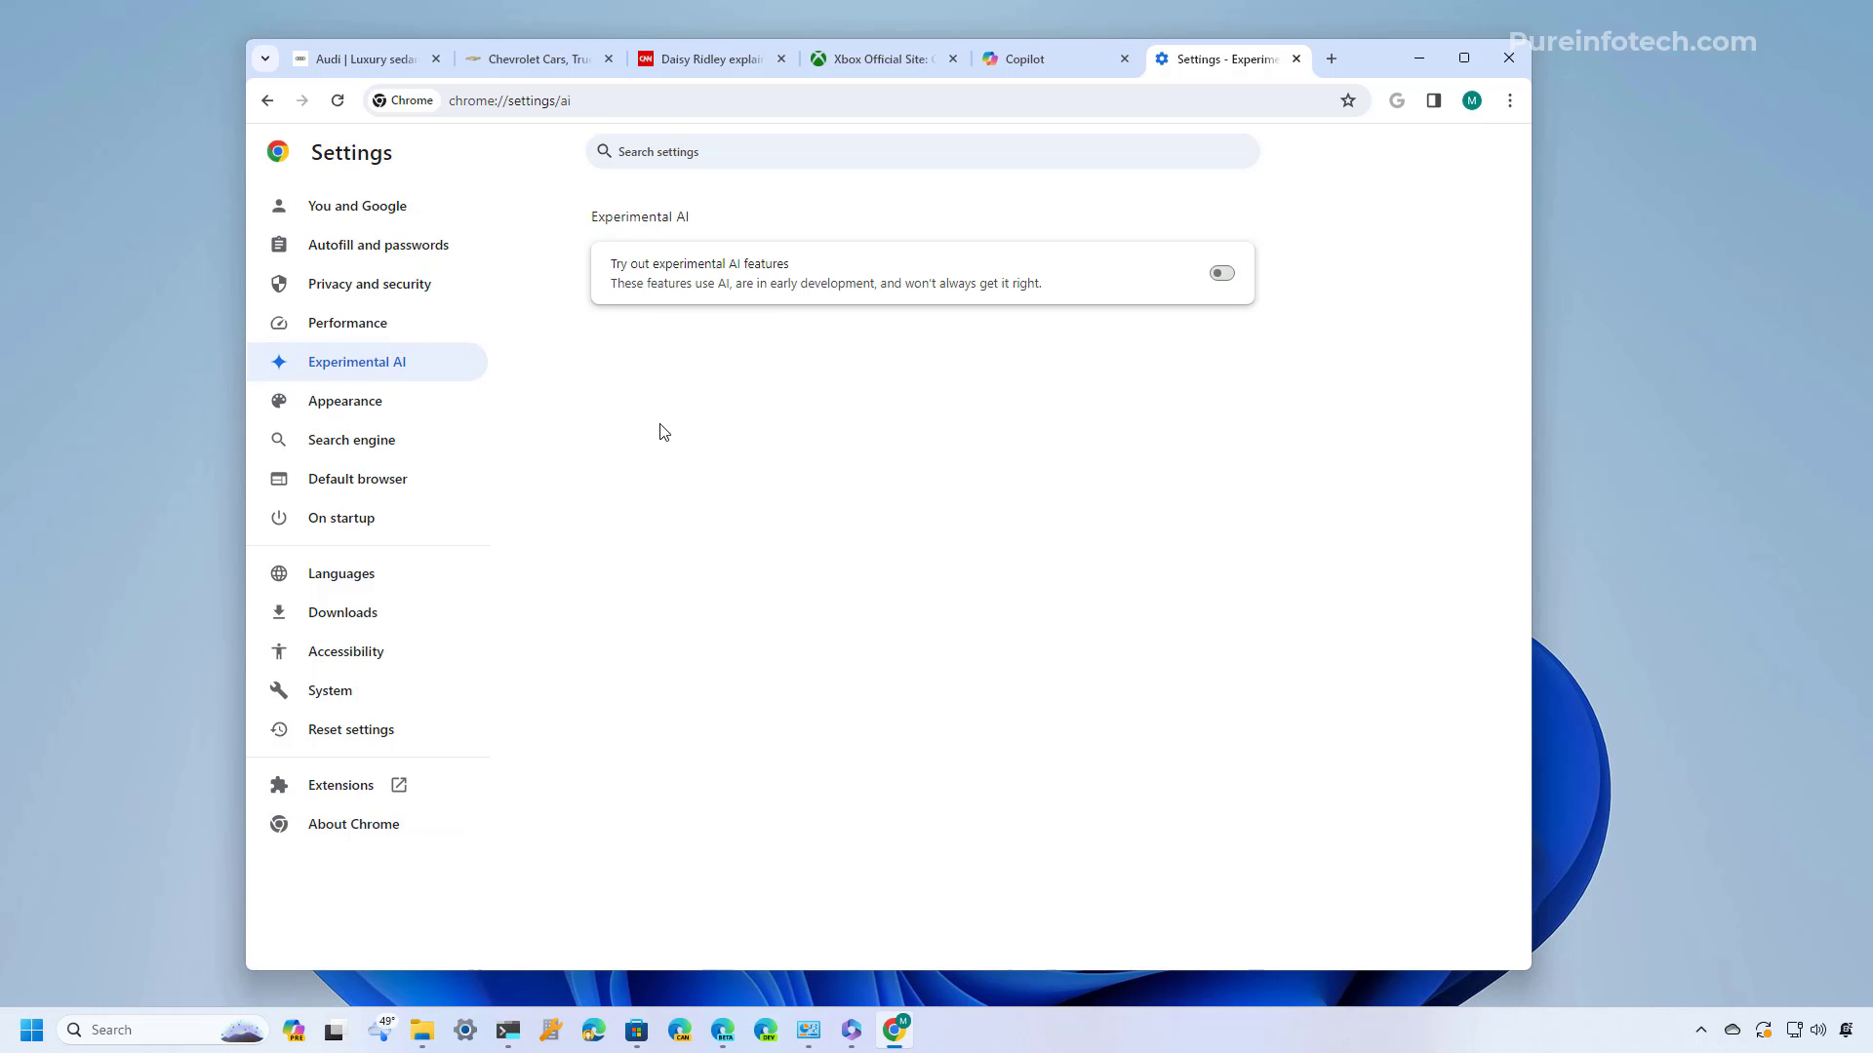
mouse_move(646, 341)
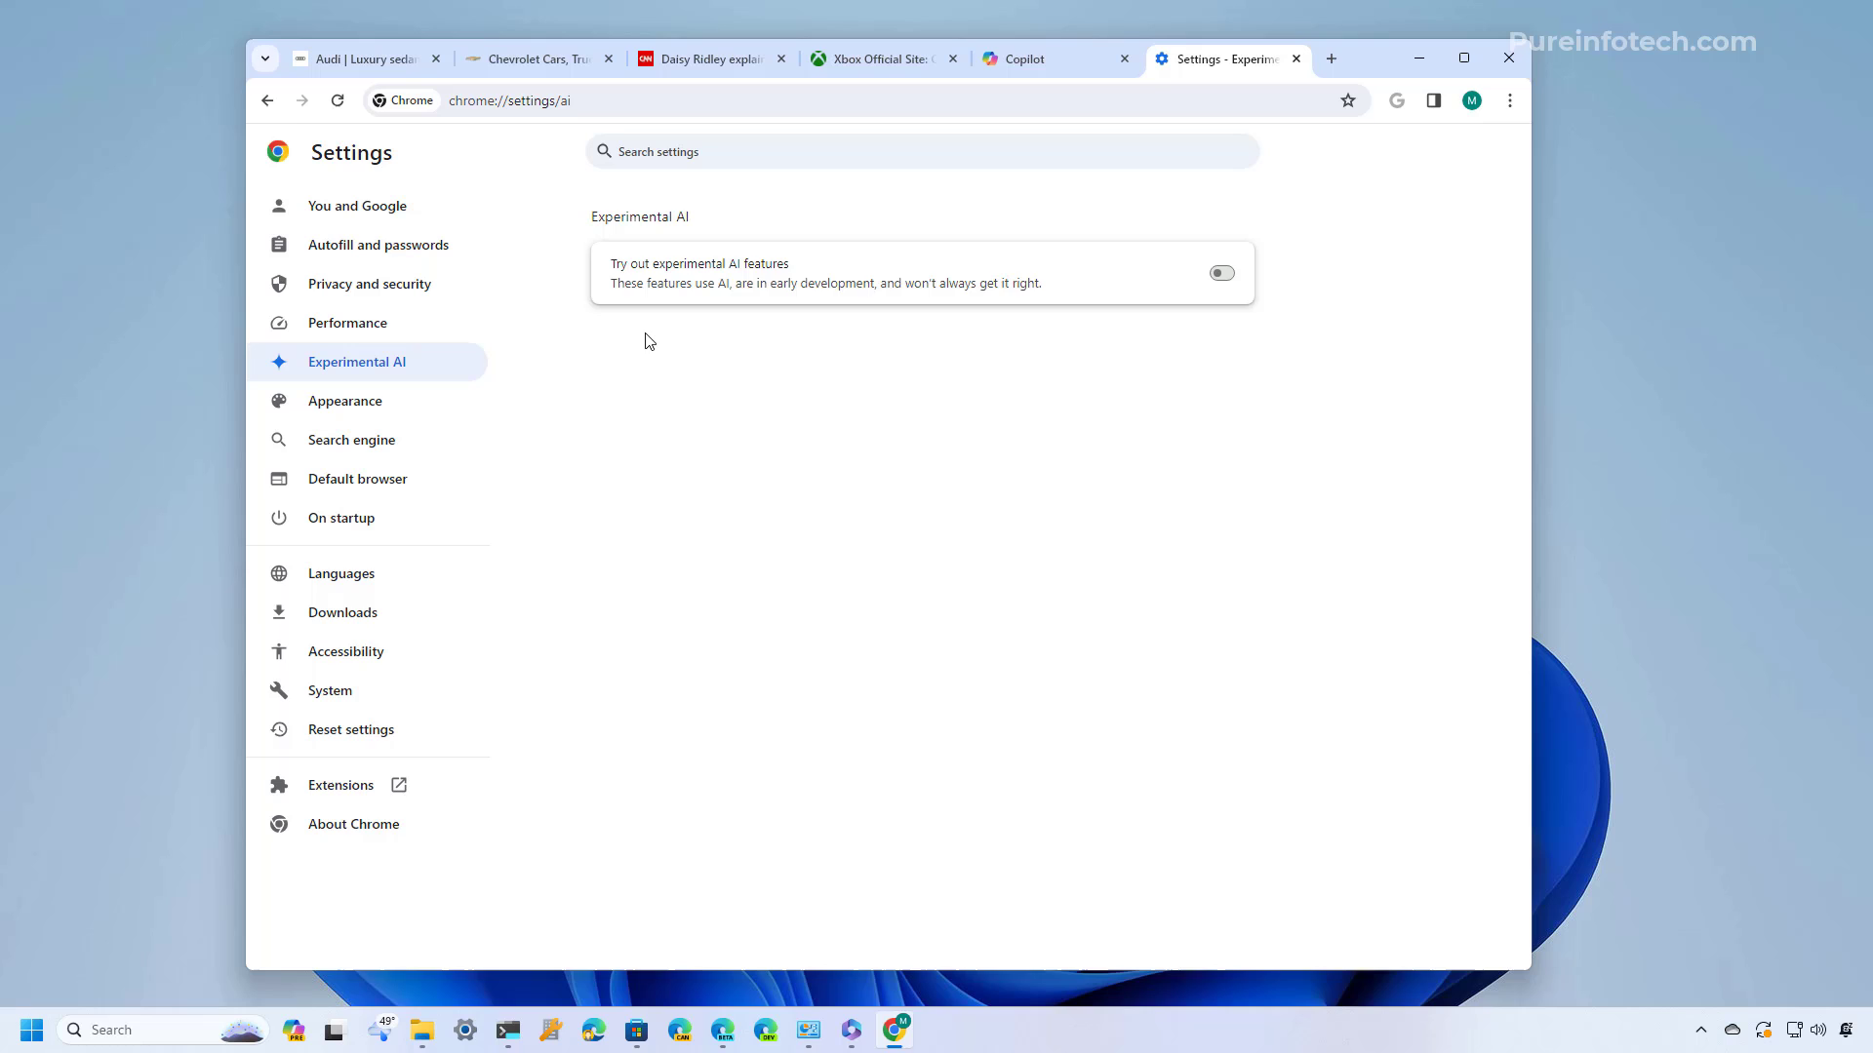
mouse_move(722, 281)
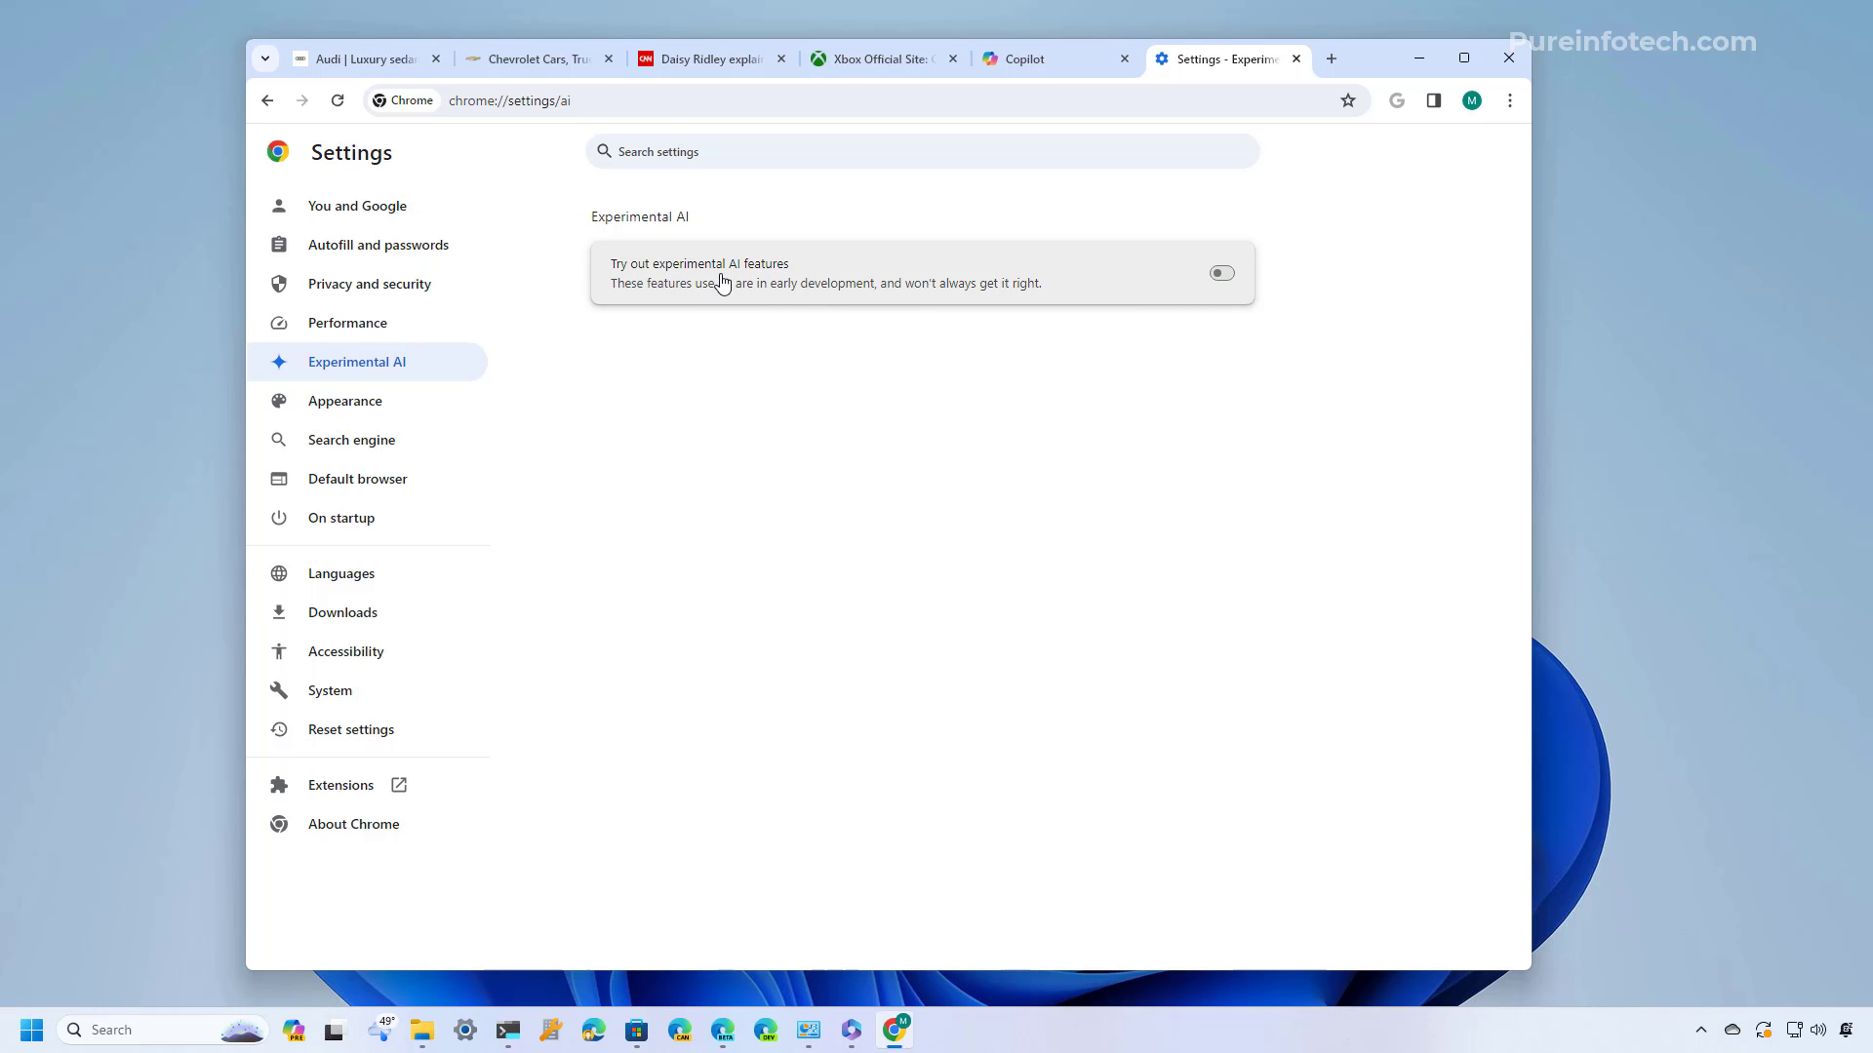
click(1221, 273)
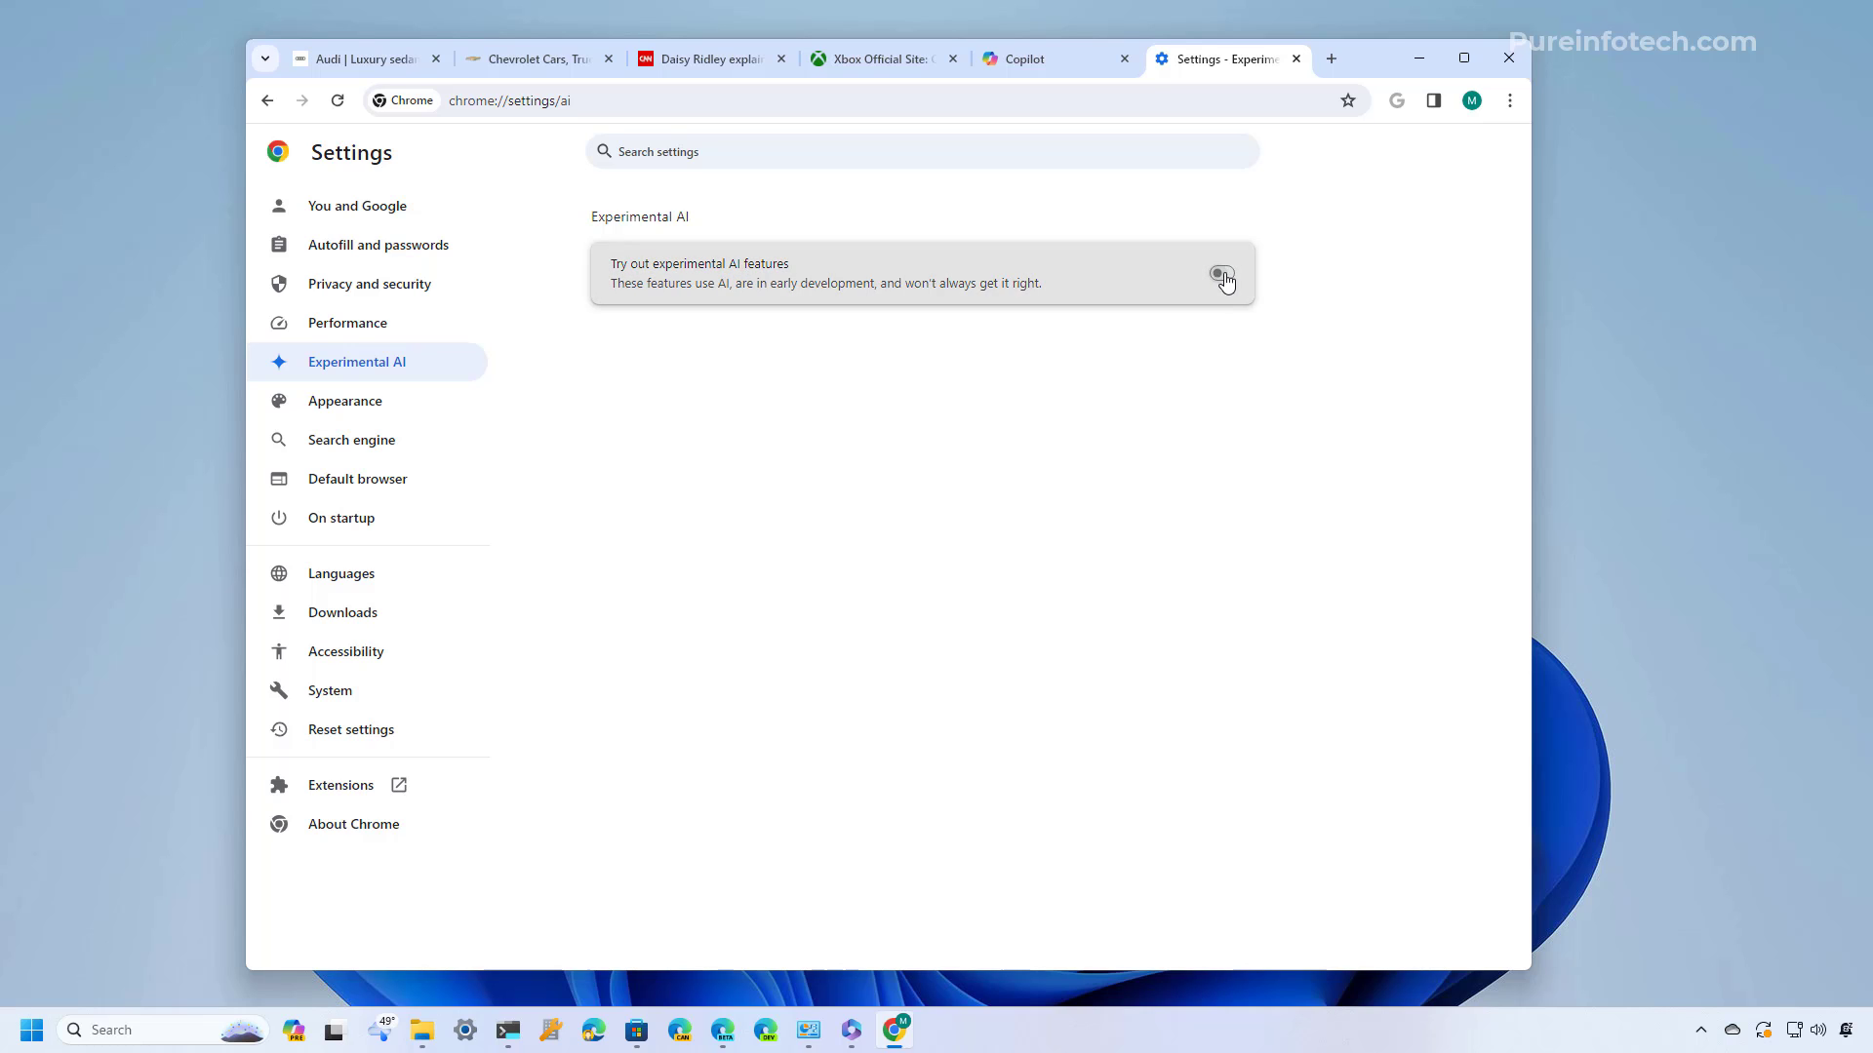
click(1219, 273)
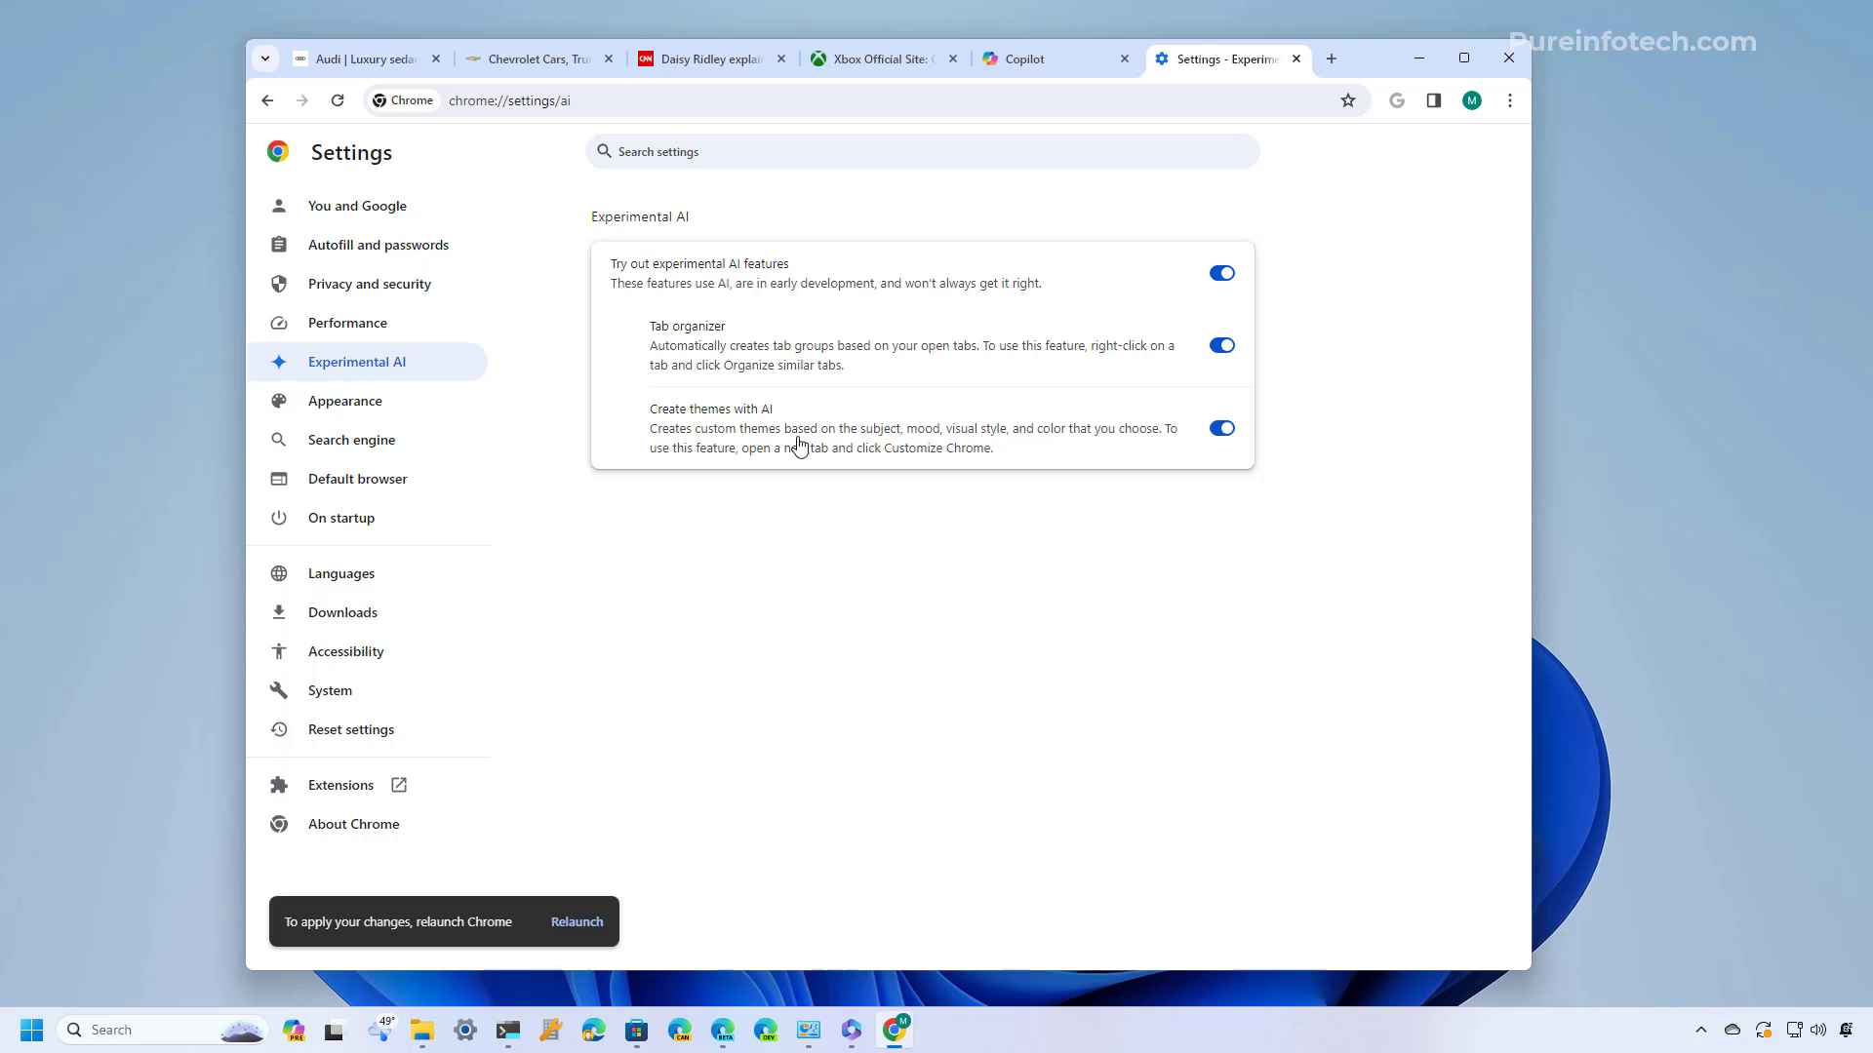
mouse_move(764, 533)
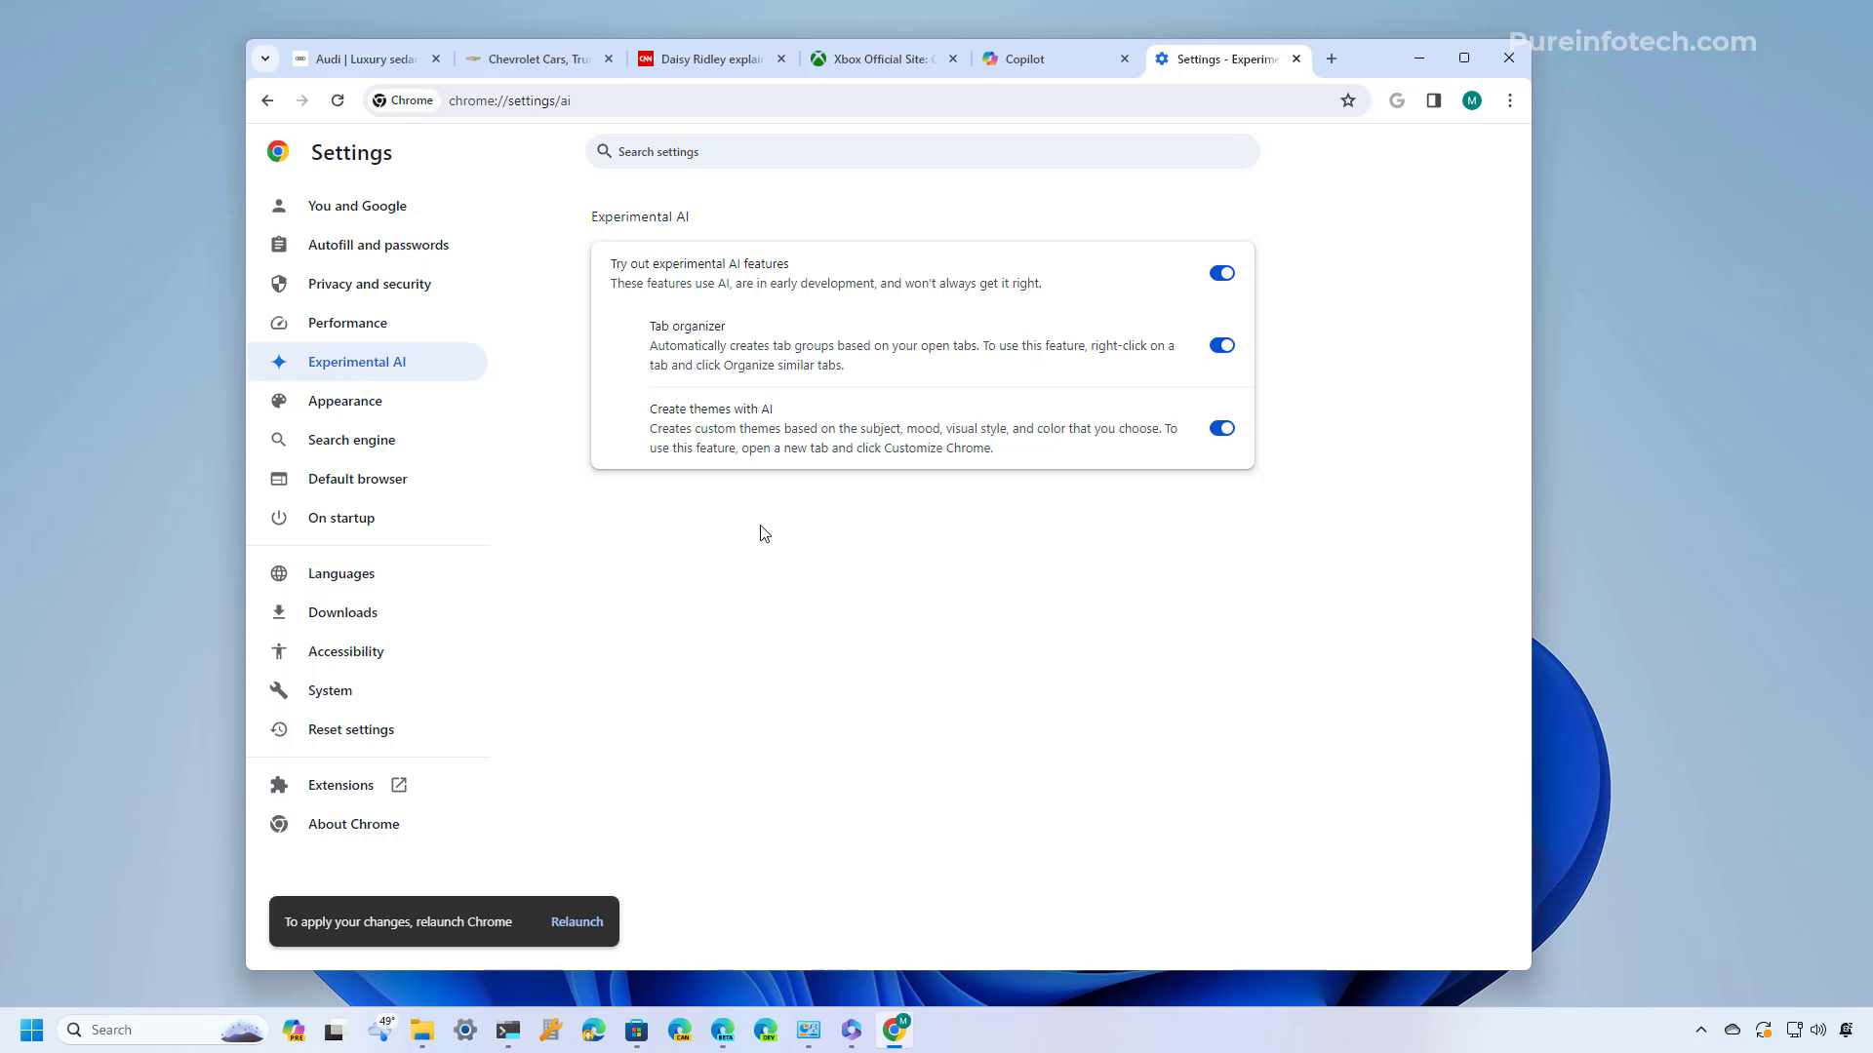
mouse_move(755, 537)
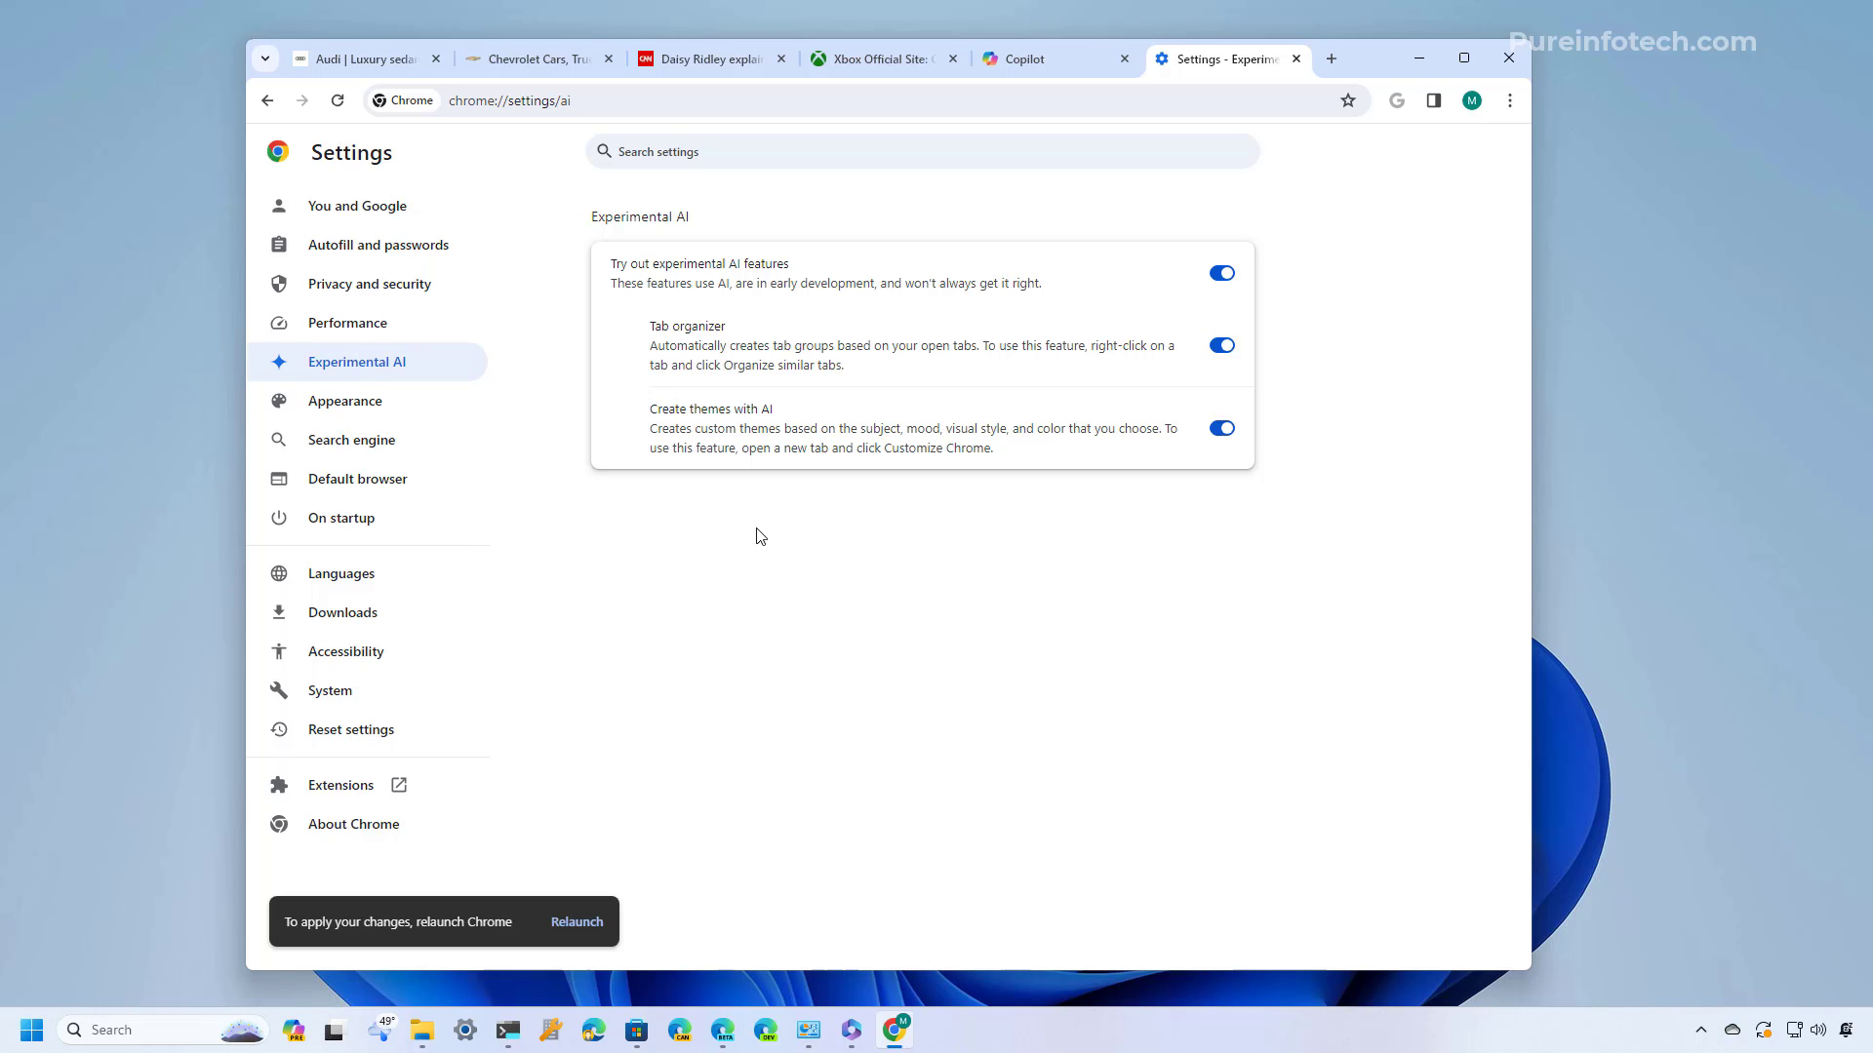
mouse_move(718, 528)
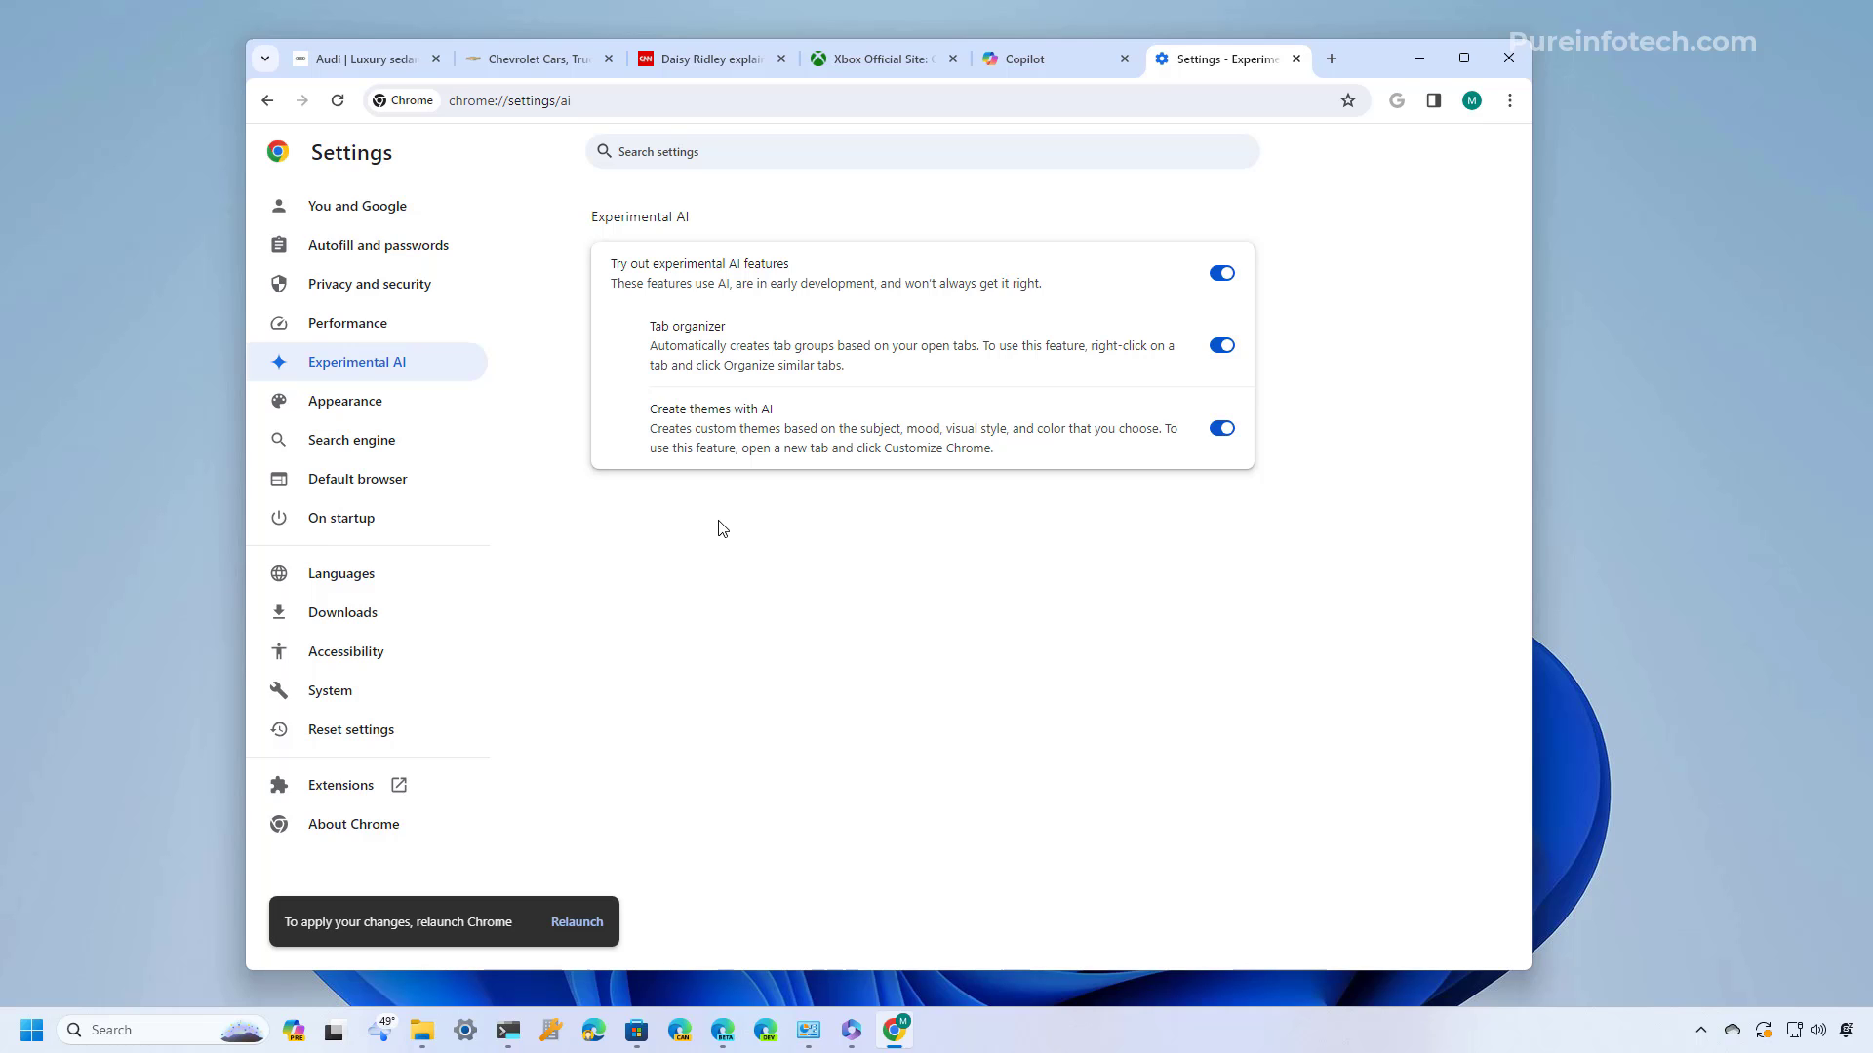
mouse_move(771, 454)
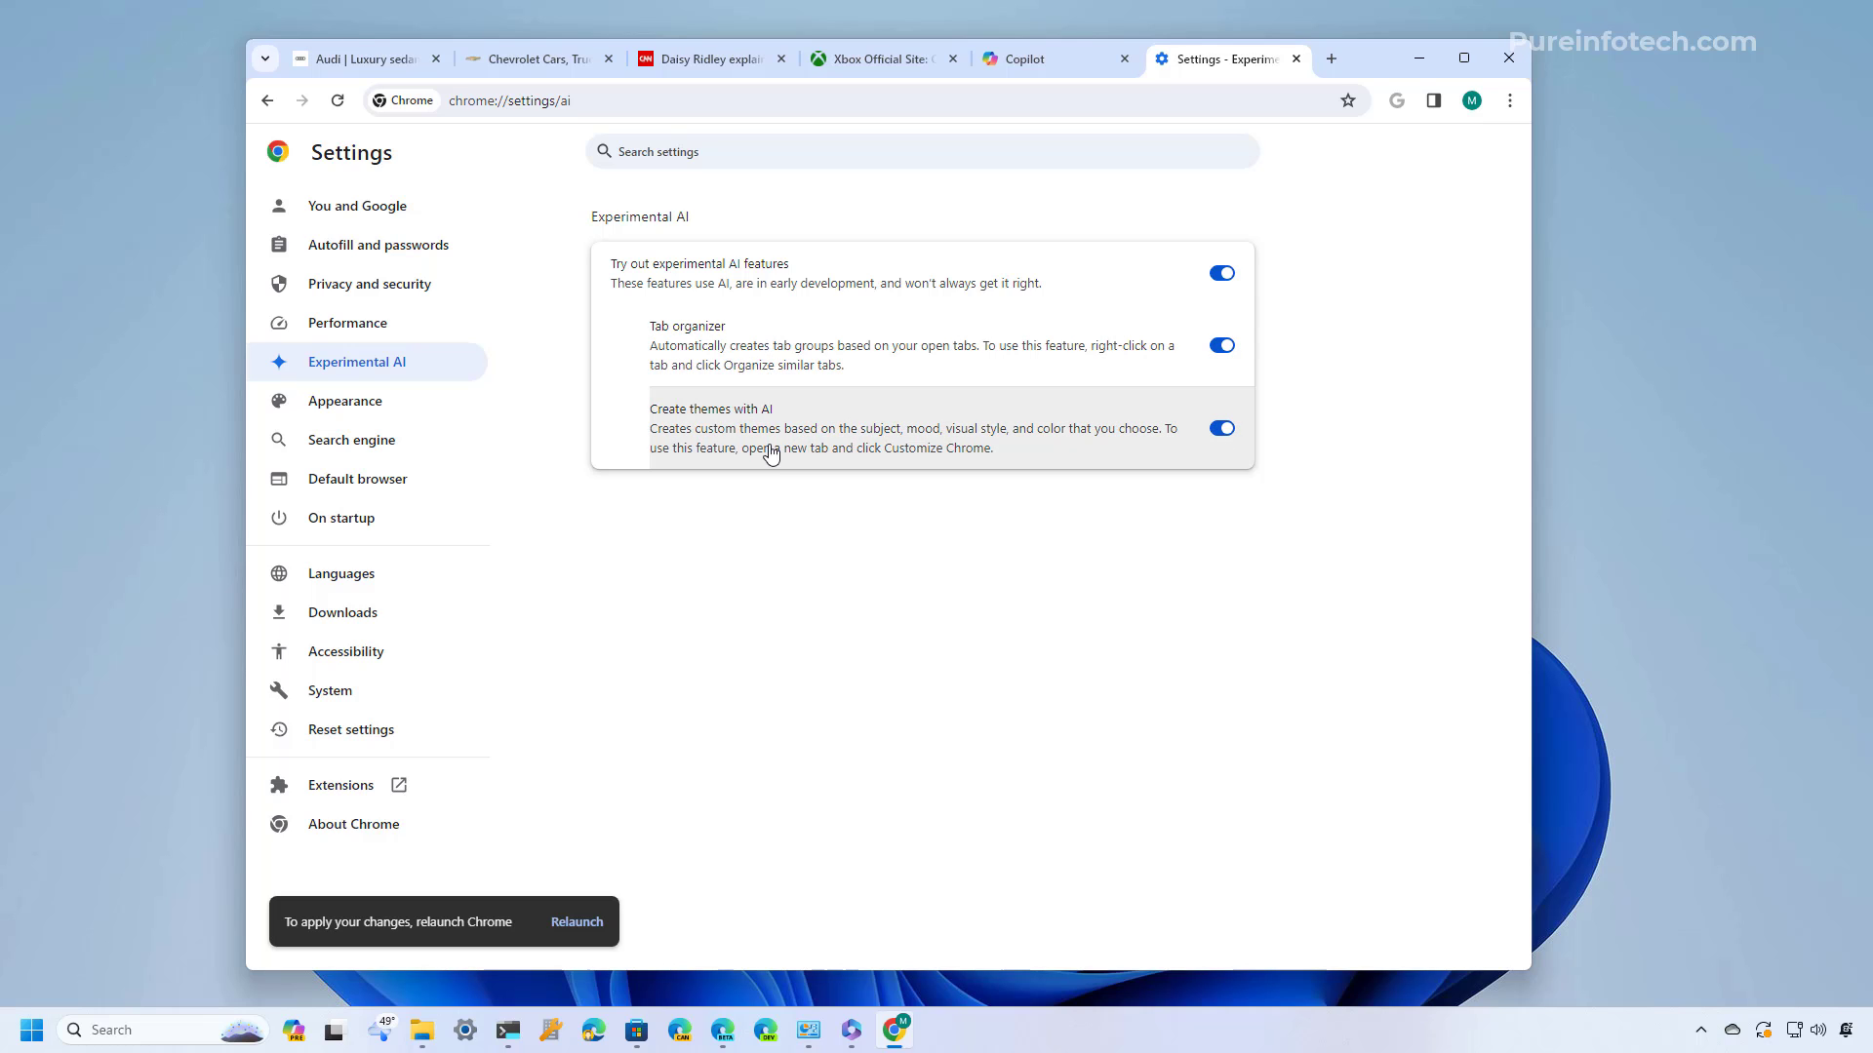
mouse_move(784, 581)
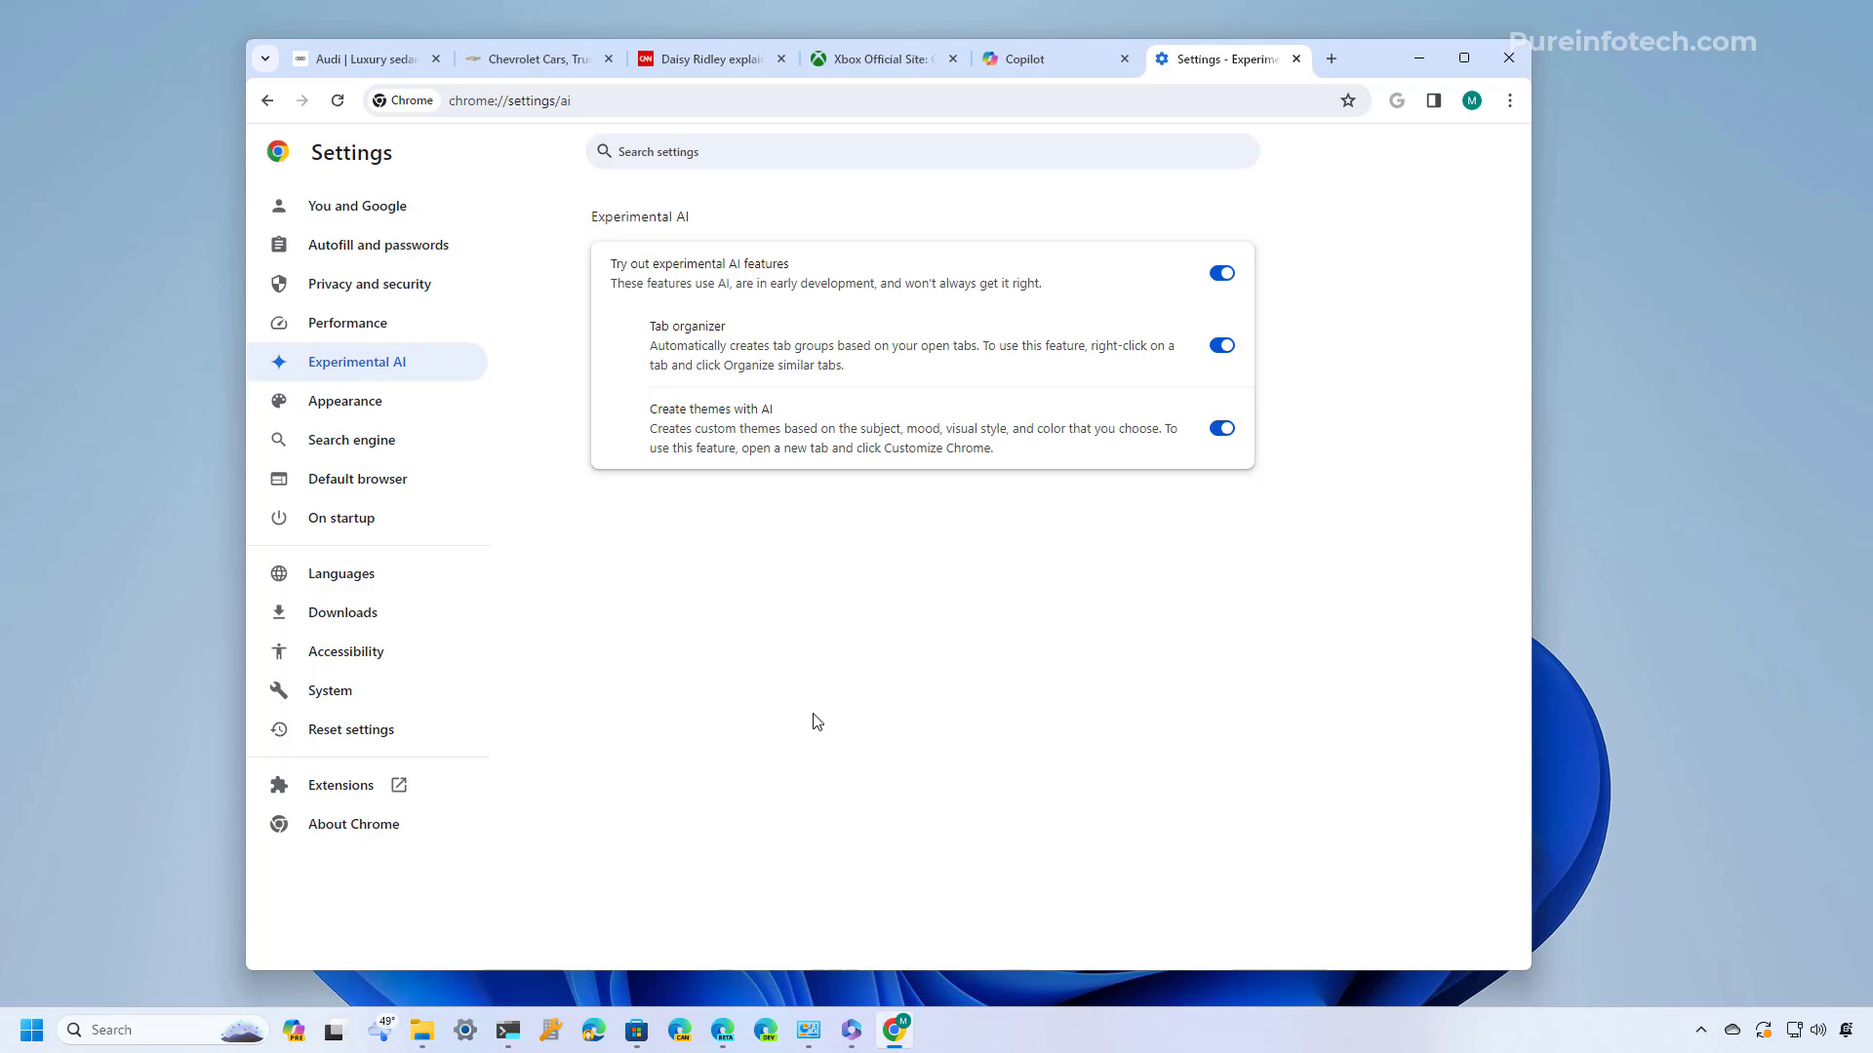
mouse_move(403, 127)
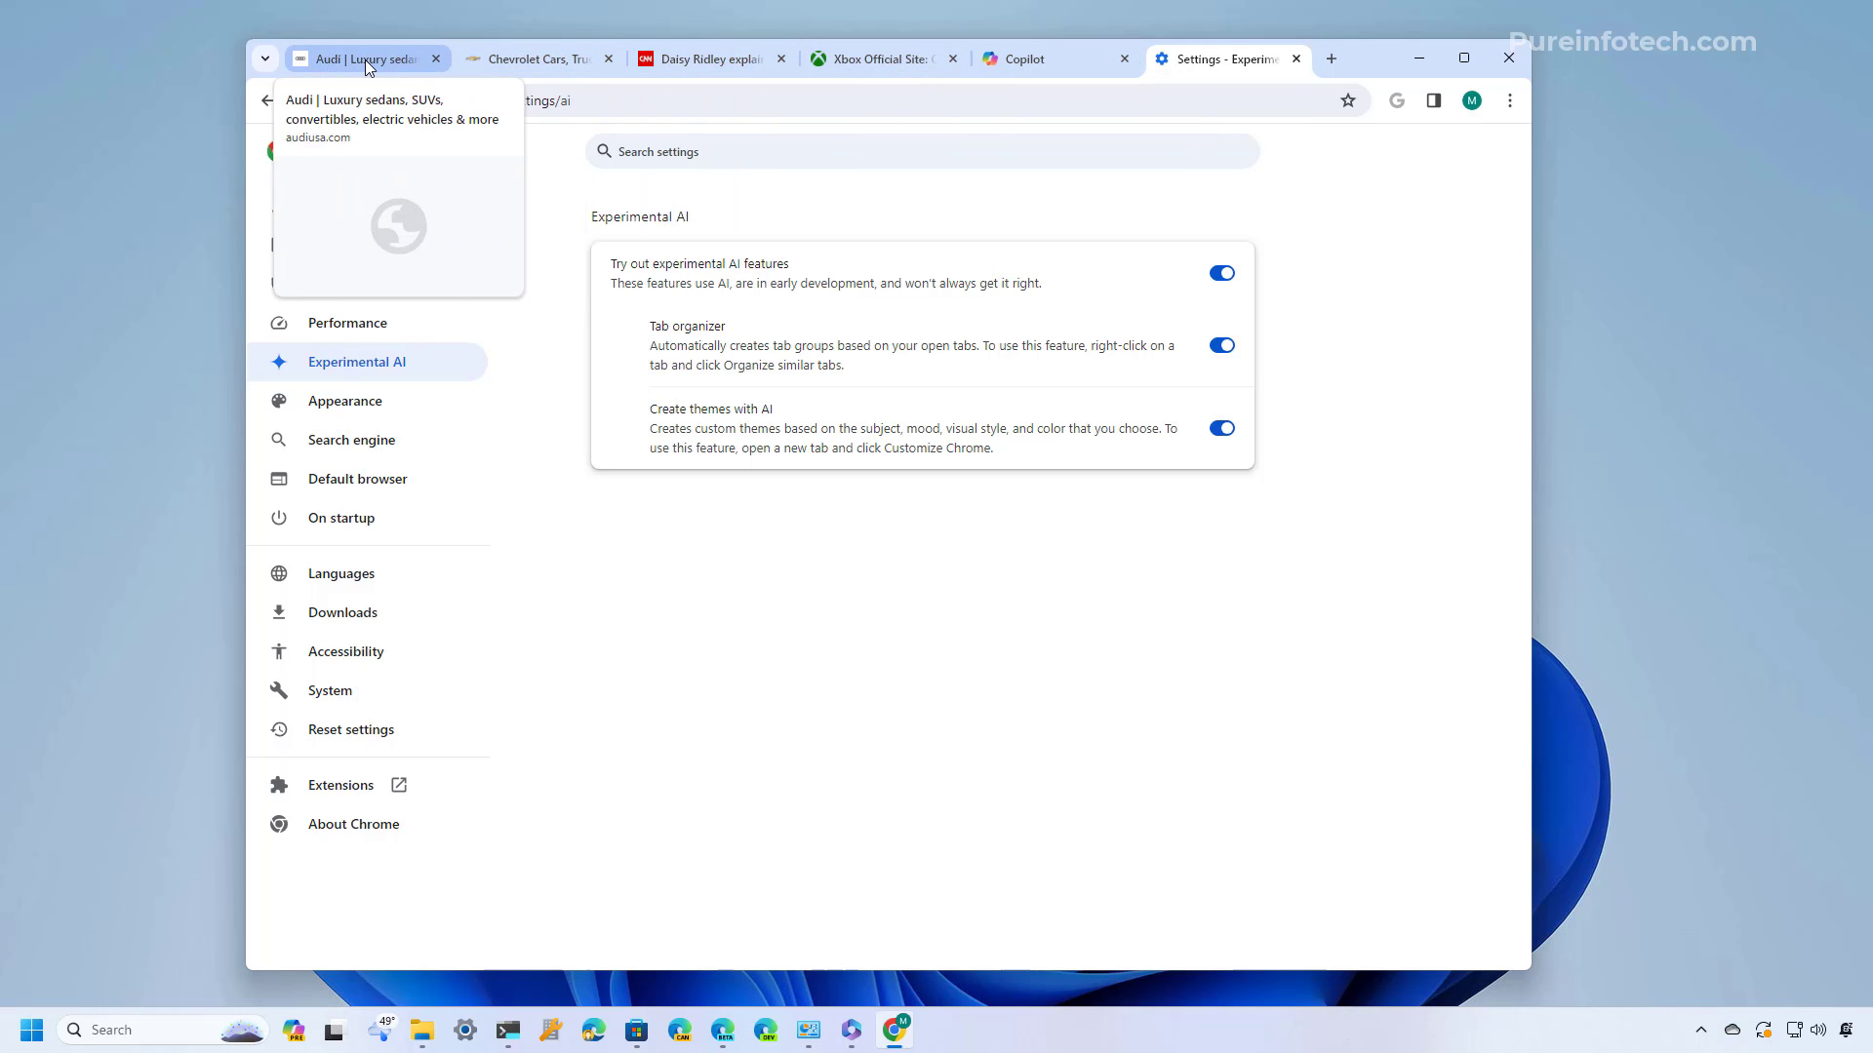
Request 'Organize similar tabs' from the Audi tab to get a Cars group suggestion
right_click(364, 57)
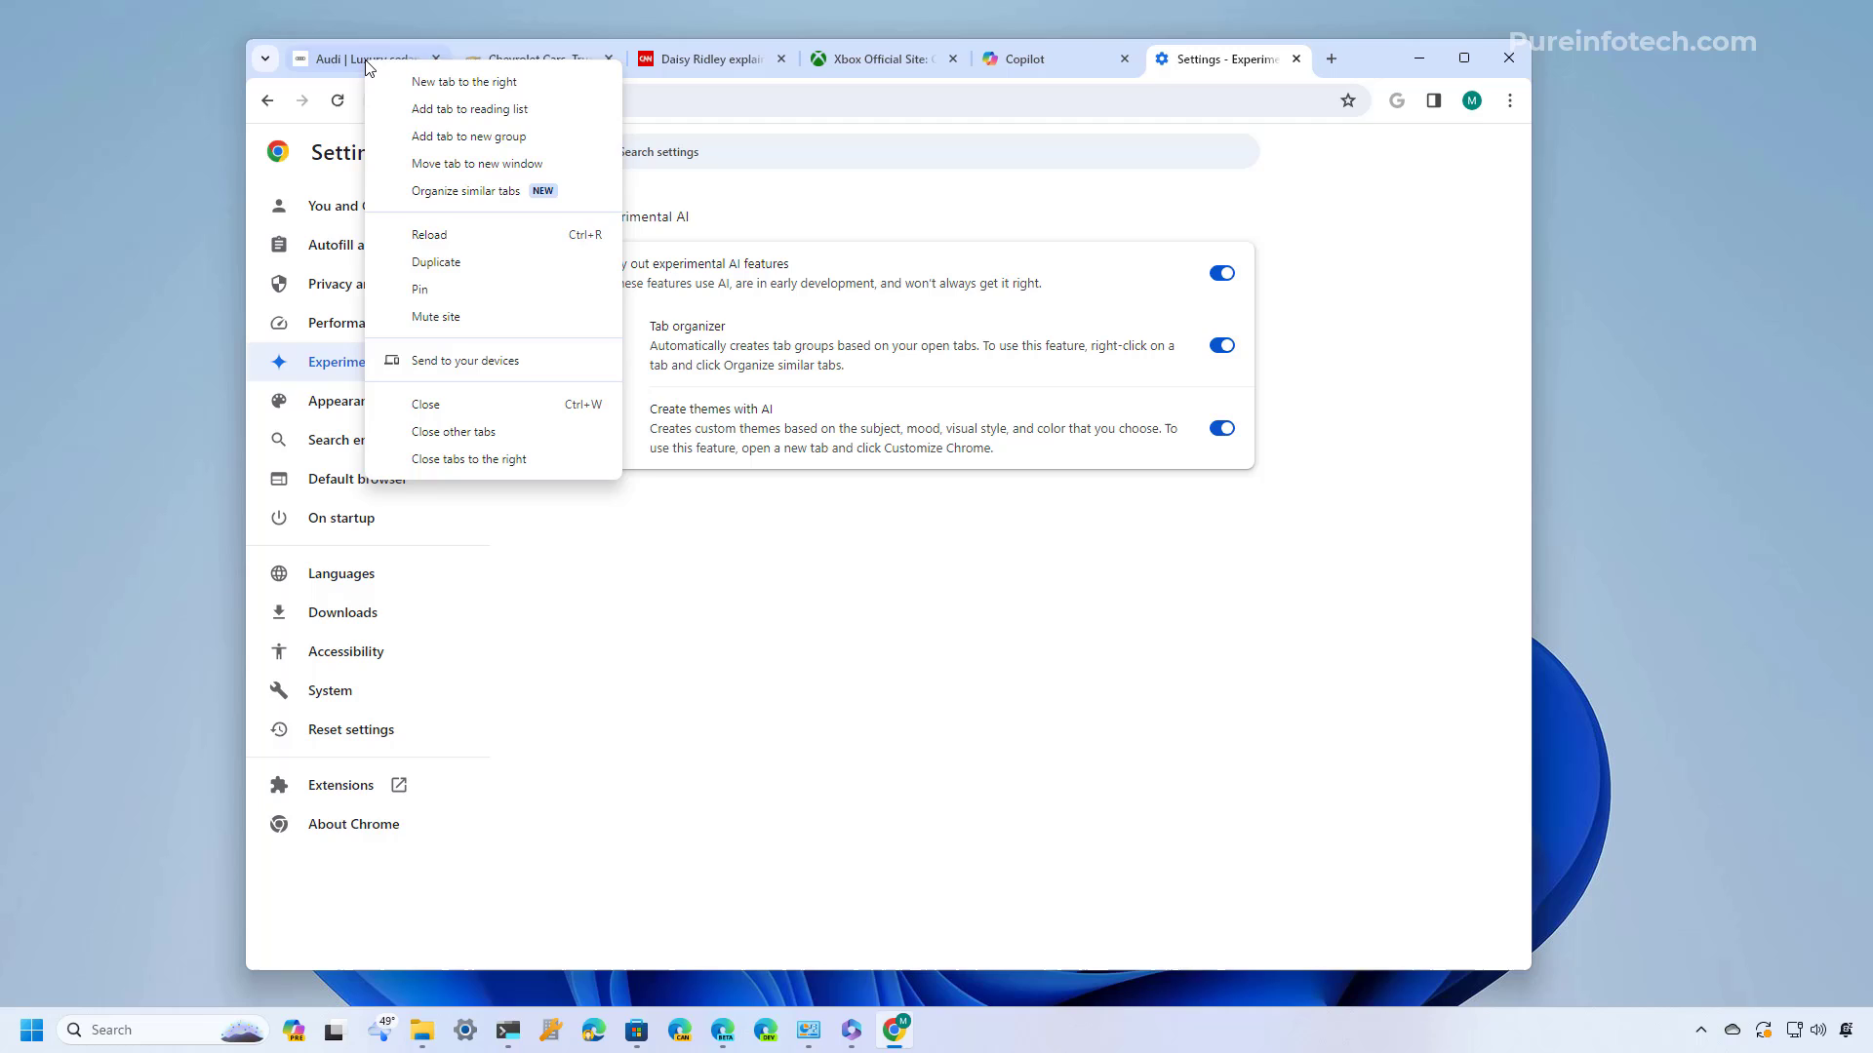
mouse_move(466, 191)
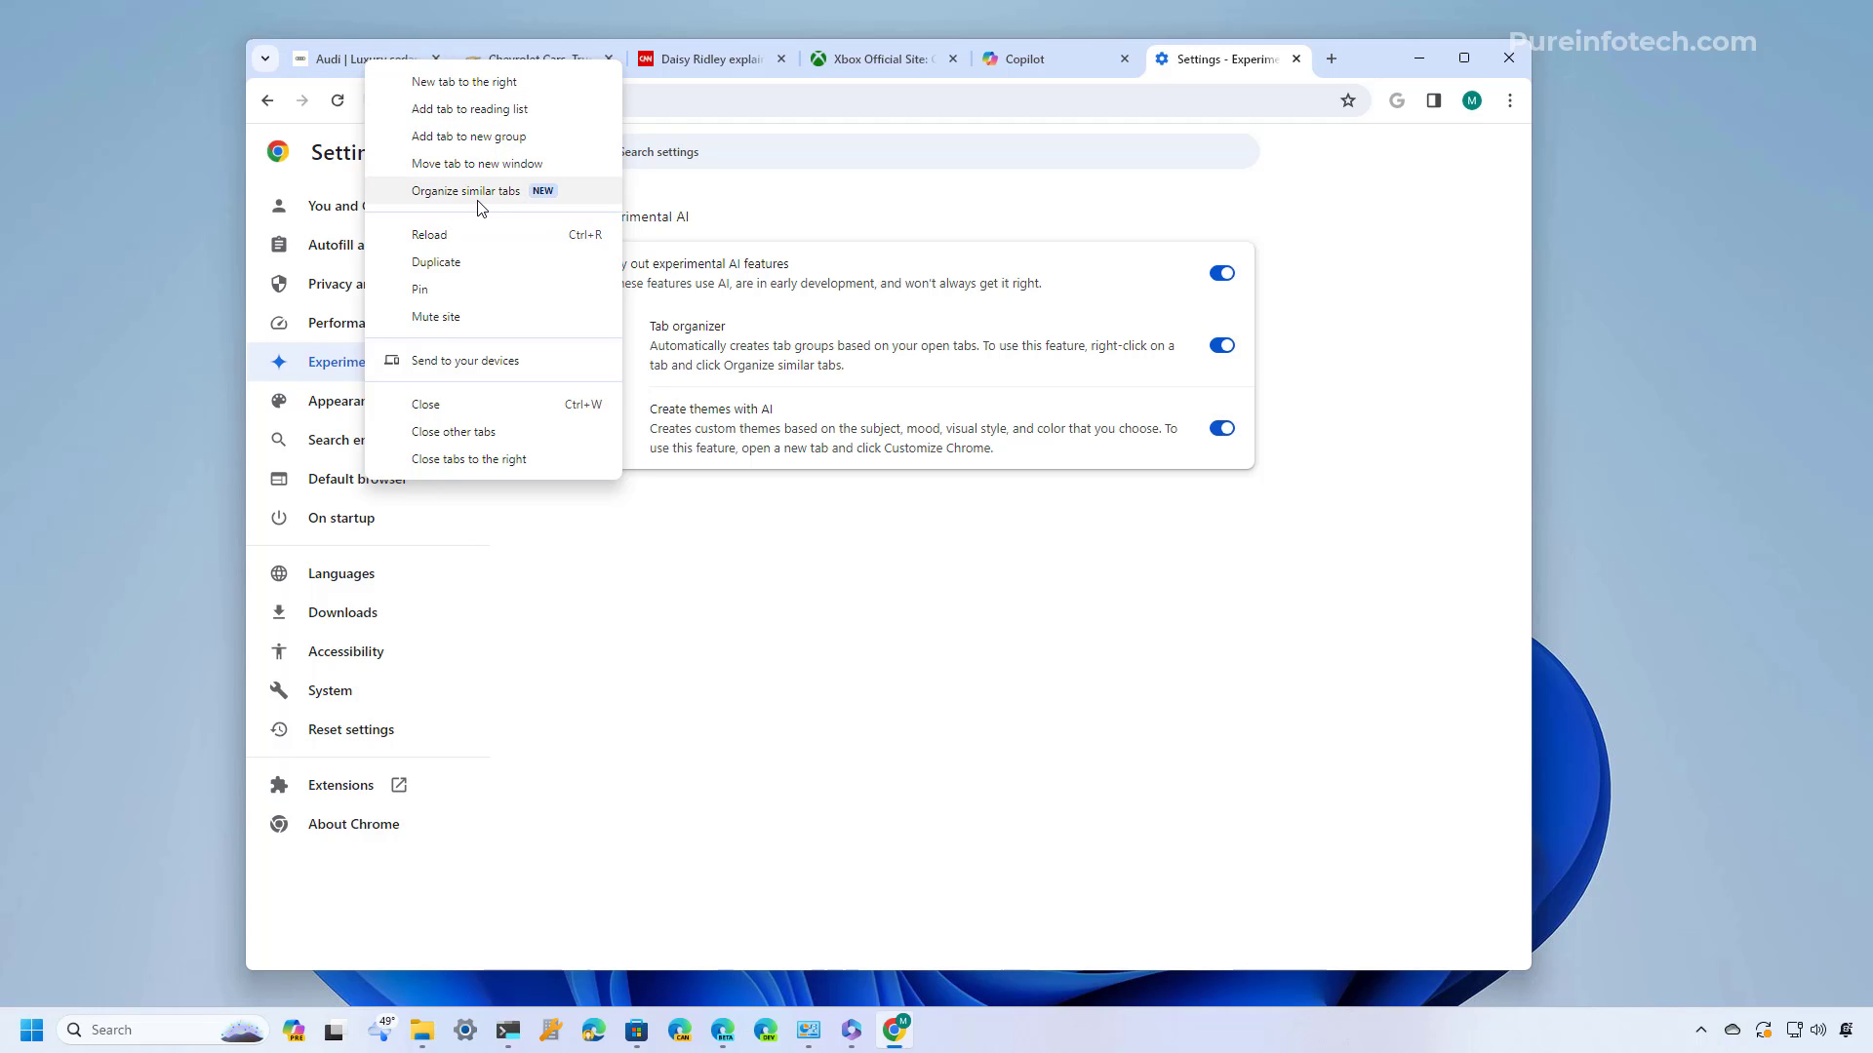
mouse_move(505, 199)
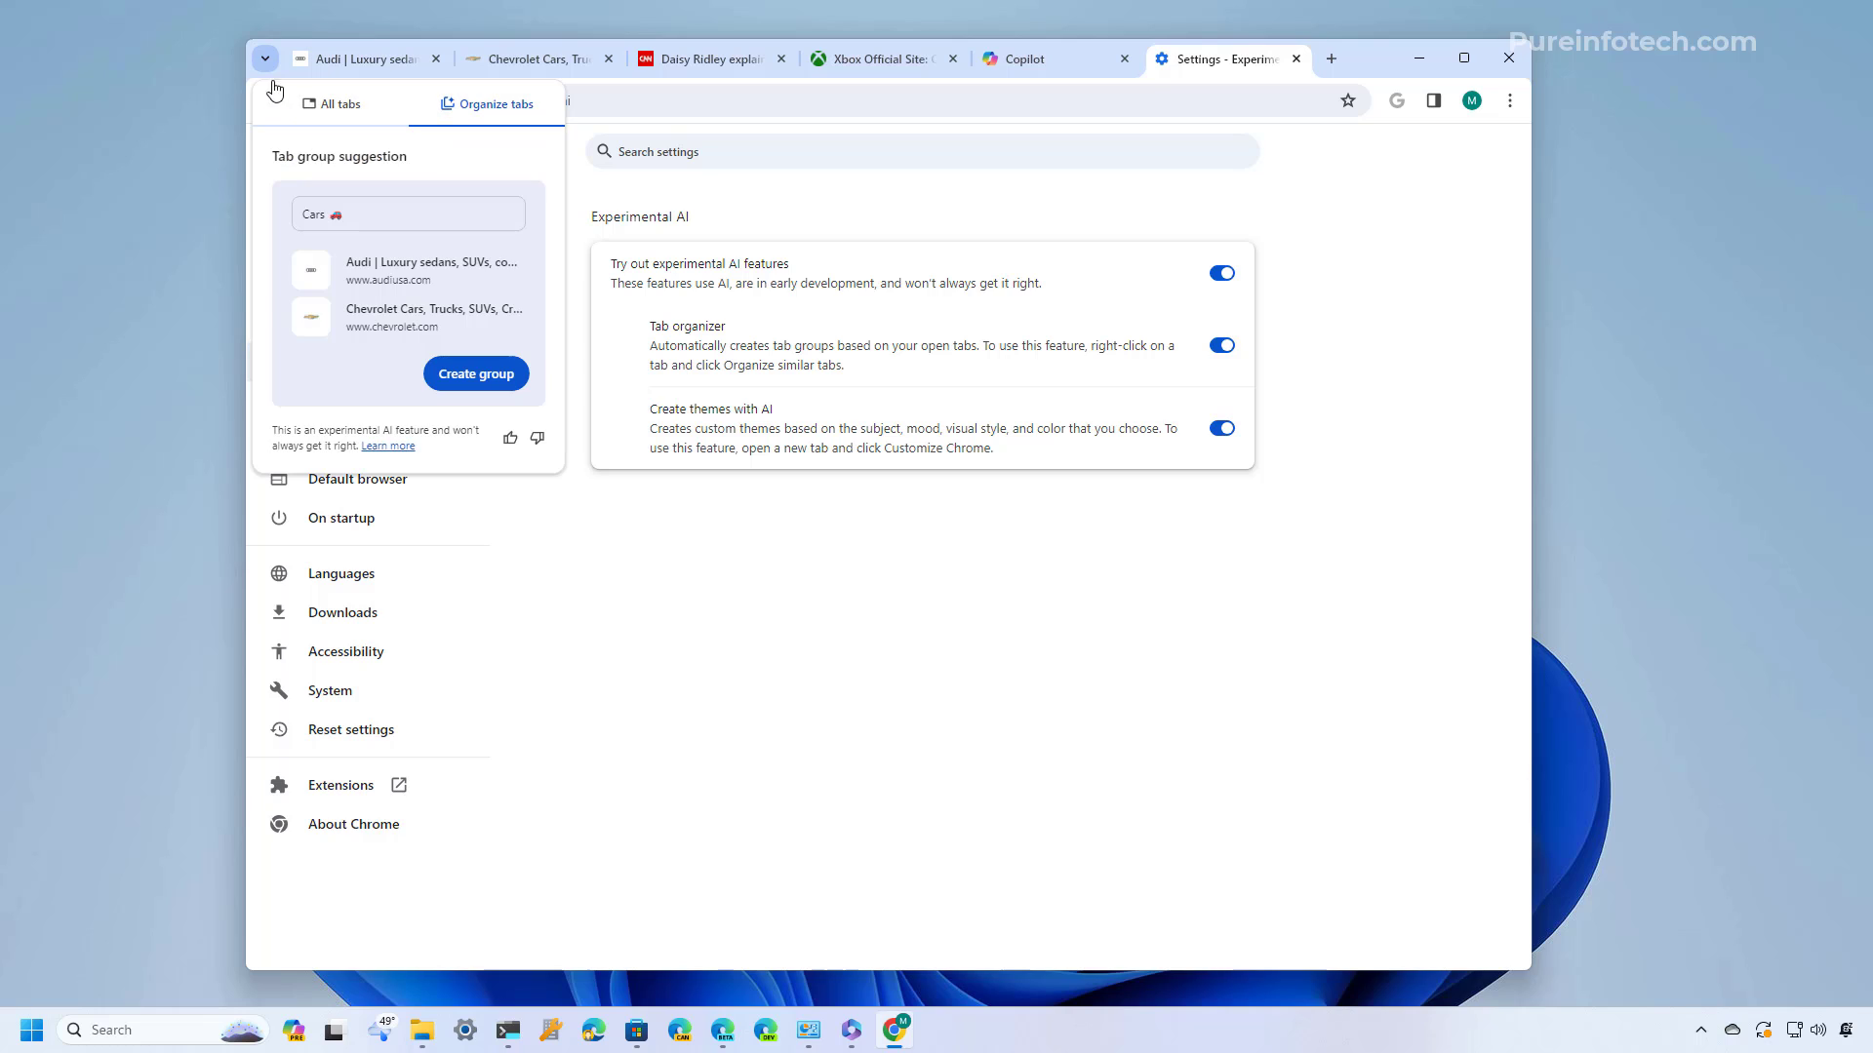
mouse_move(447, 129)
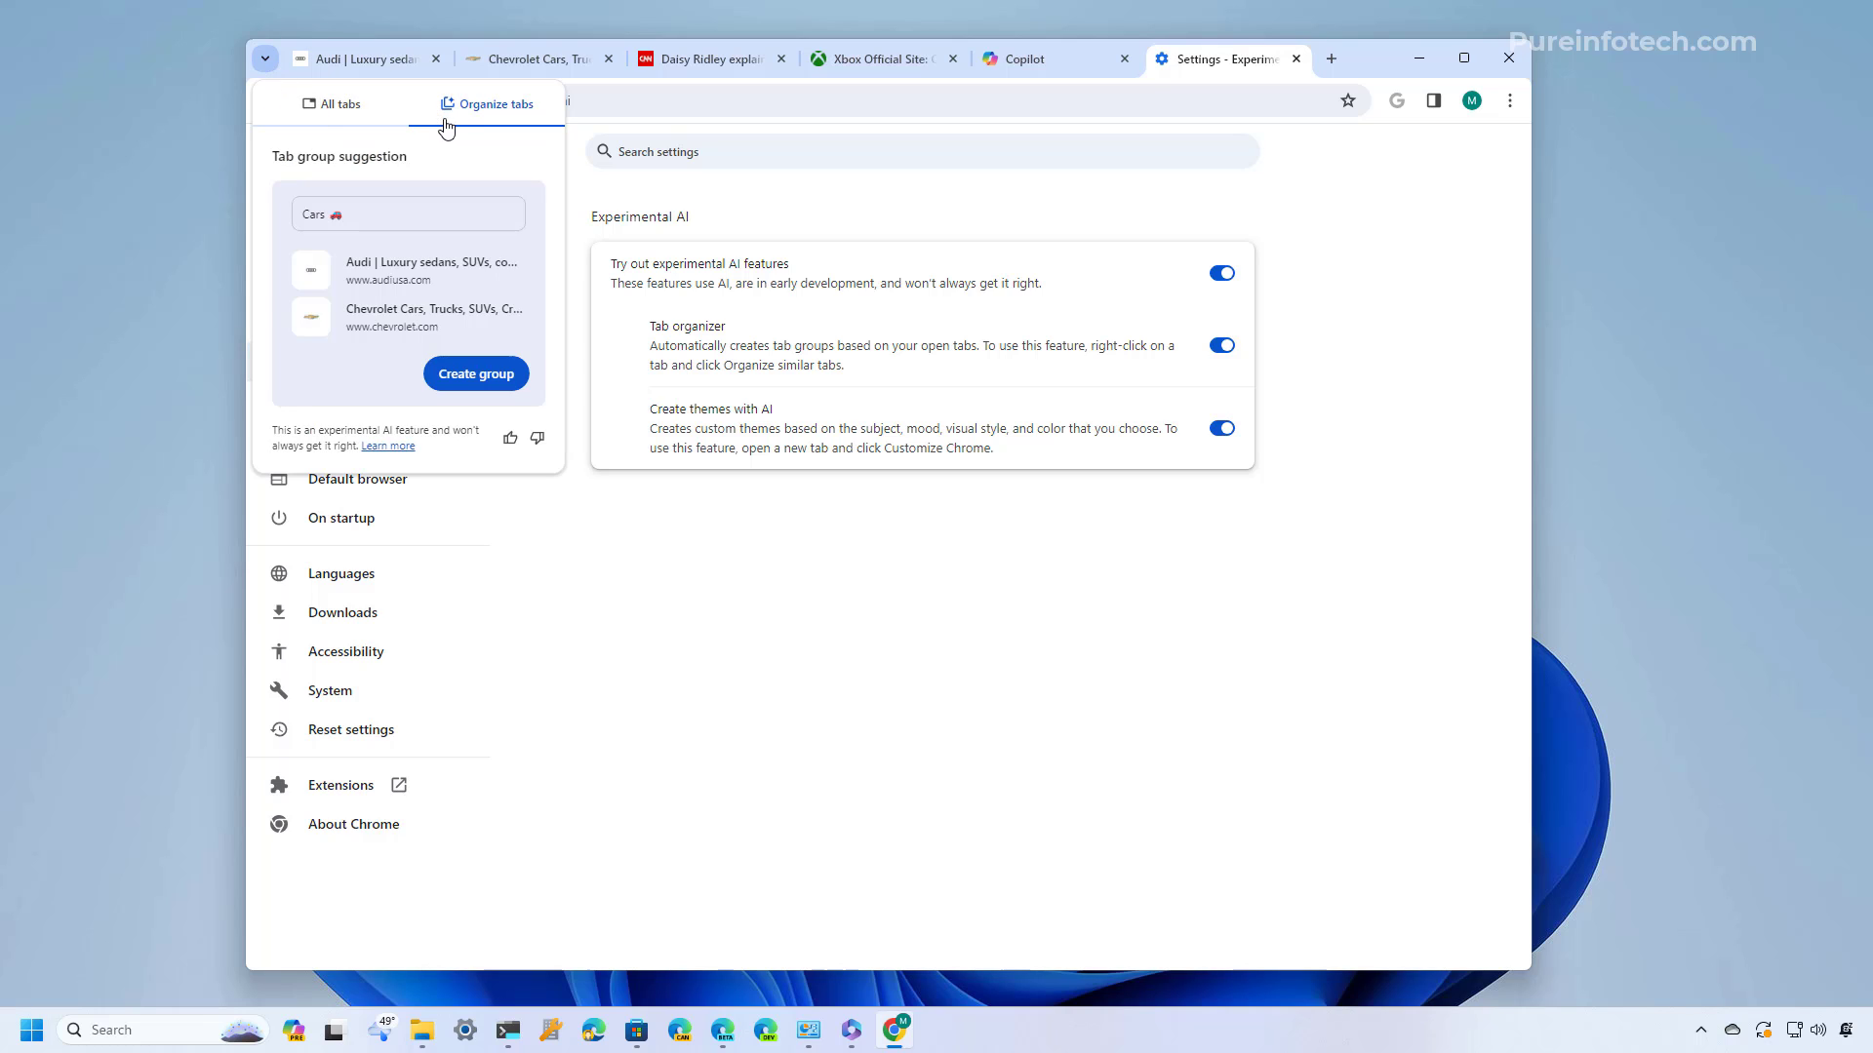
mouse_move(518, 123)
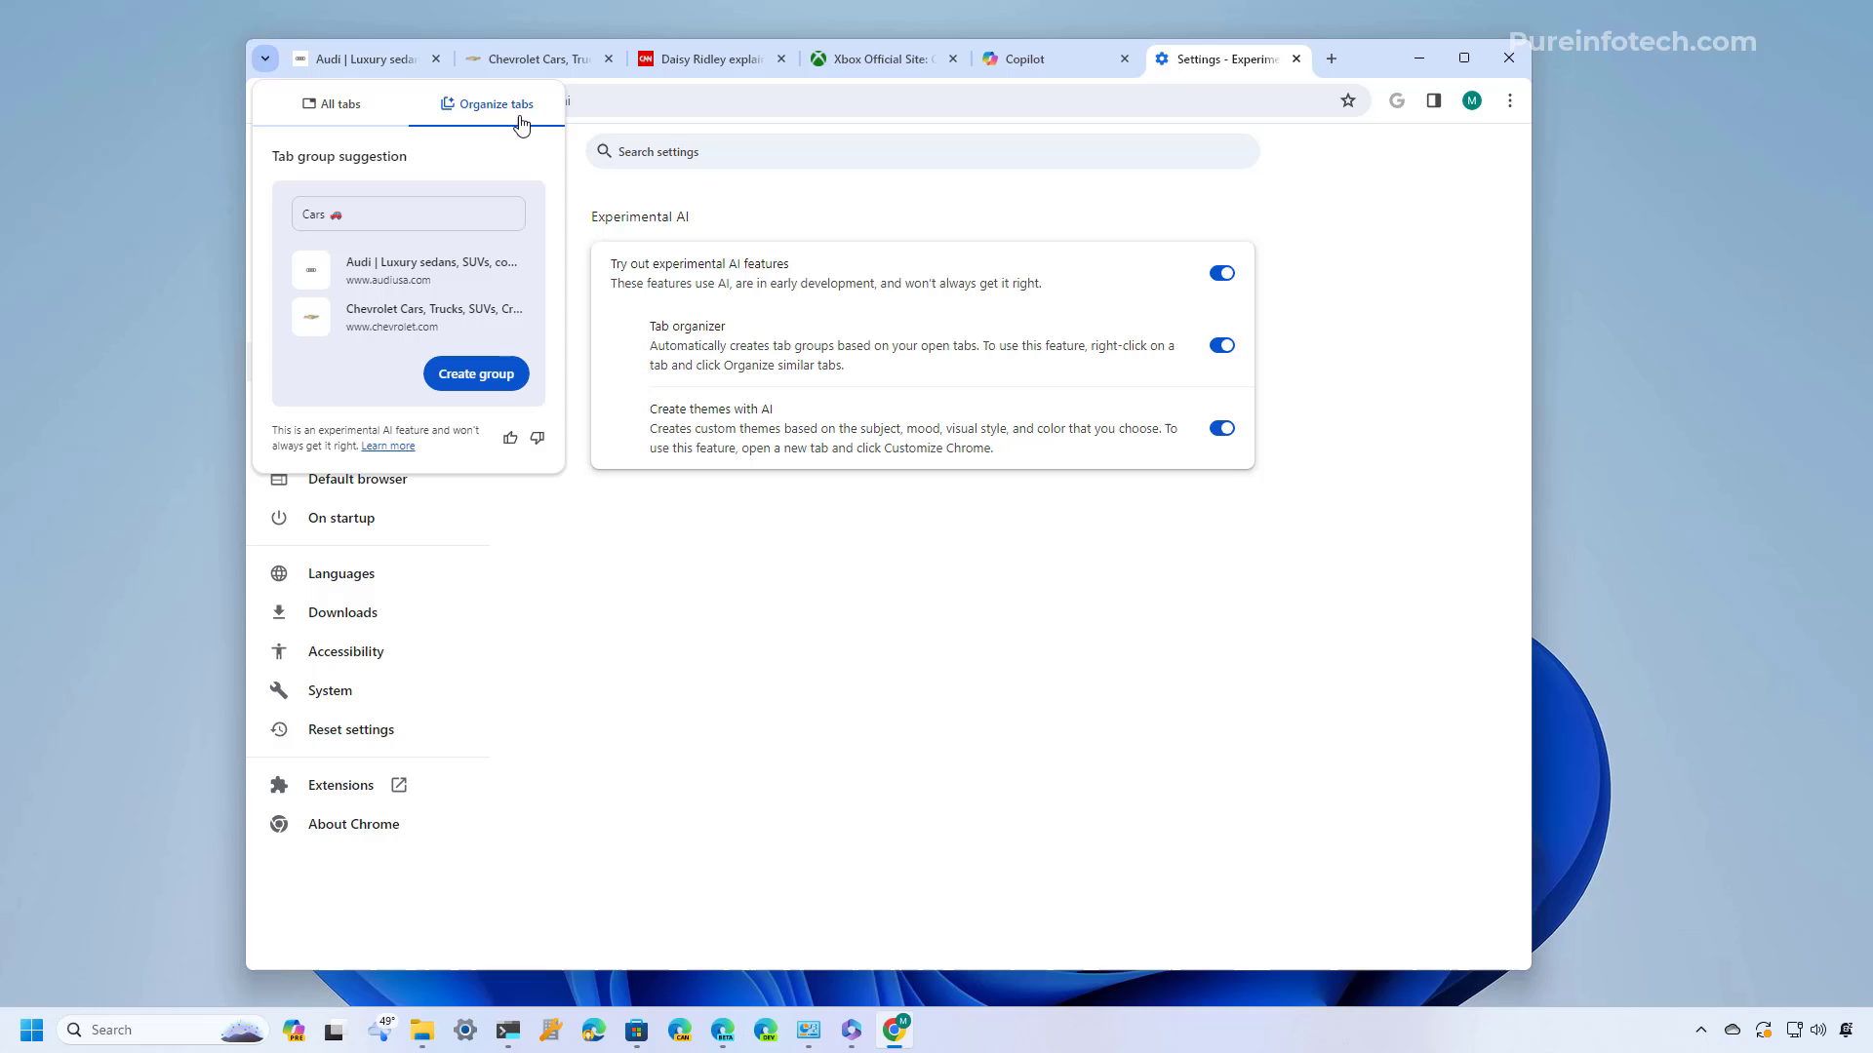
mouse_move(344, 179)
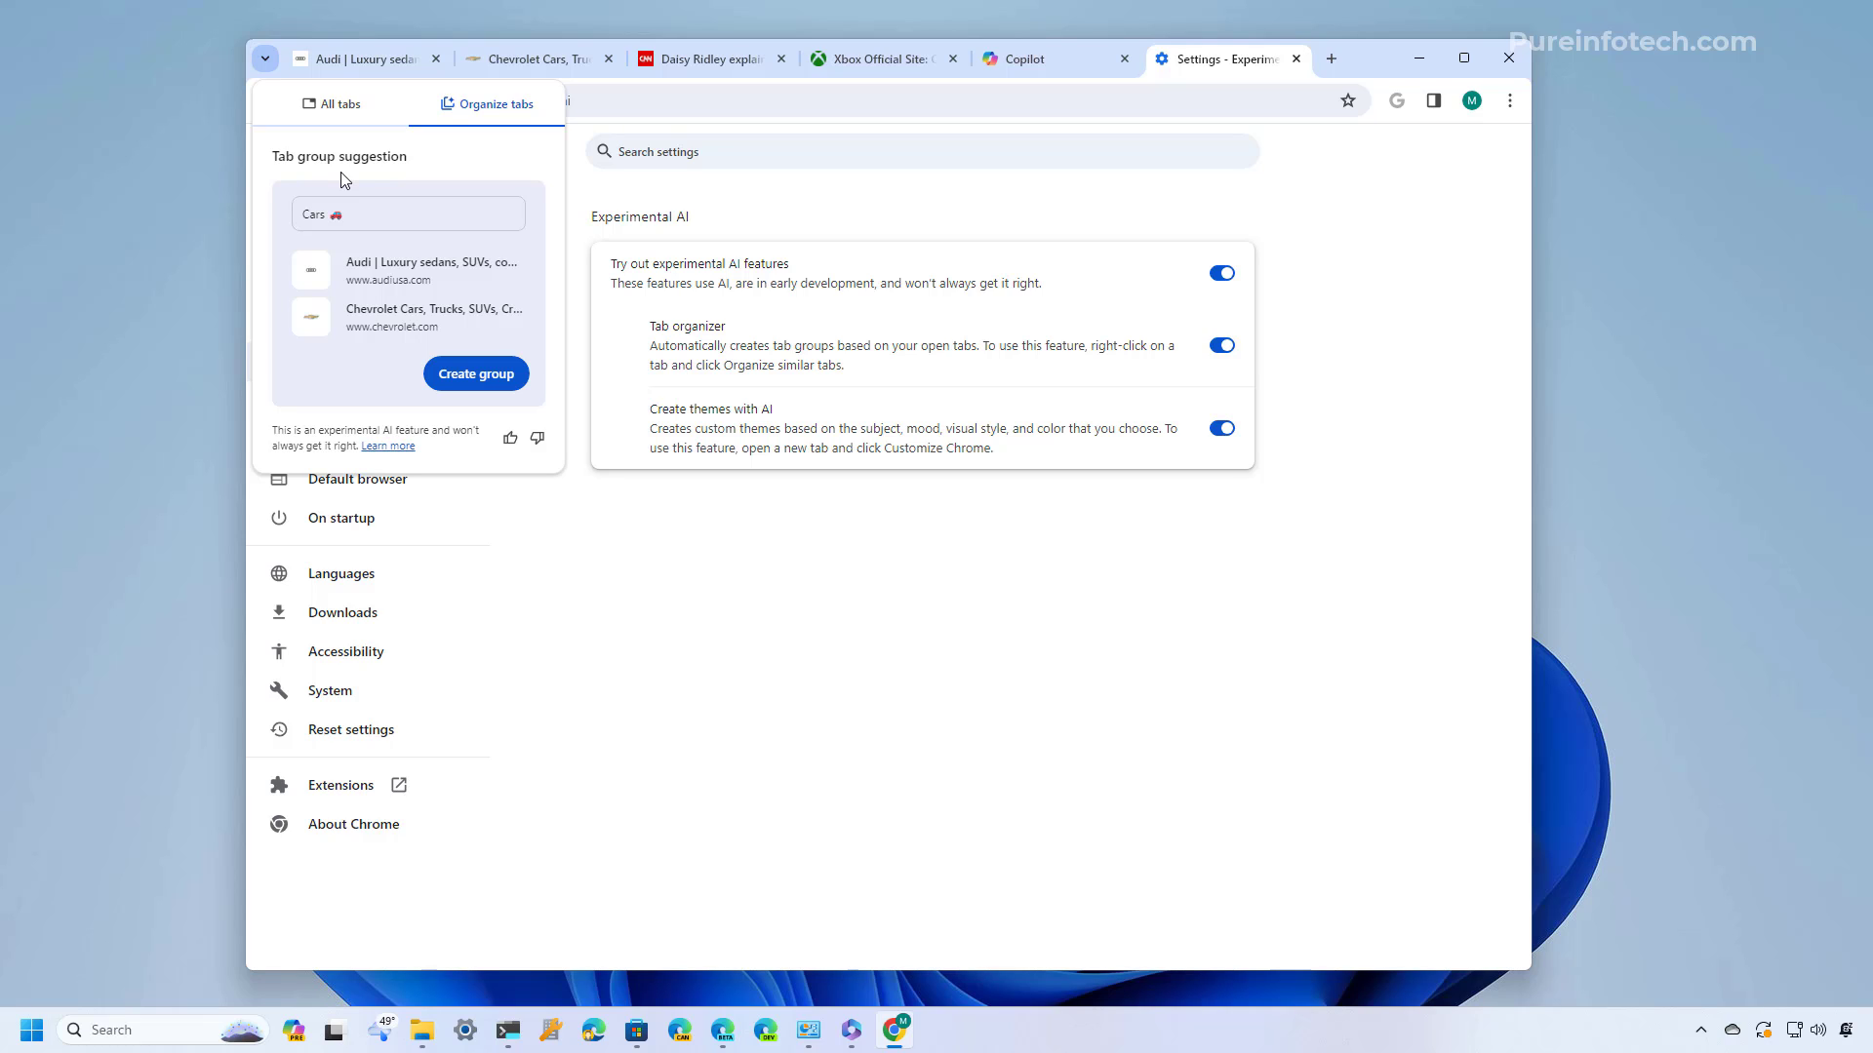
mouse_move(322, 289)
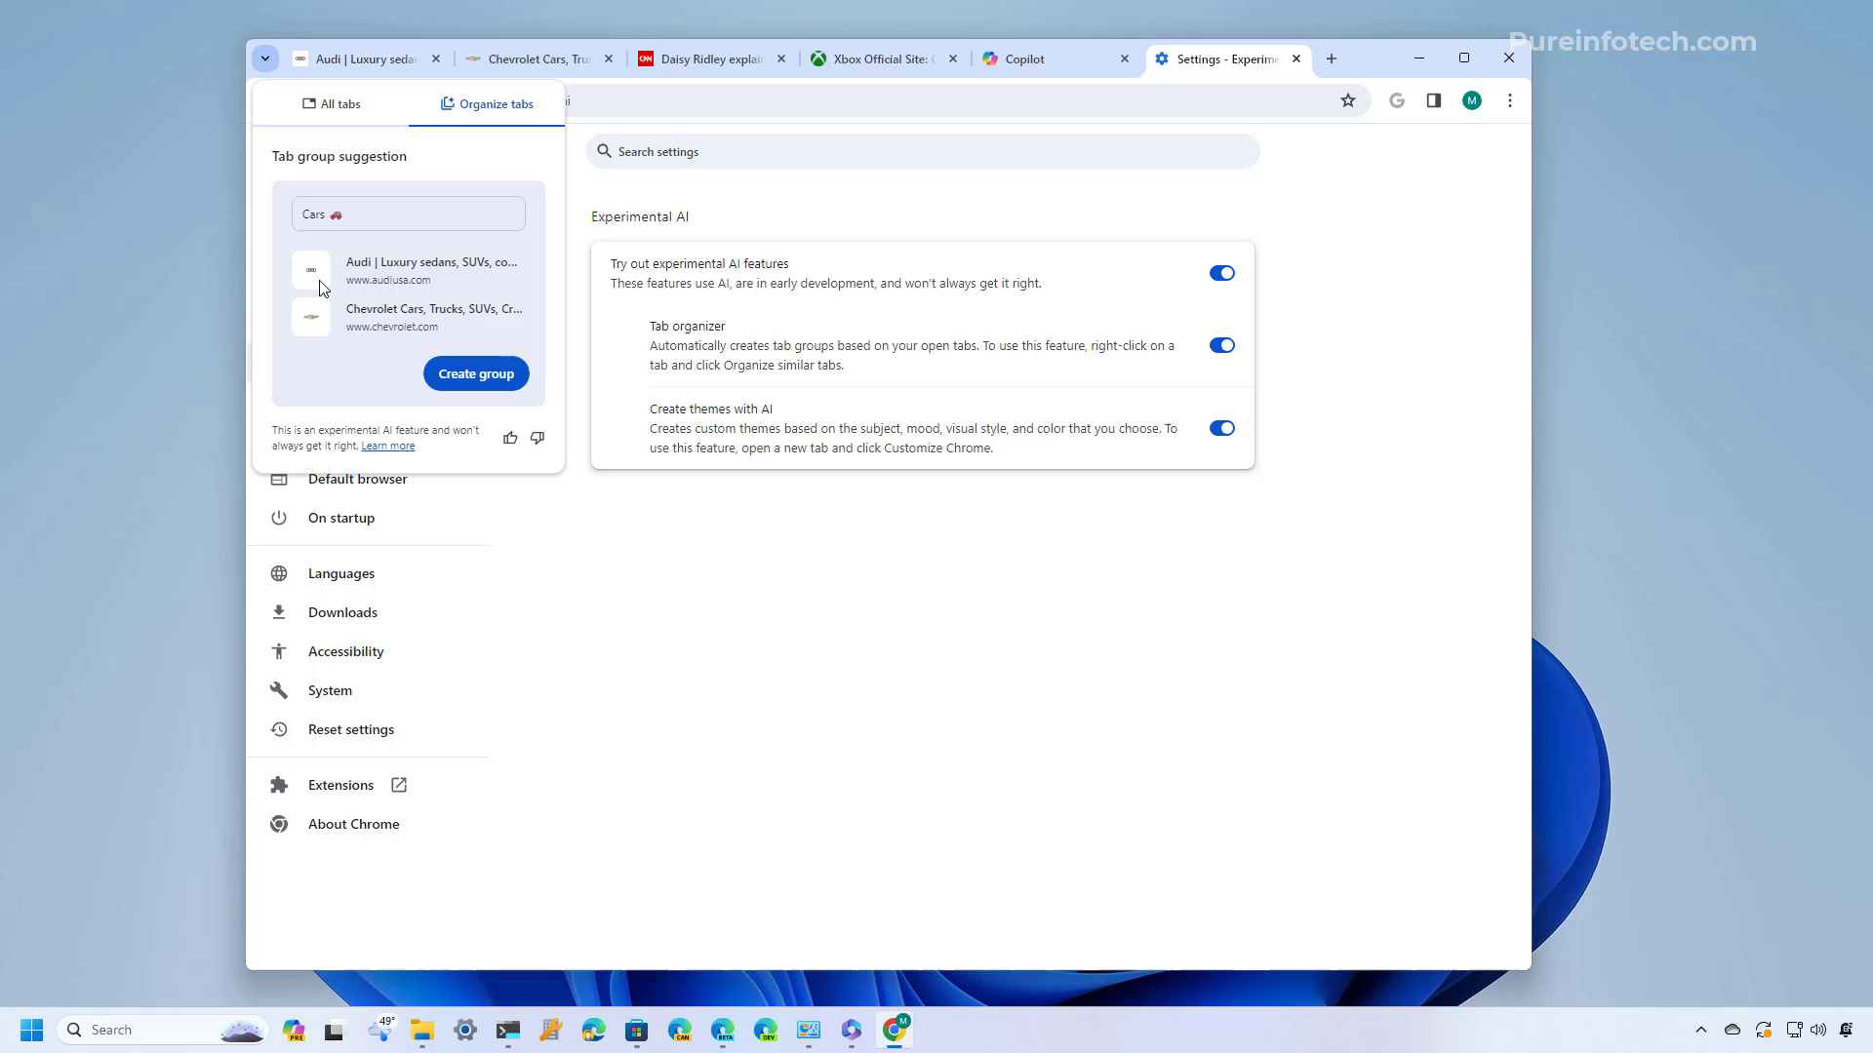
mouse_move(316, 384)
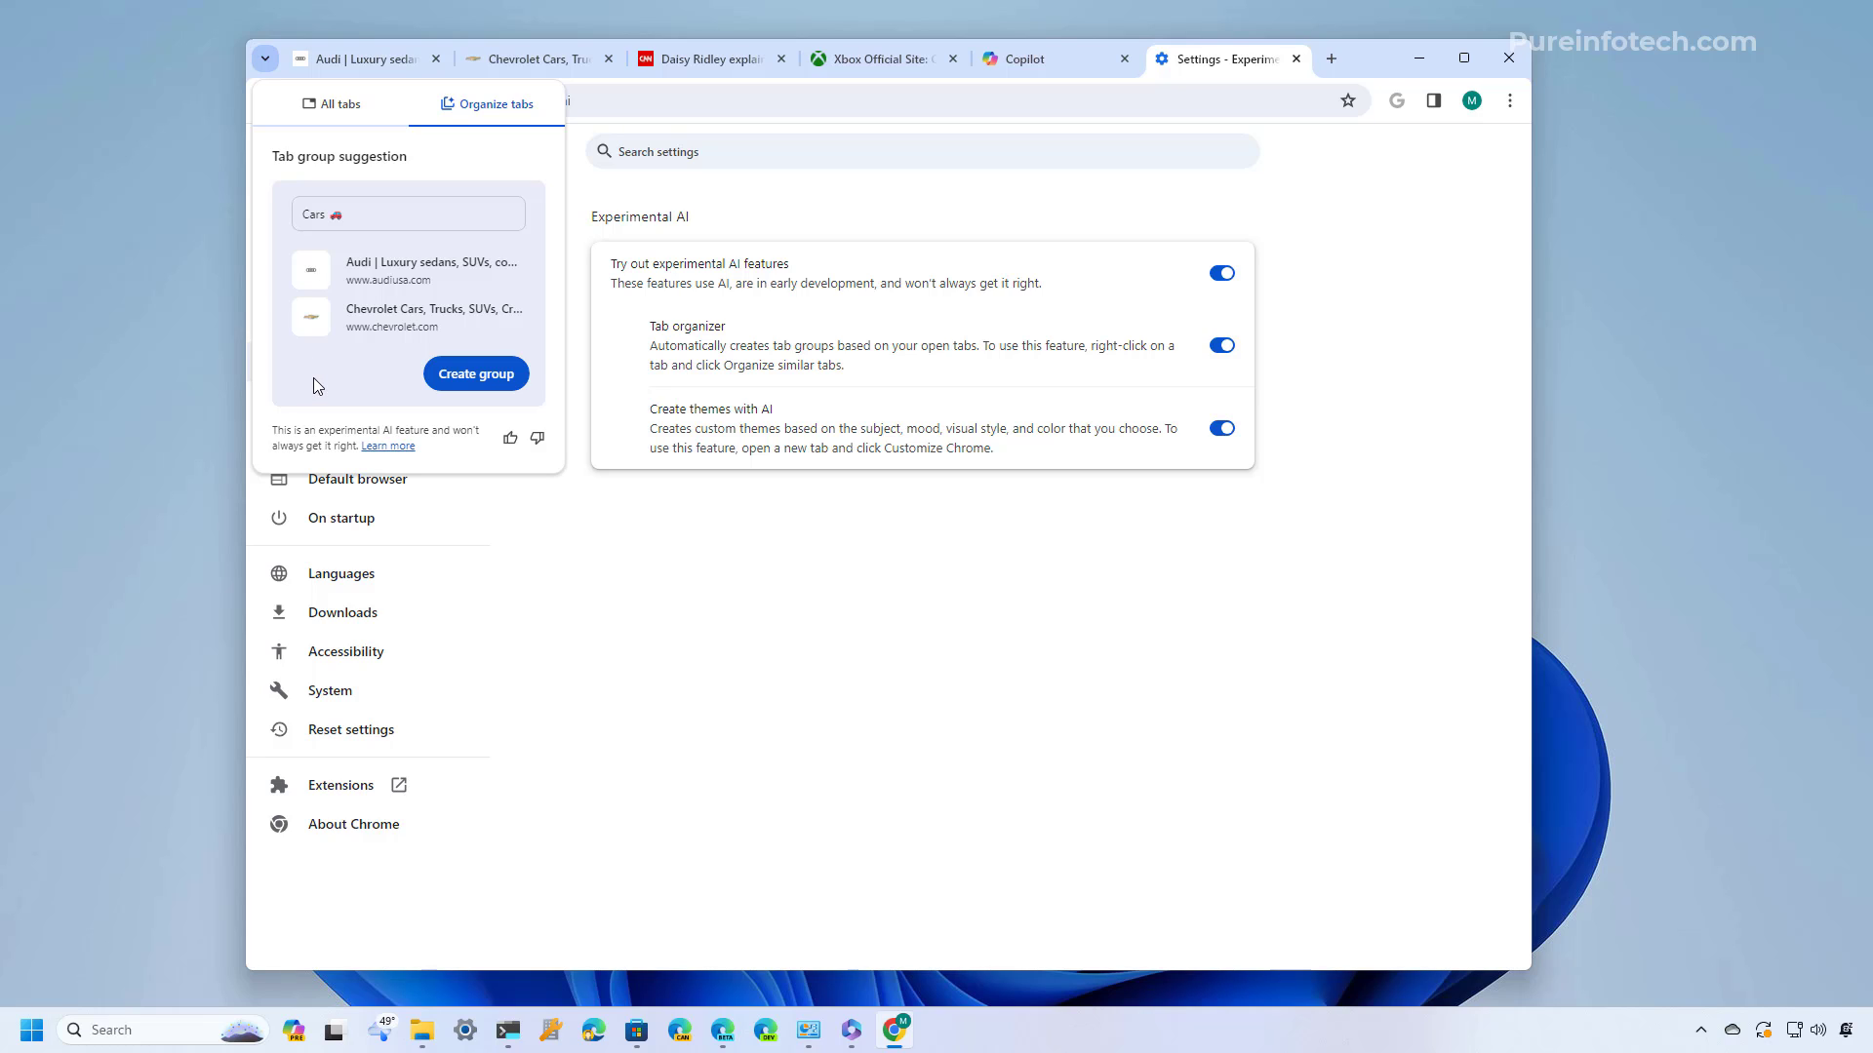
click(406, 212)
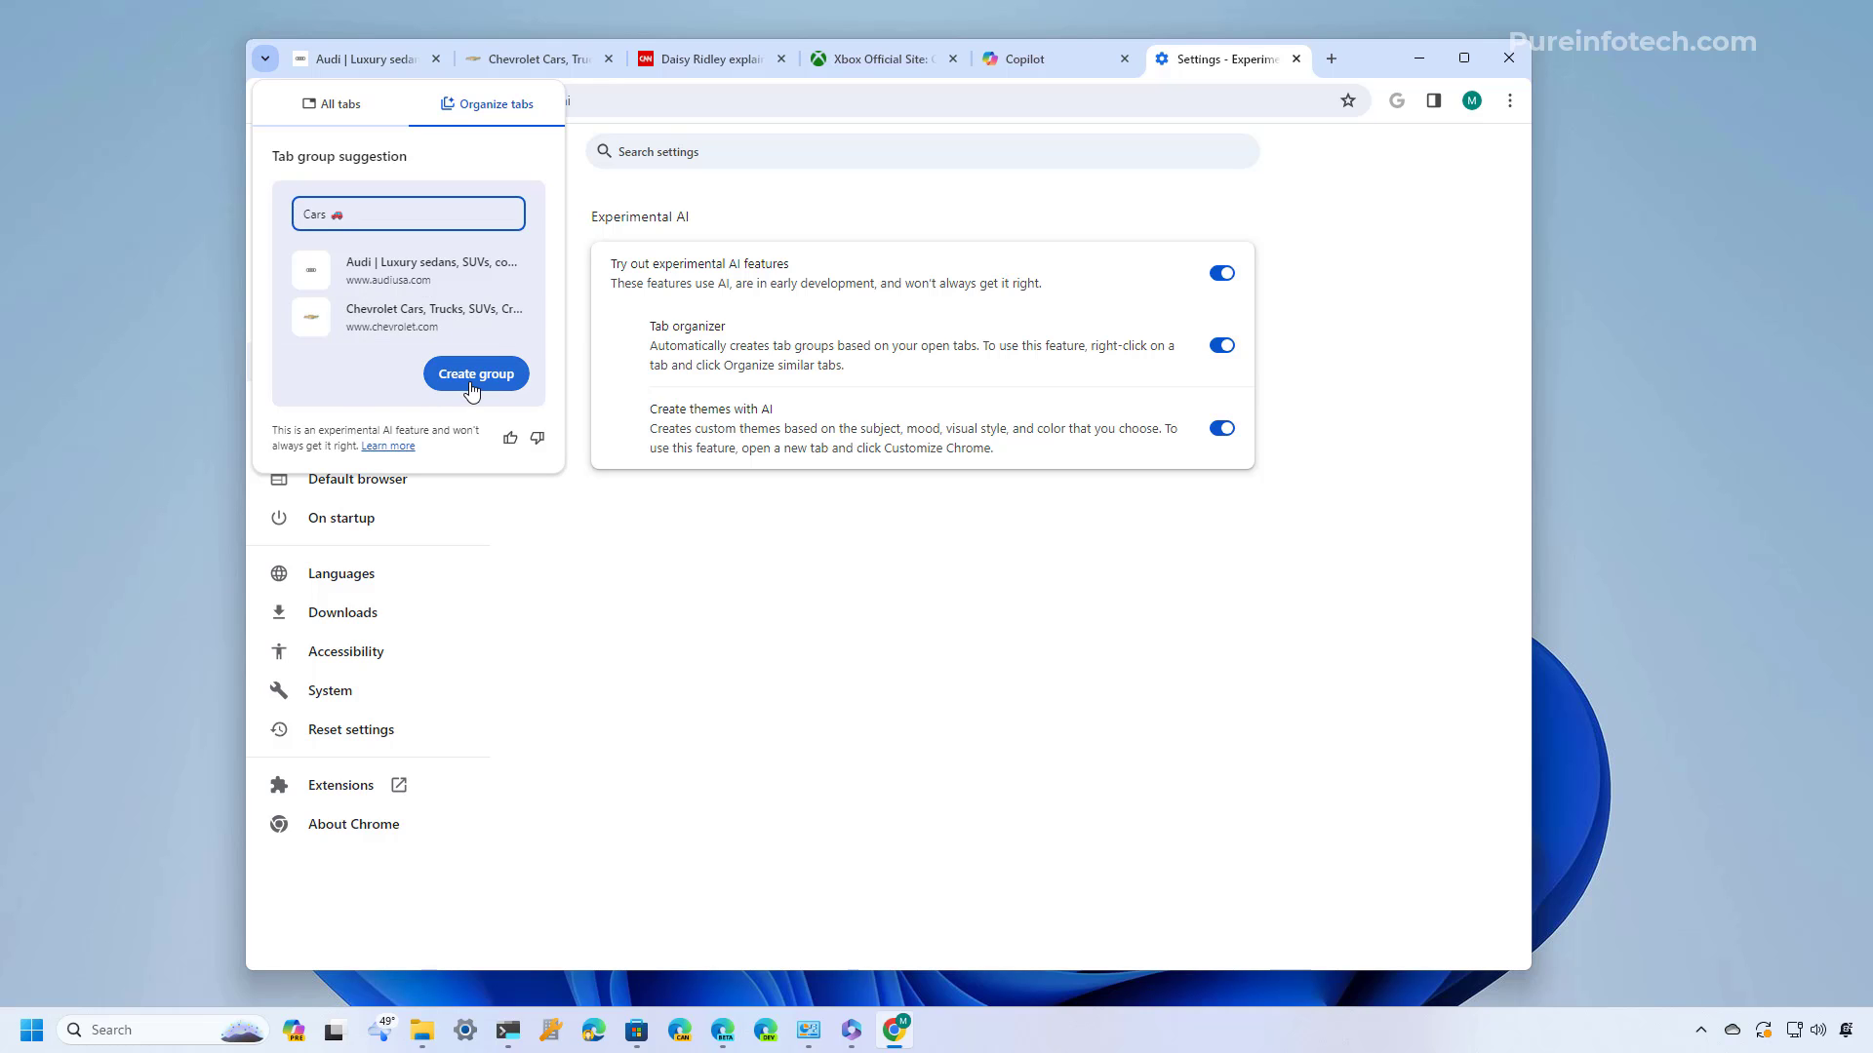
Create the suggested Cars tab group and reopen the tab organizing suggestions
click(474, 374)
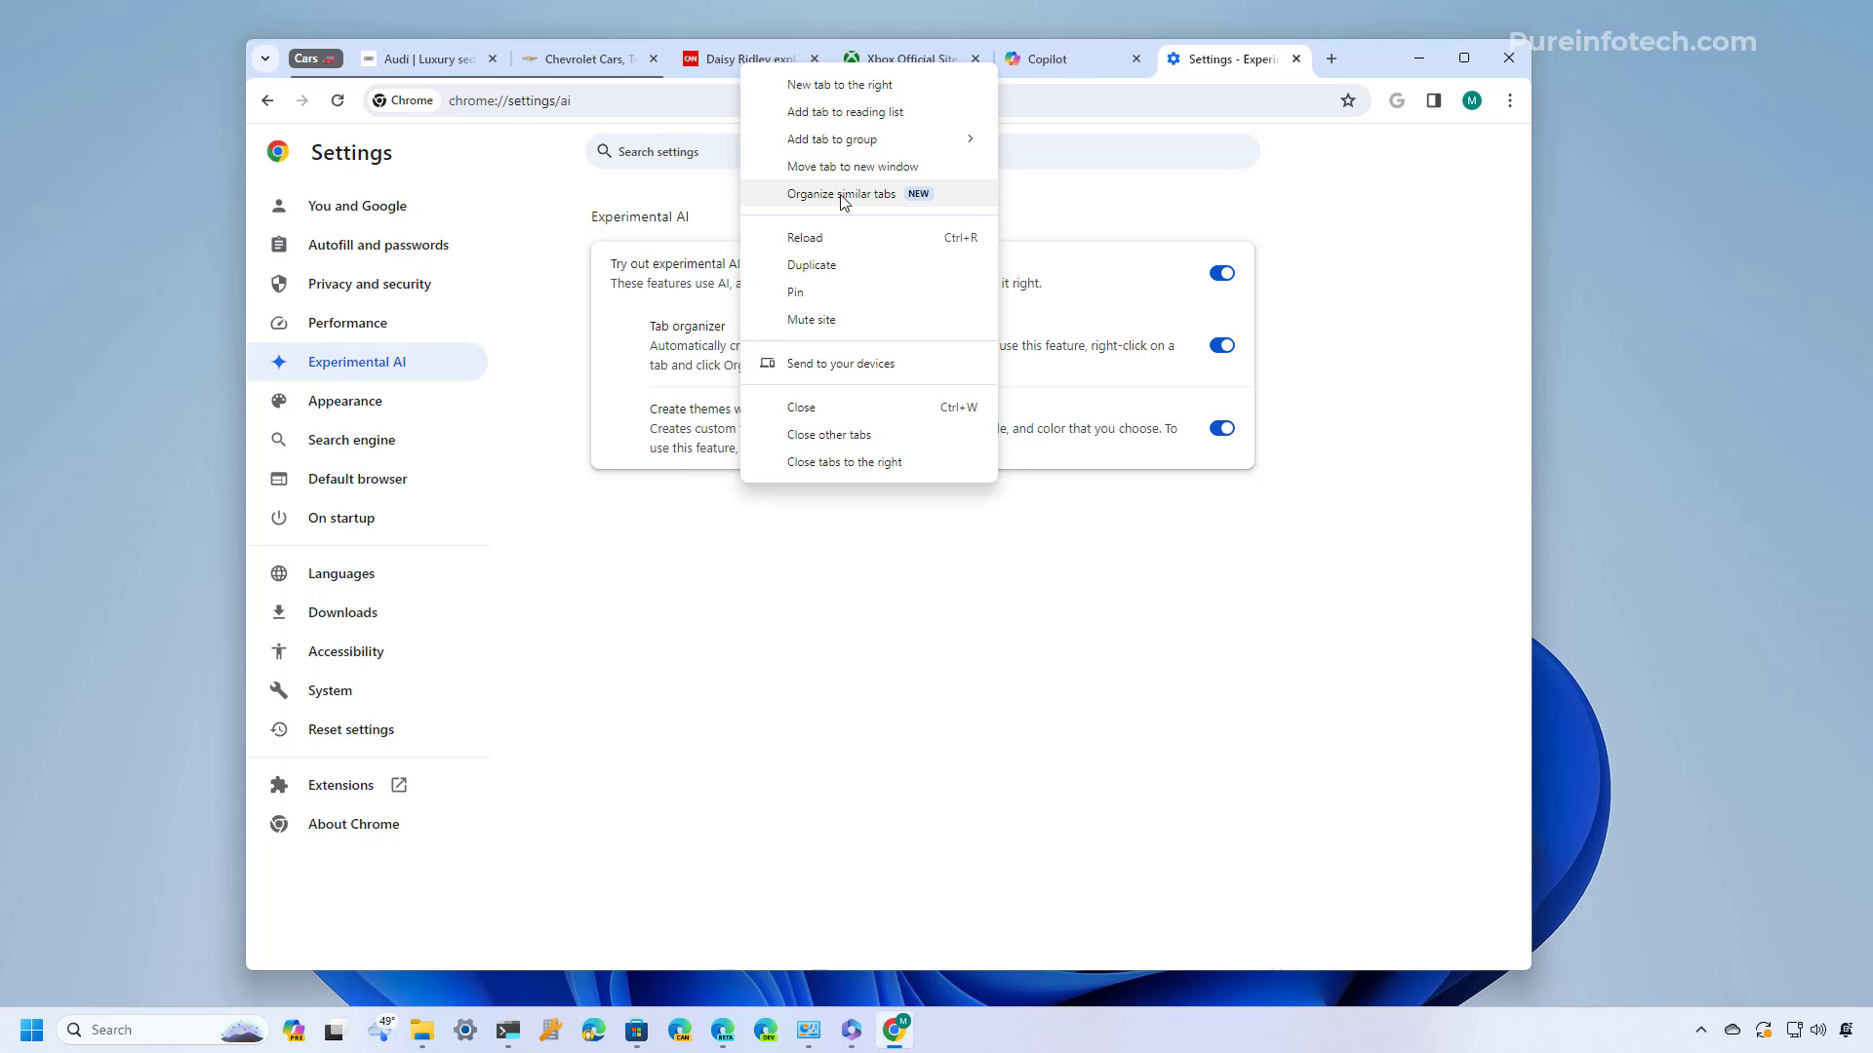
click(265, 61)
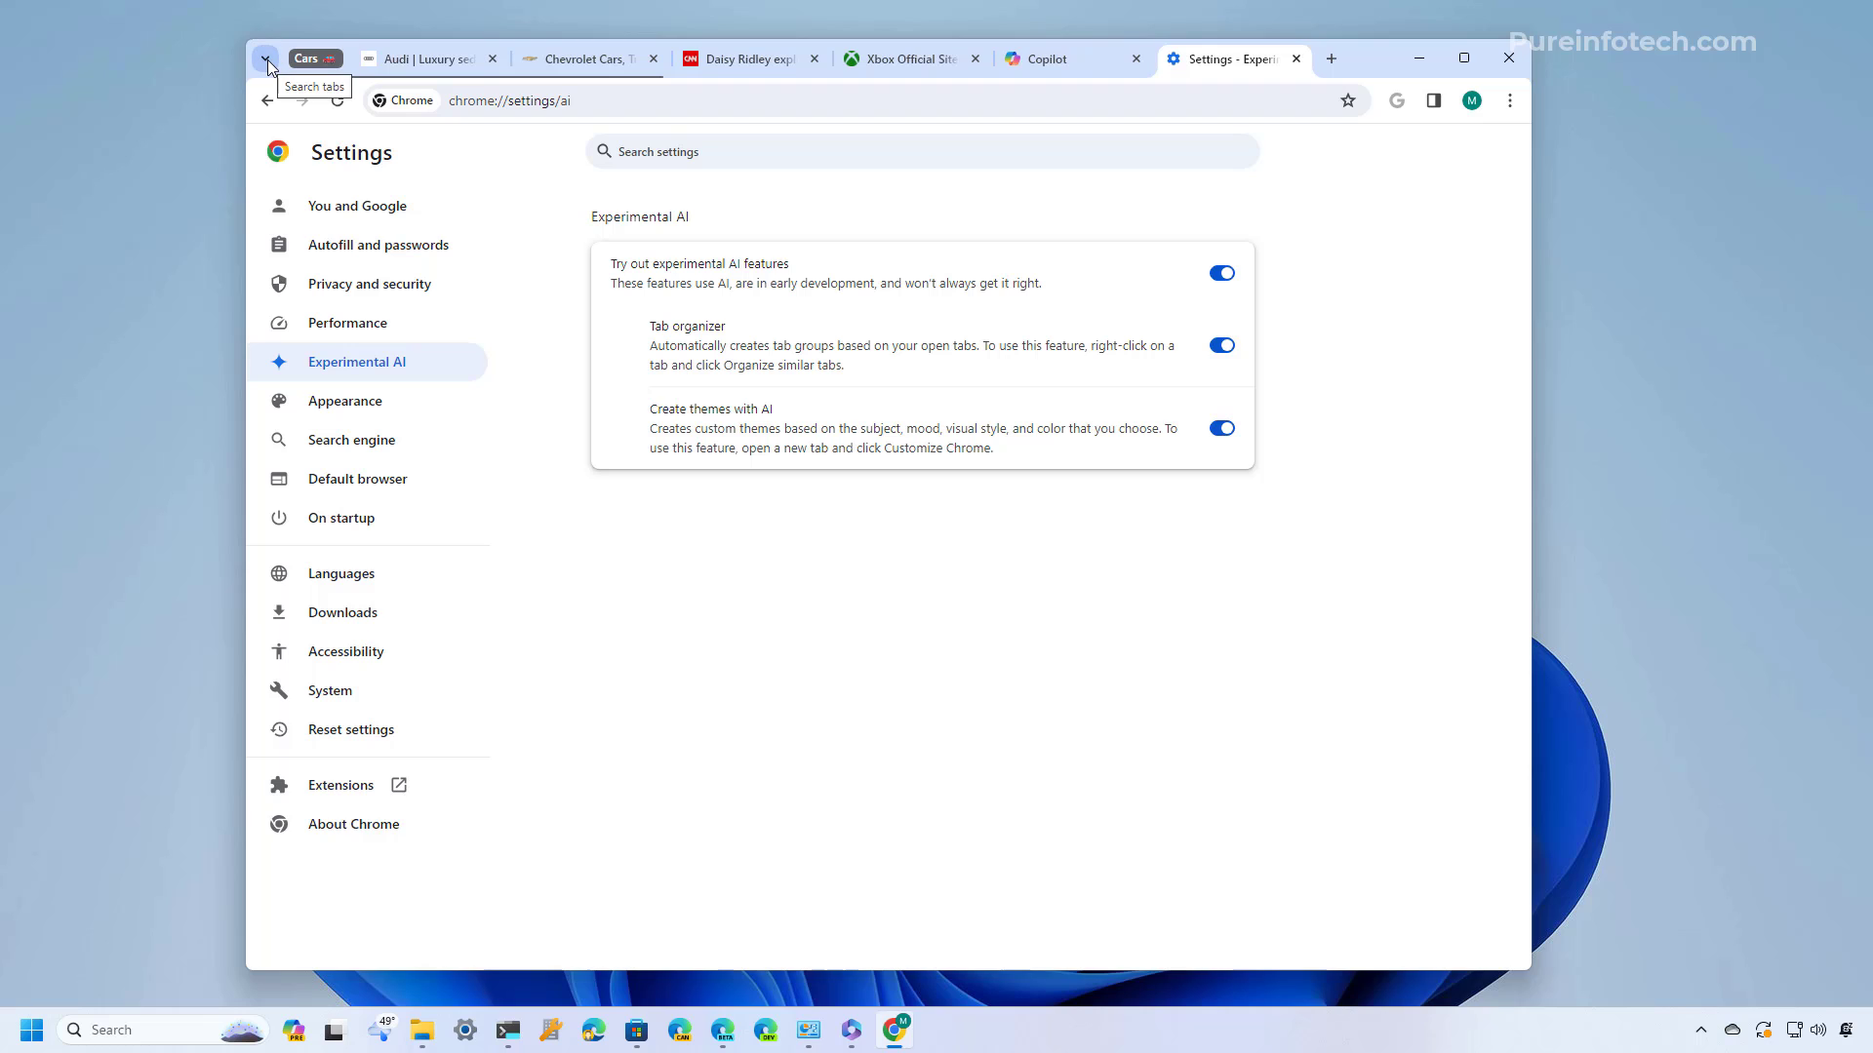
click(265, 57)
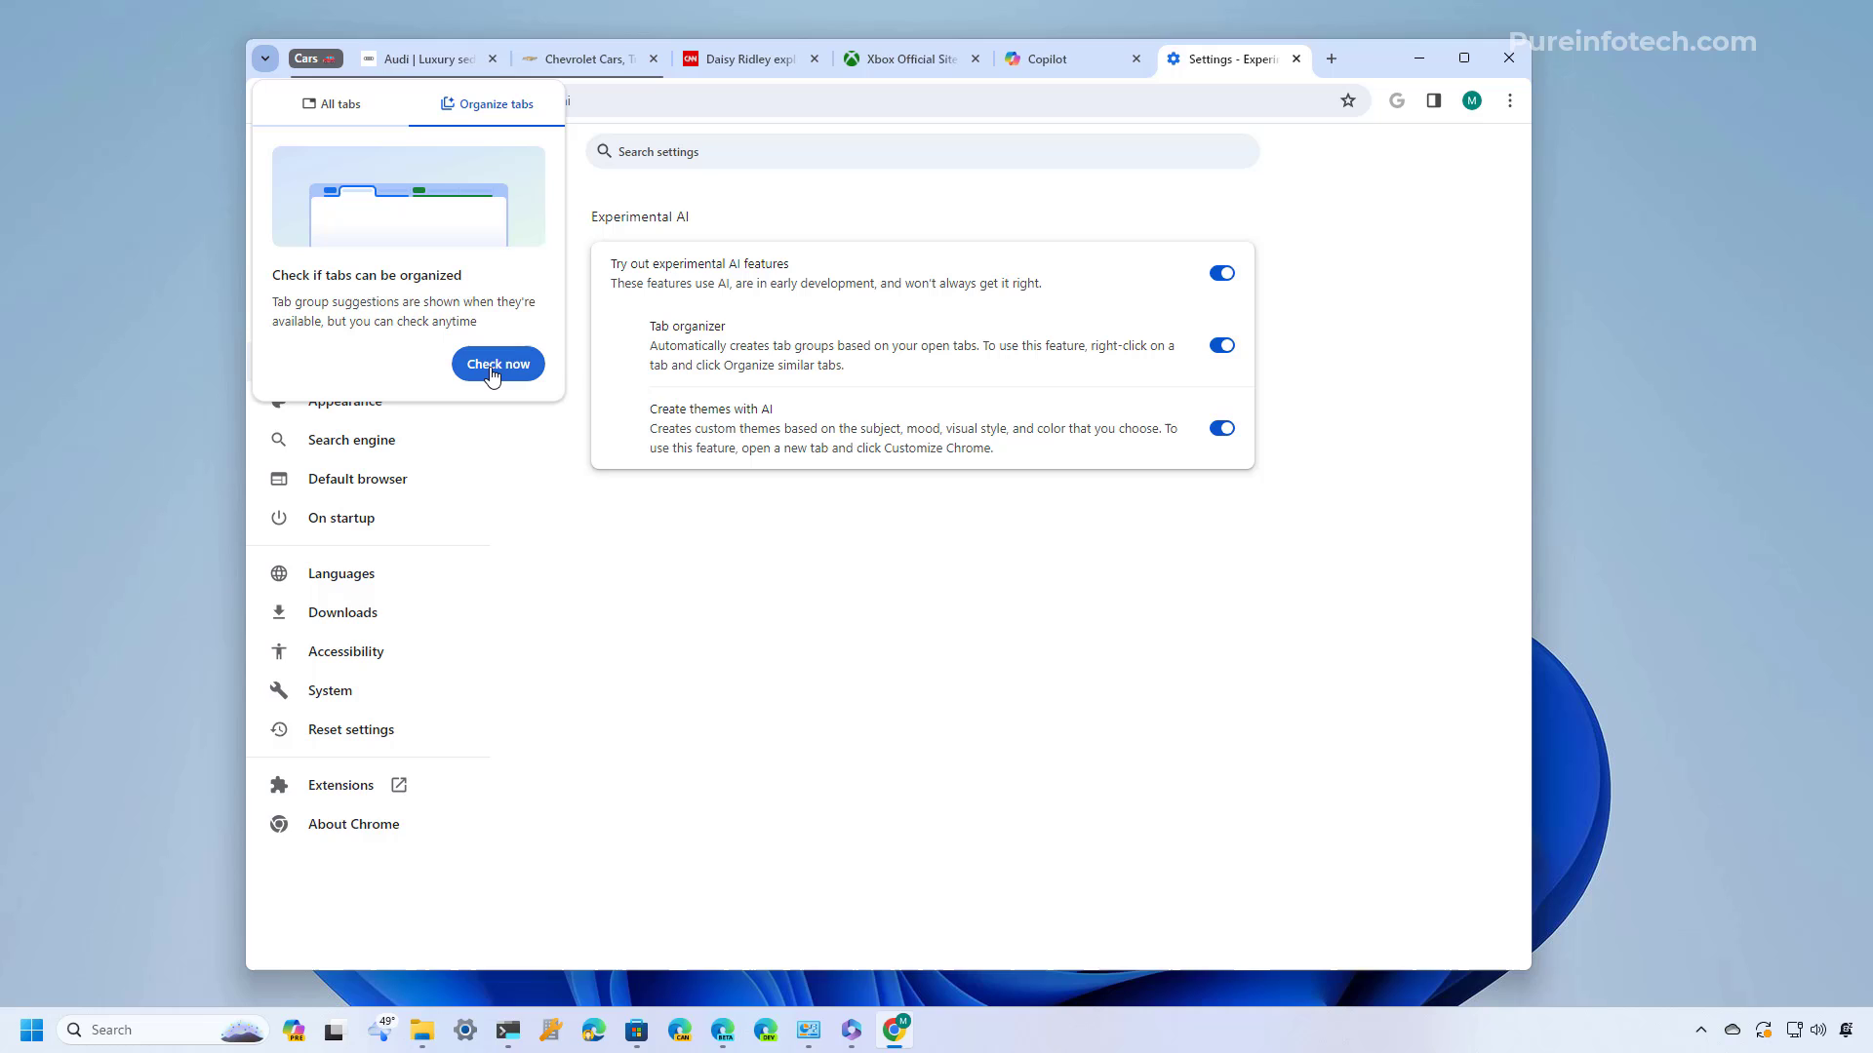
Re-check for groups, dismiss the 'No groups found' message and start a new tab
click(498, 363)
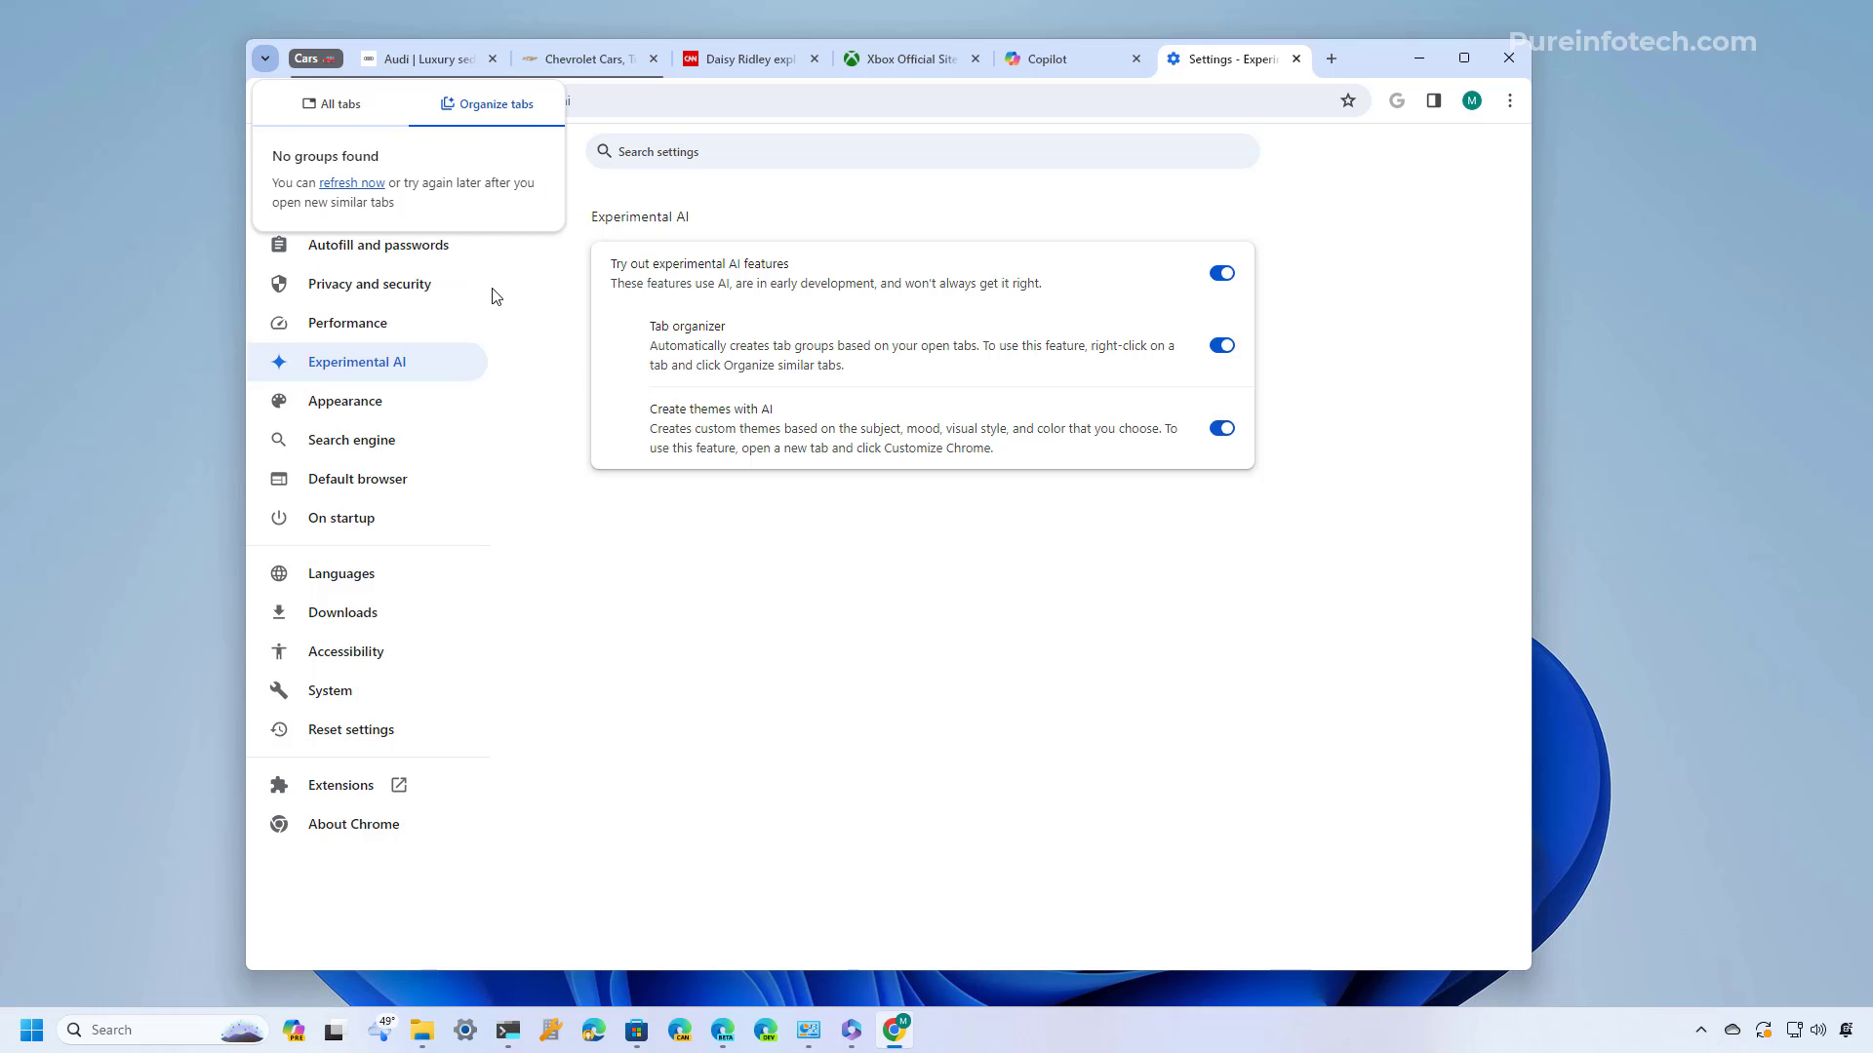
mouse_move(375, 222)
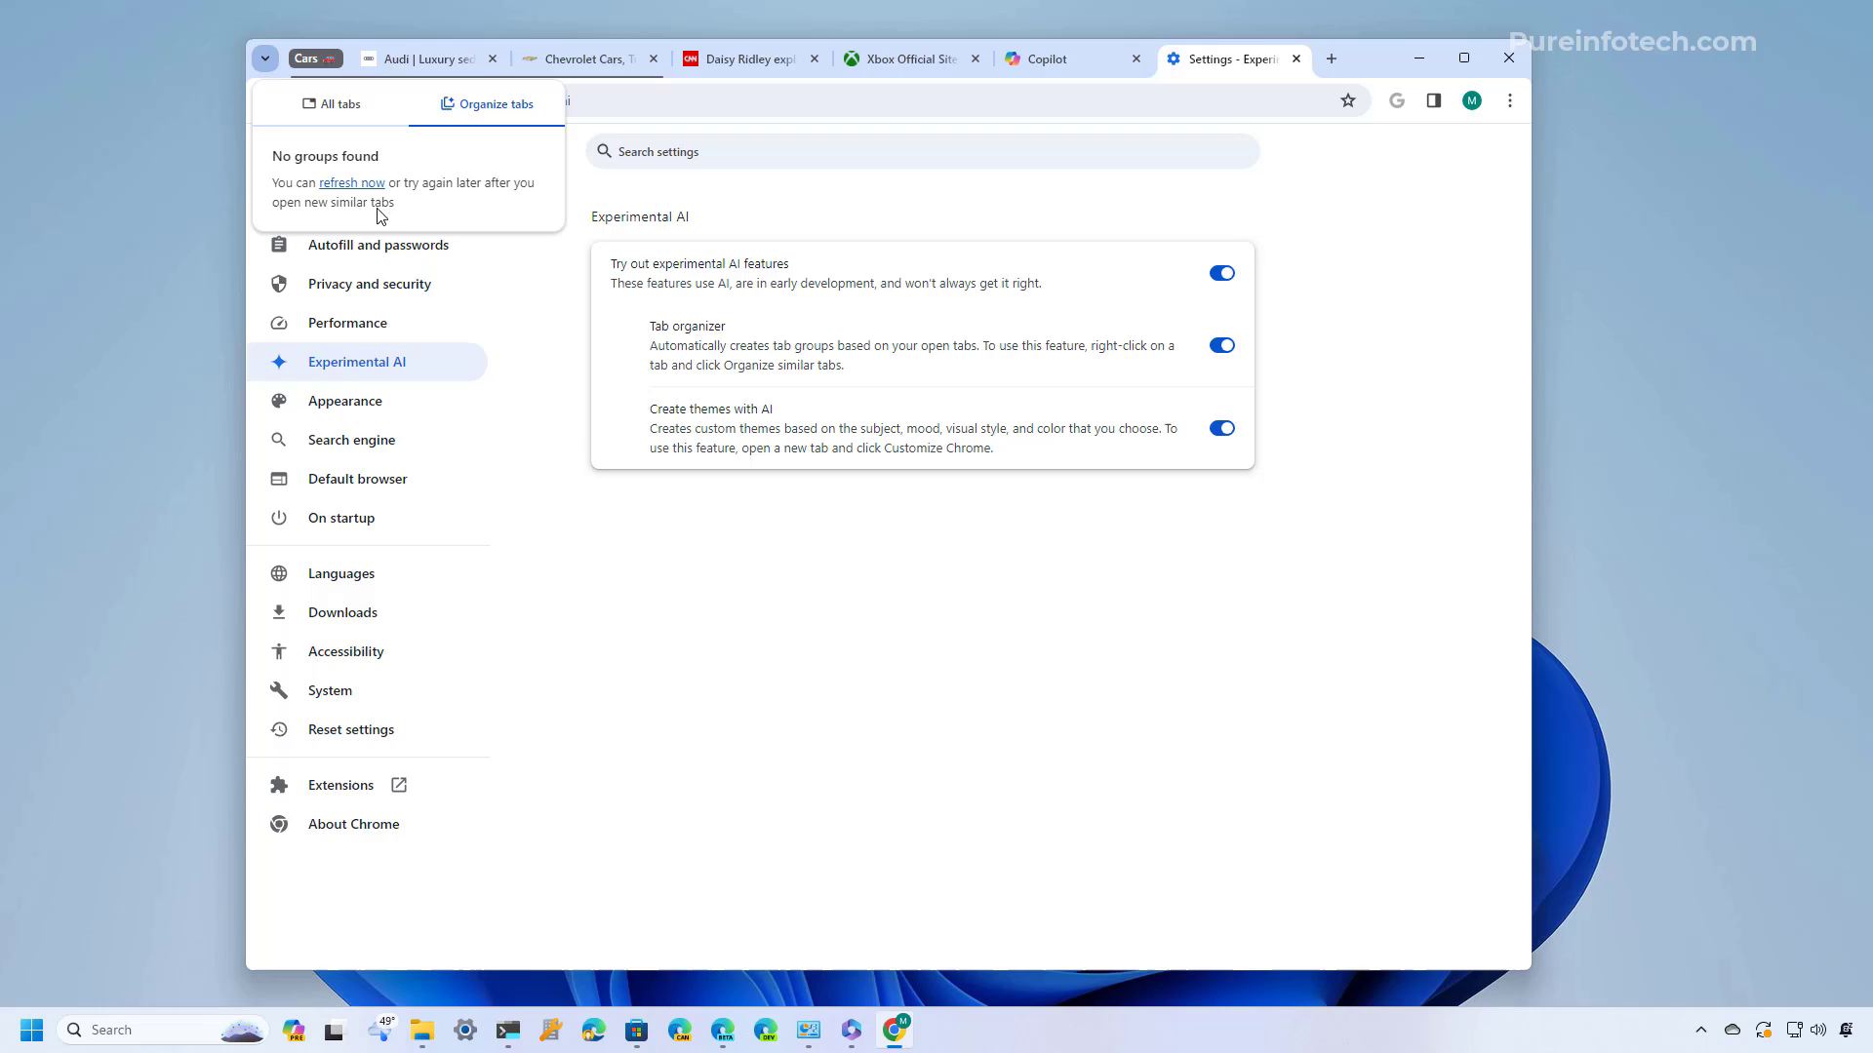
click(821, 696)
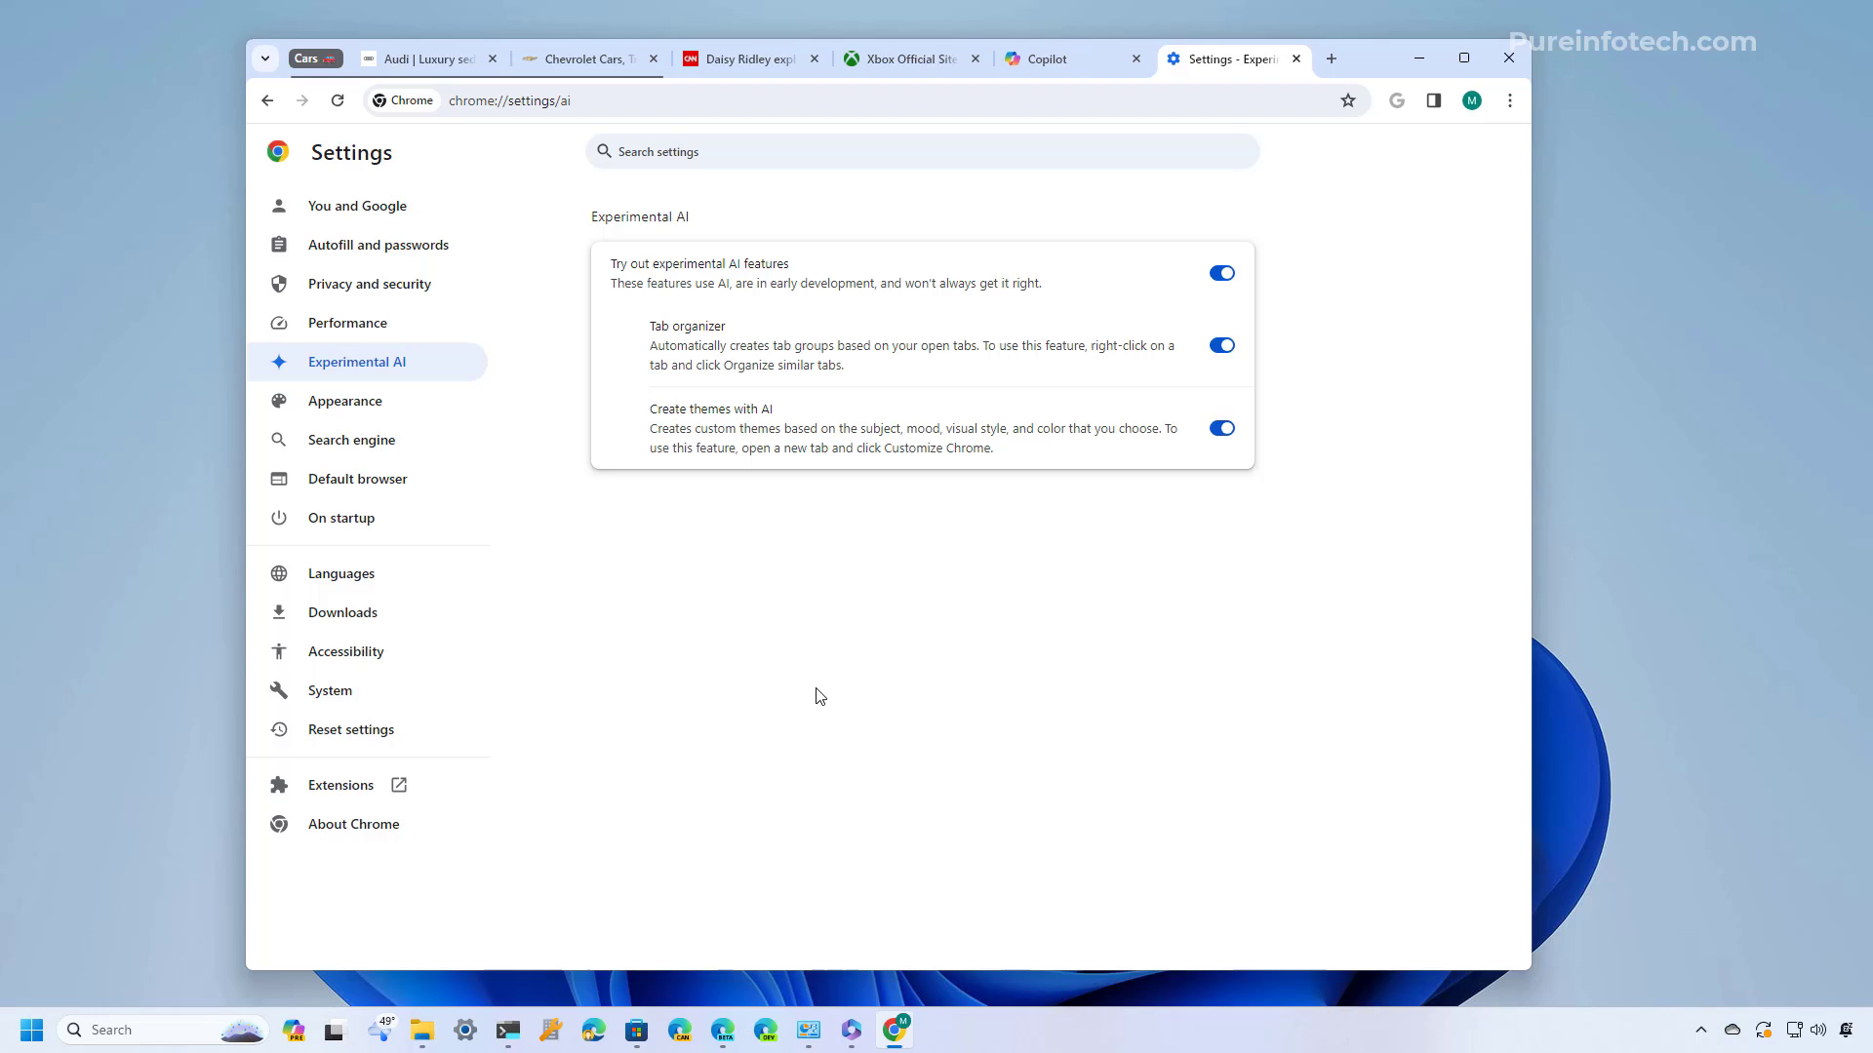
mouse_move(1336, 92)
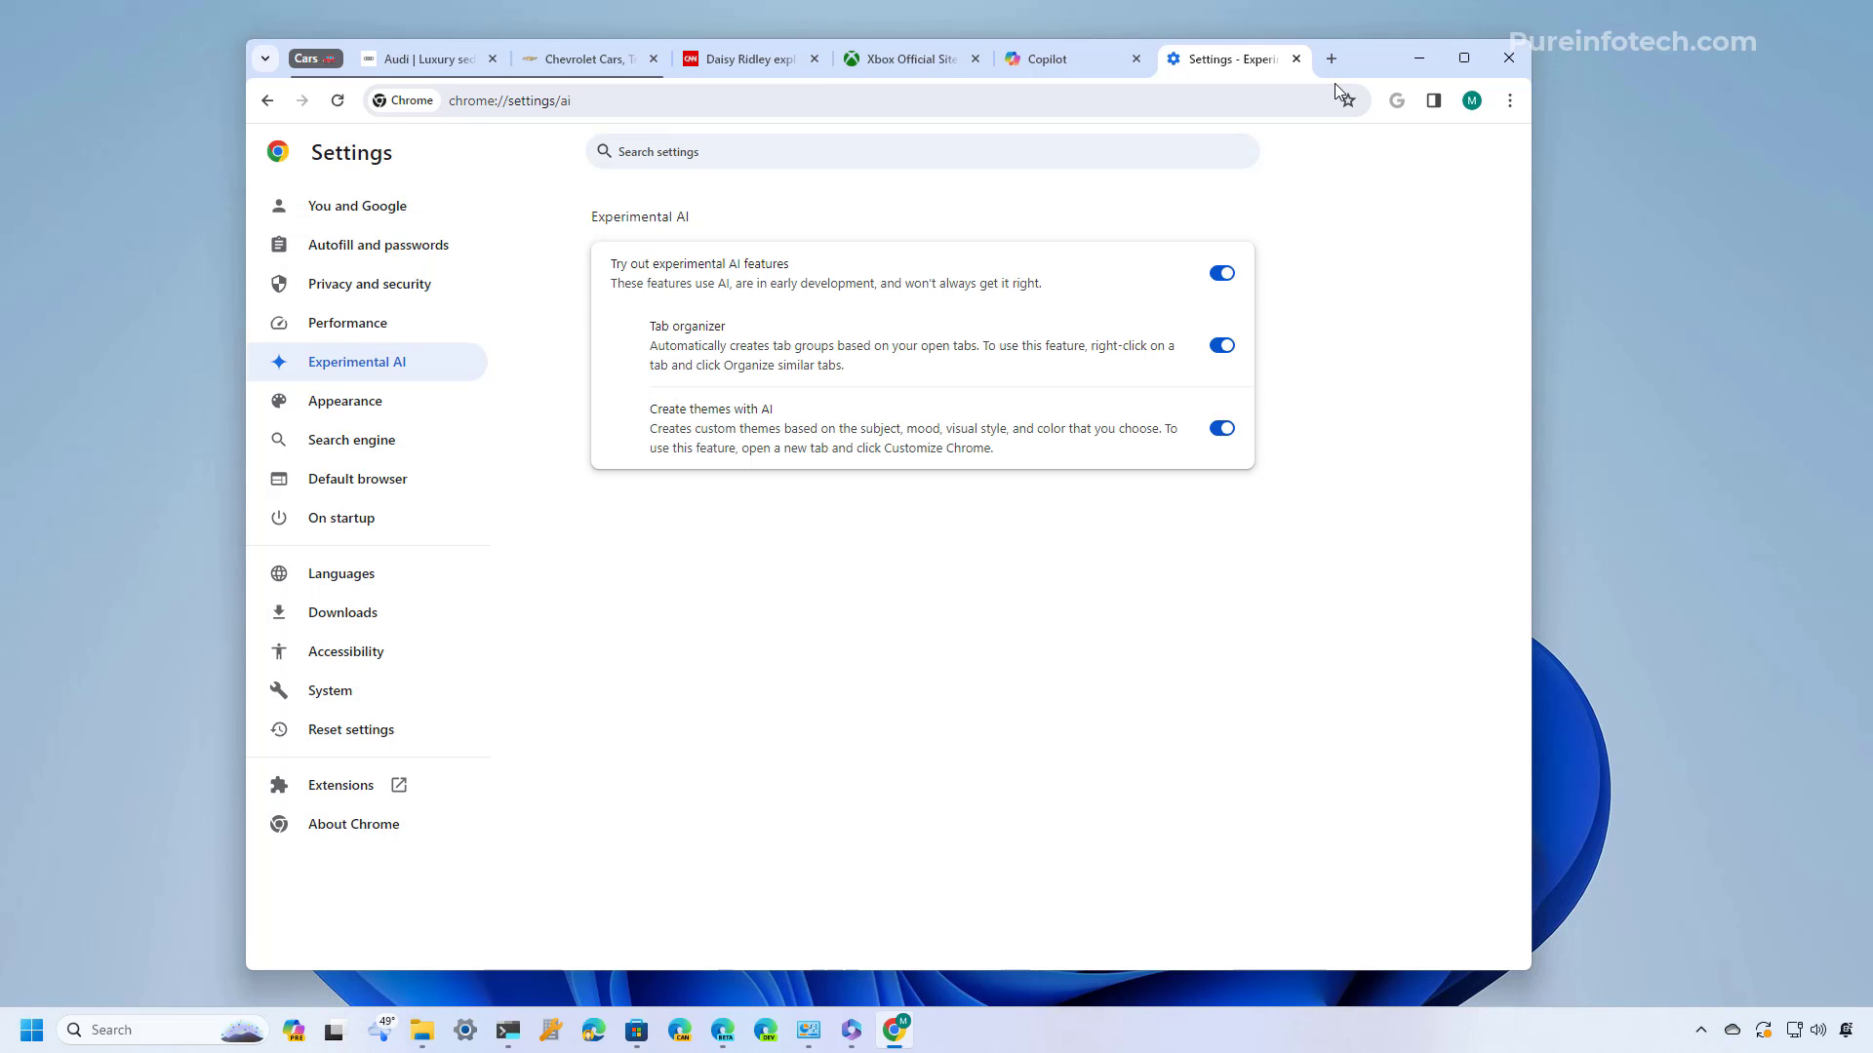
click(1328, 59)
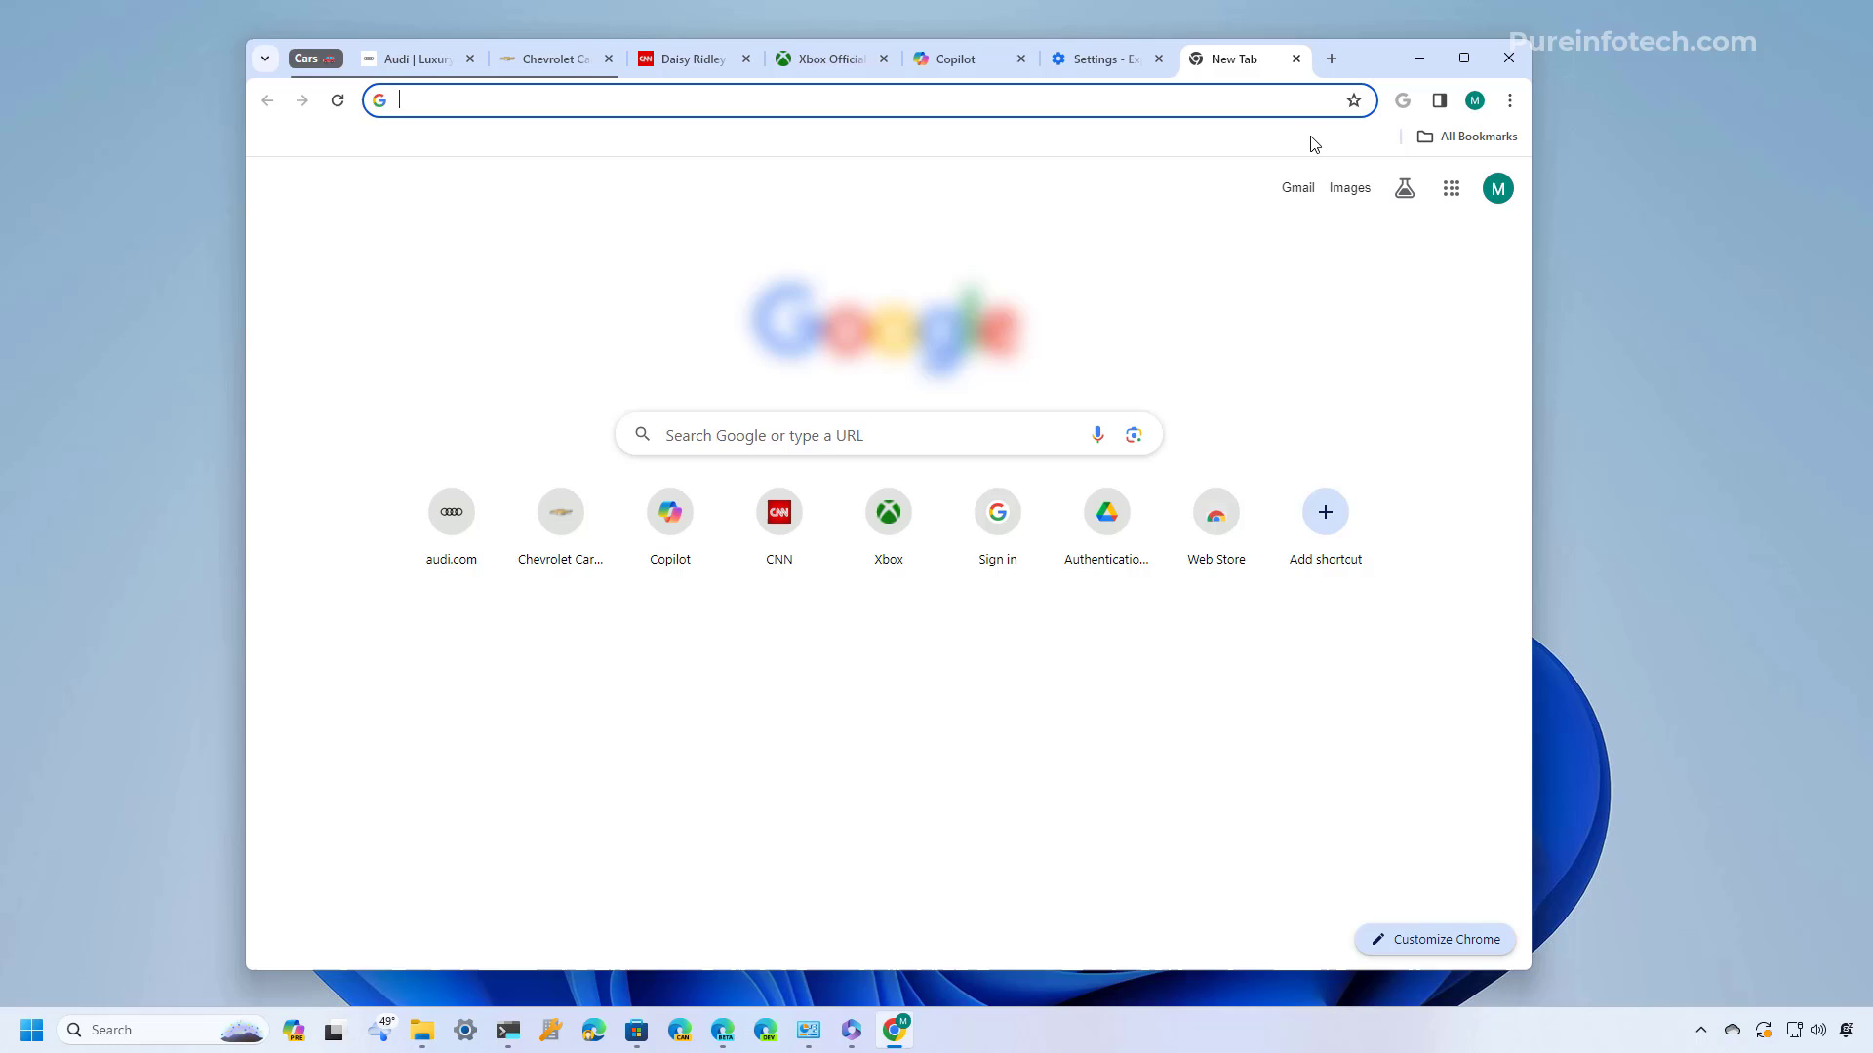
mouse_move(1434, 940)
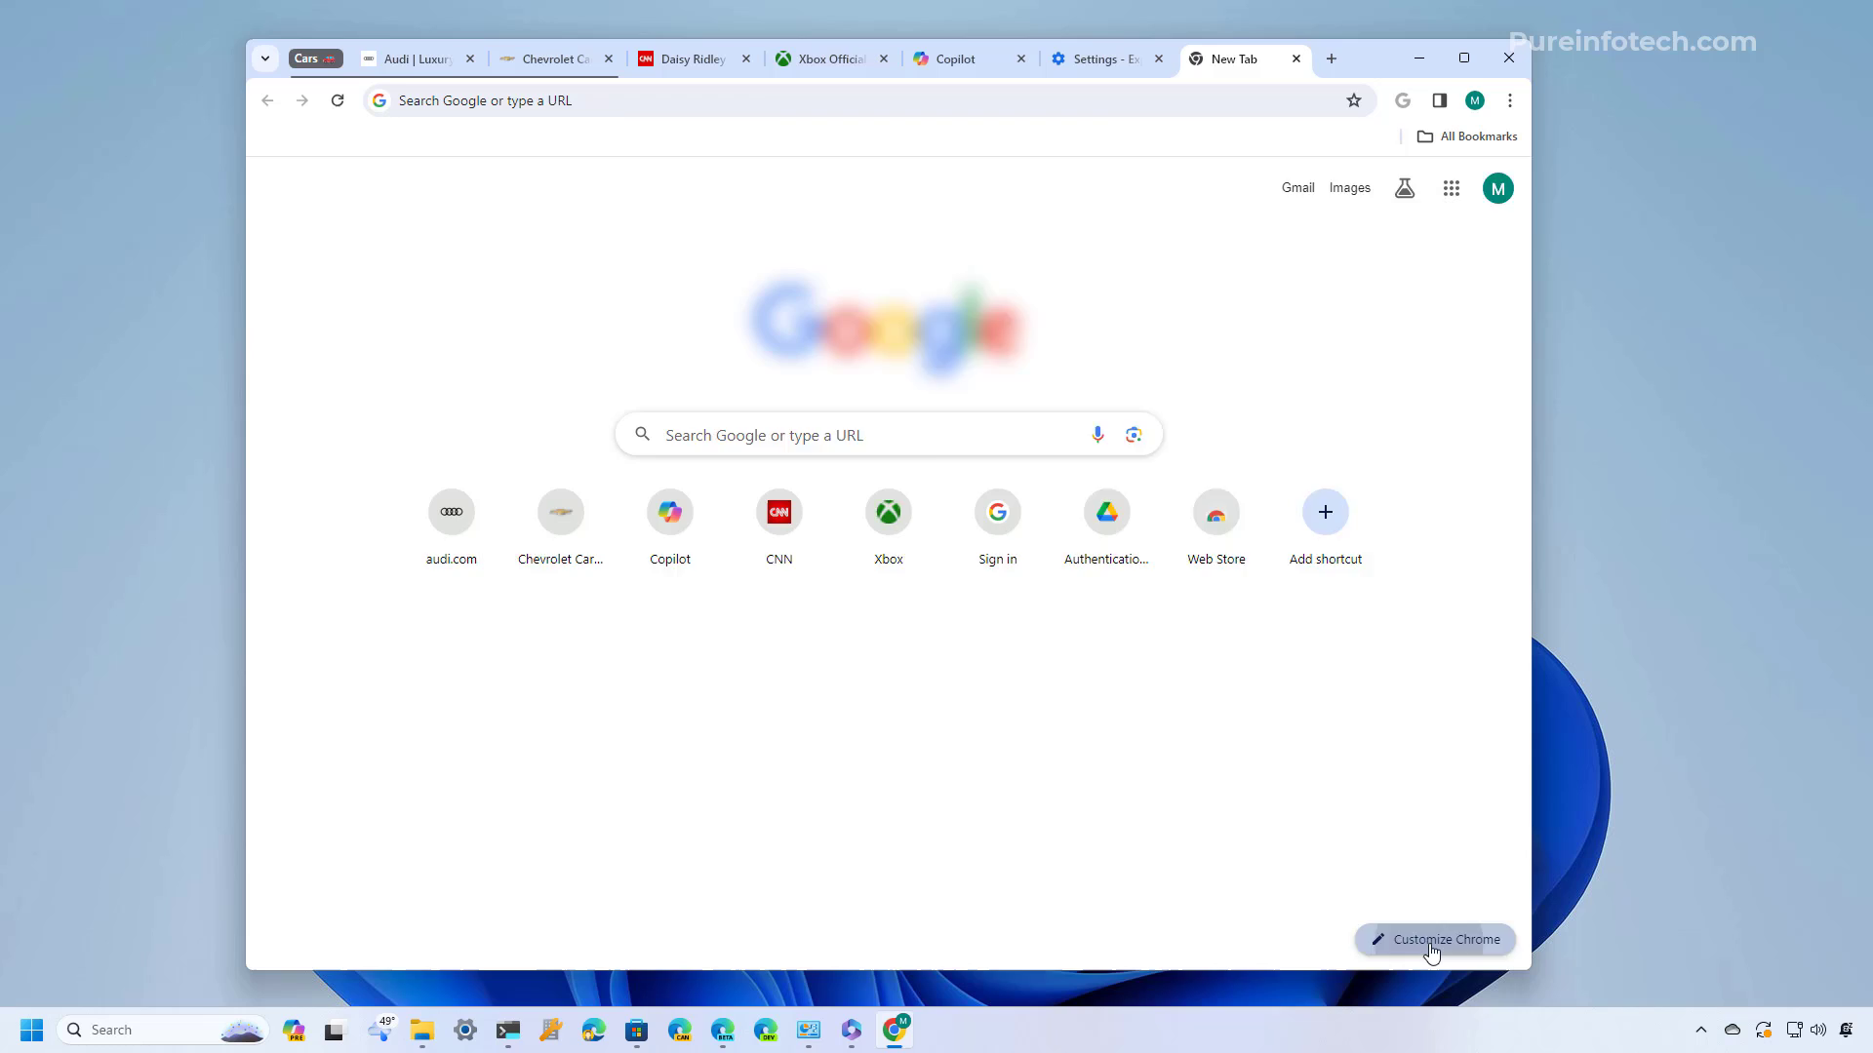
Show the Customize Chrome panel's Themes list with its Create with AI option
click(1432, 938)
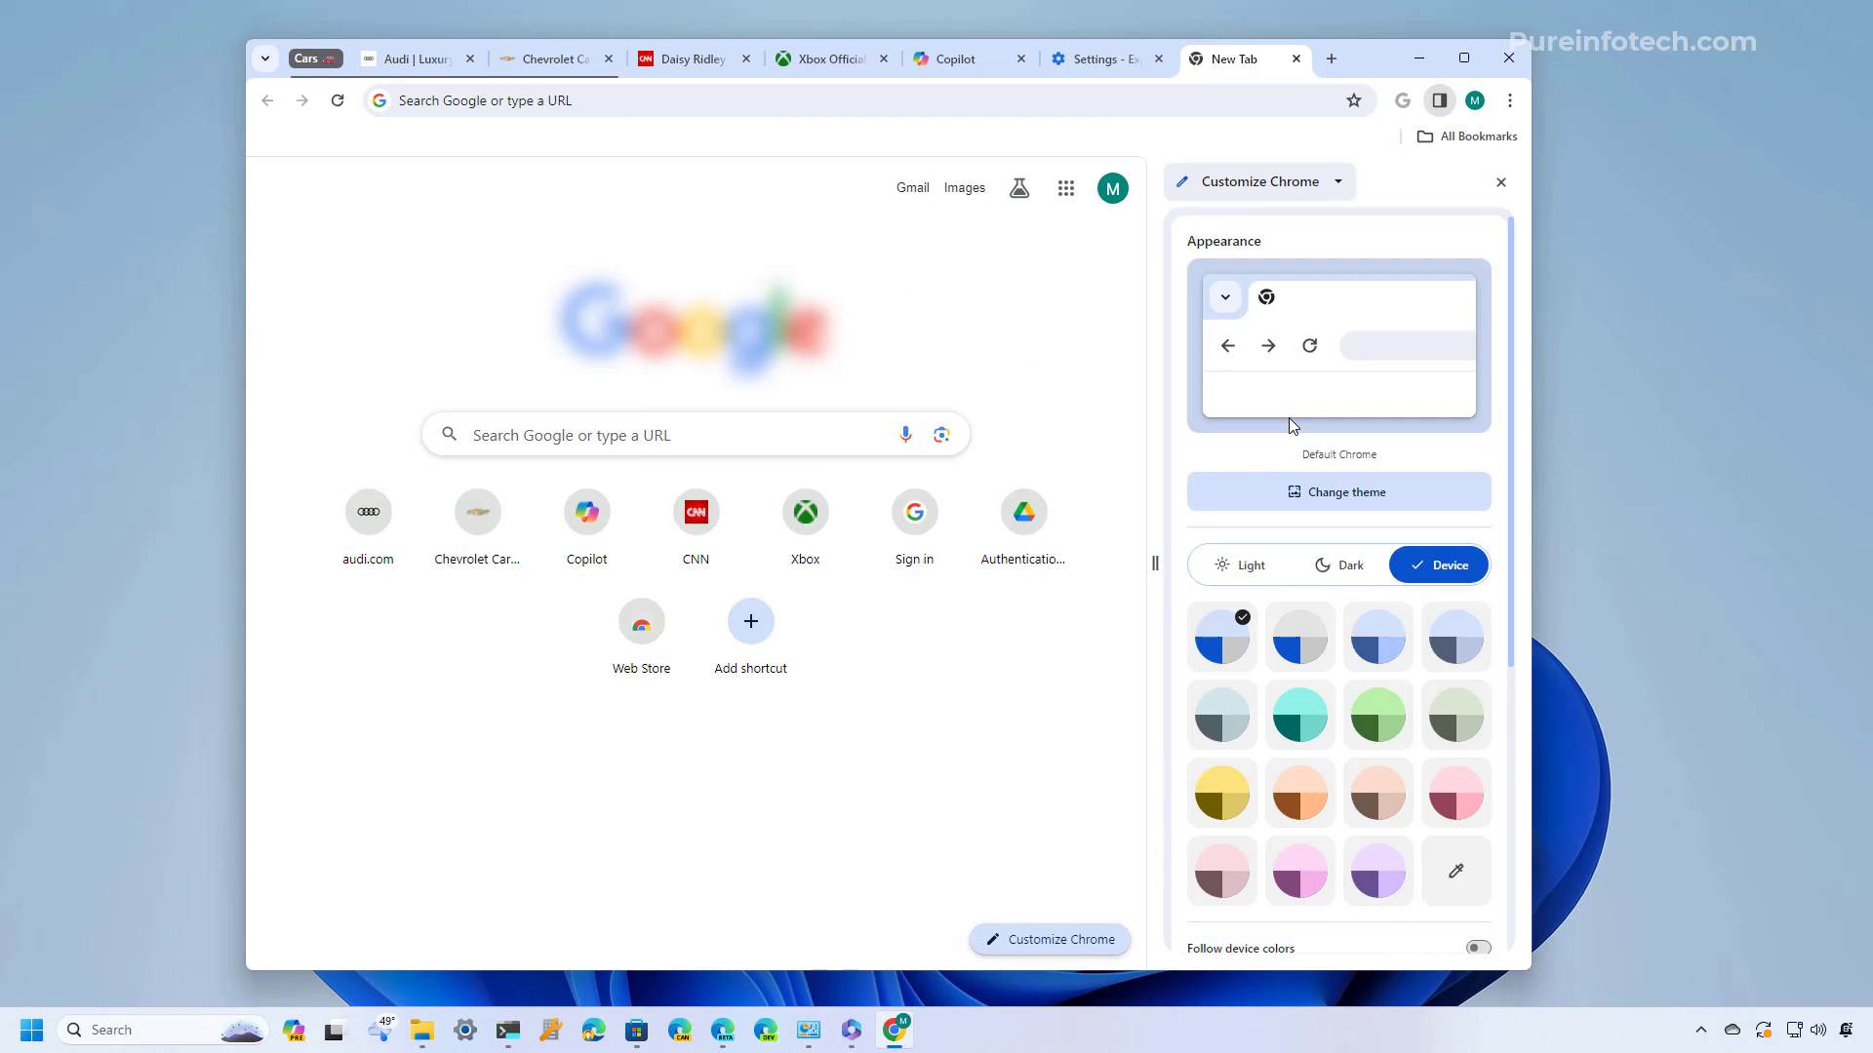
mouse_move(1262, 416)
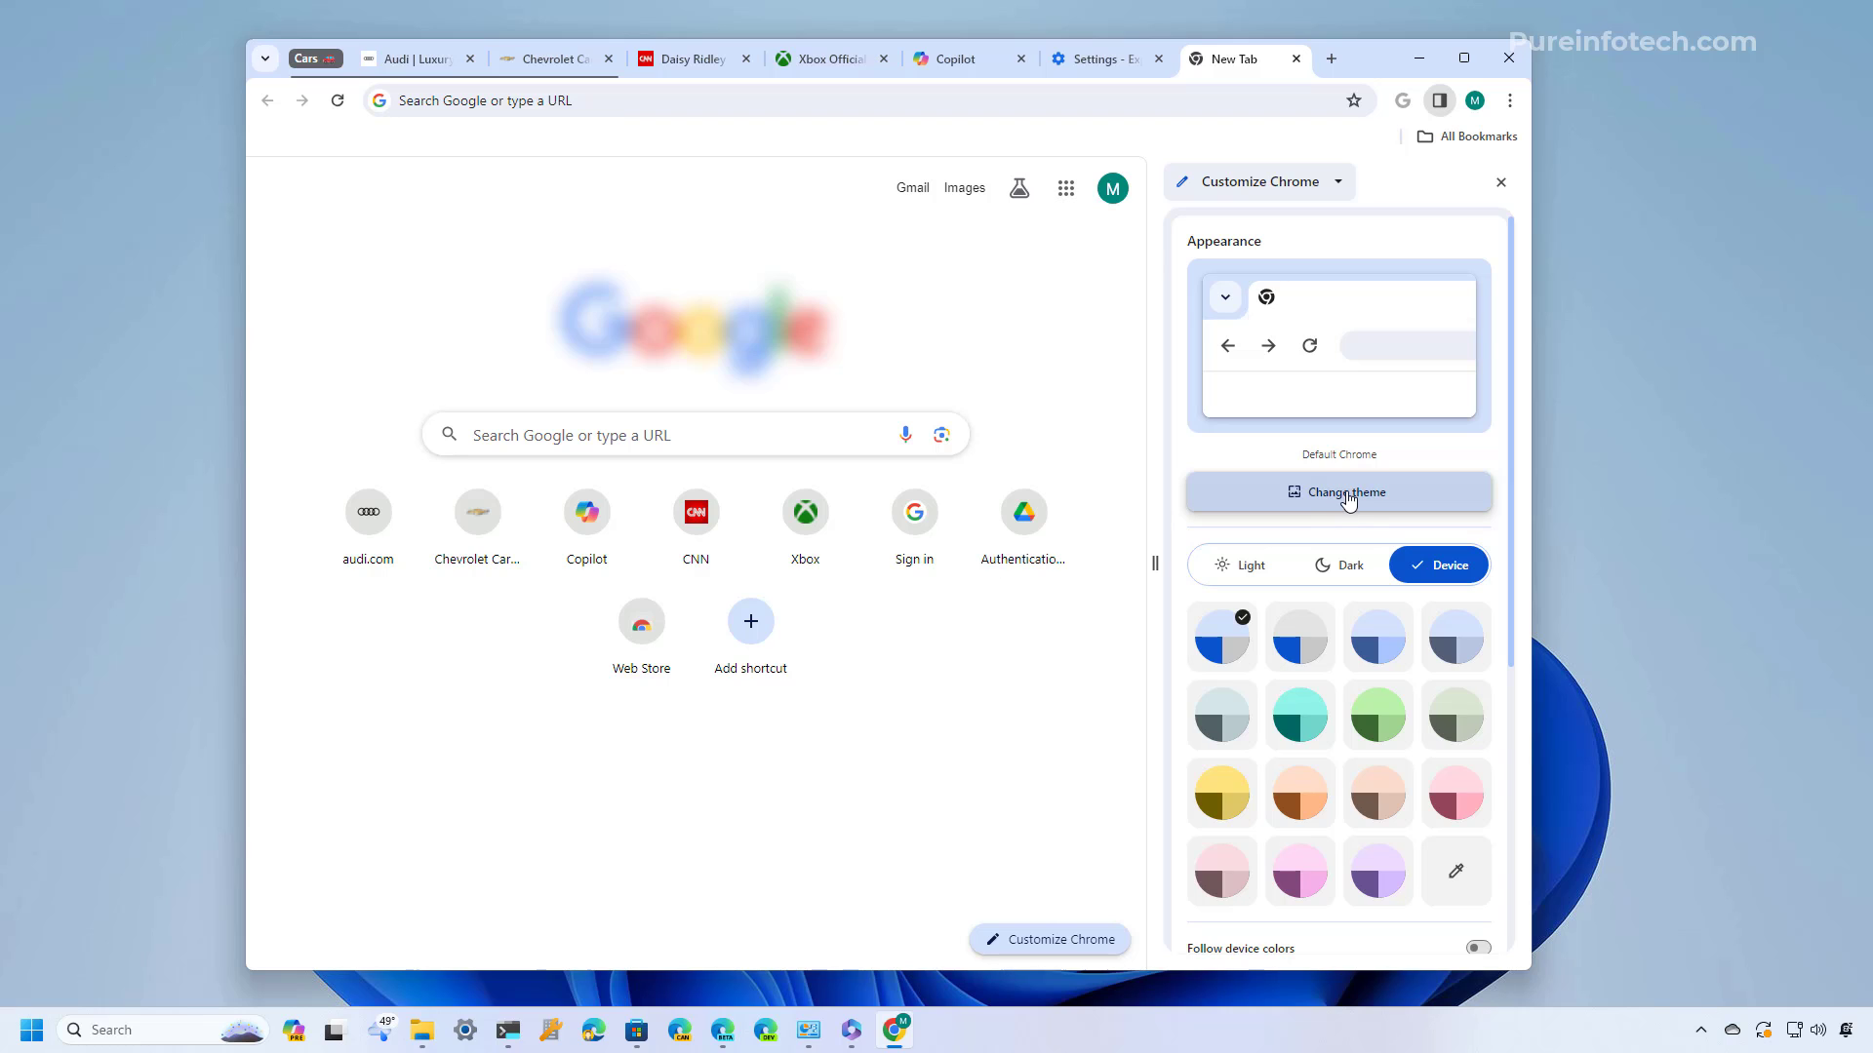
click(1336, 492)
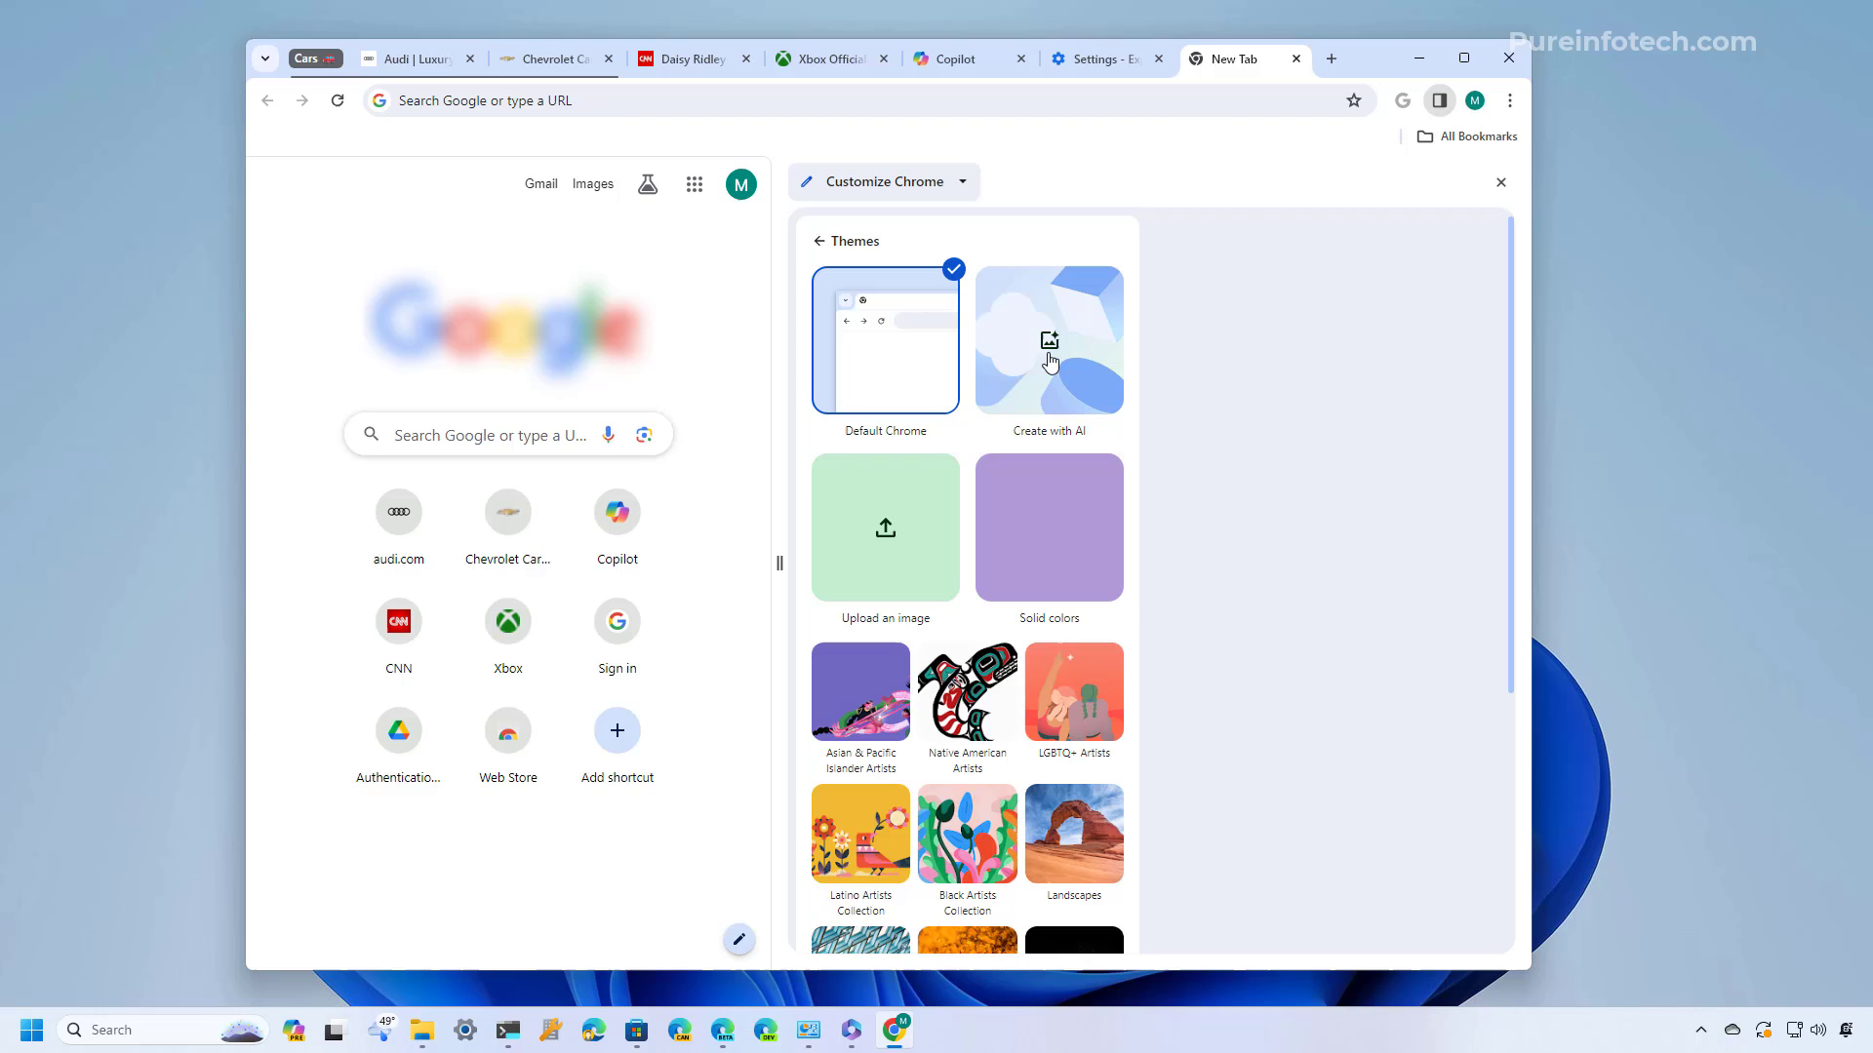
mouse_move(1051, 353)
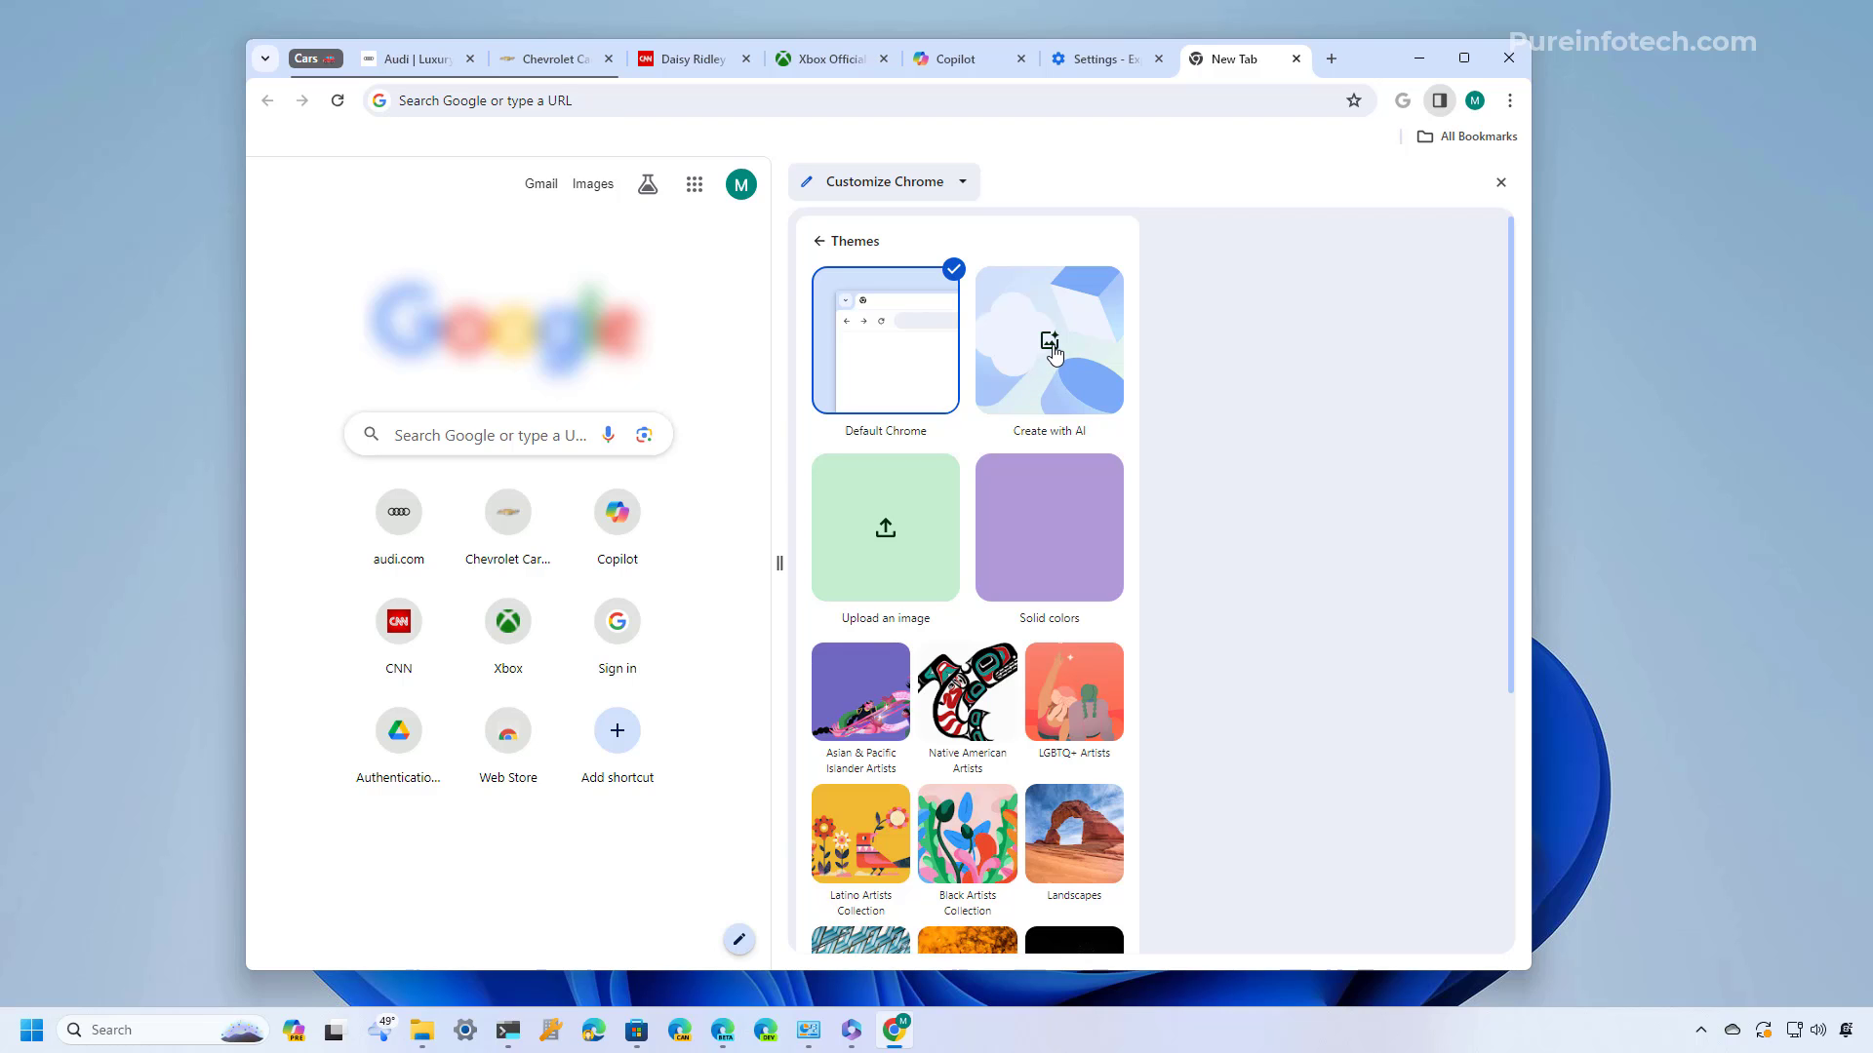
Fill the AI theme form with Grand Canyon subject, Animated style, Happy mood and green colour
click(1047, 339)
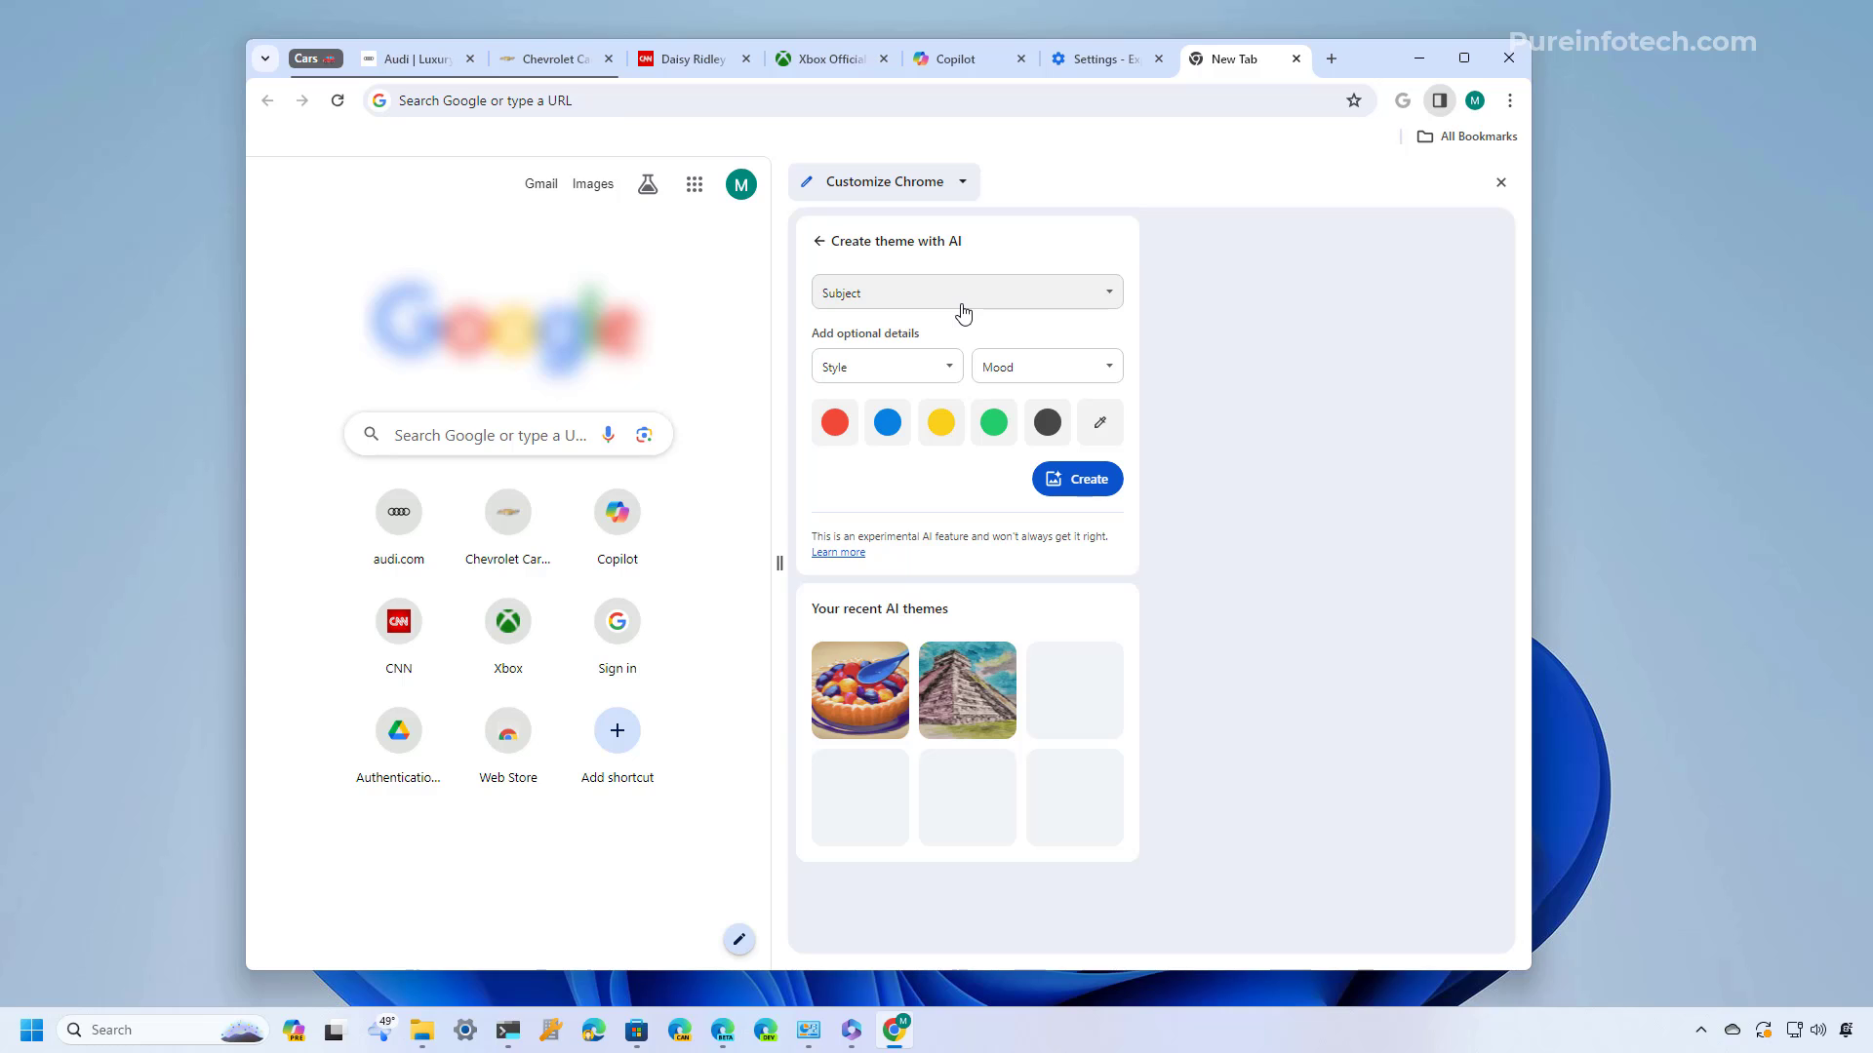
mouse_move(948, 295)
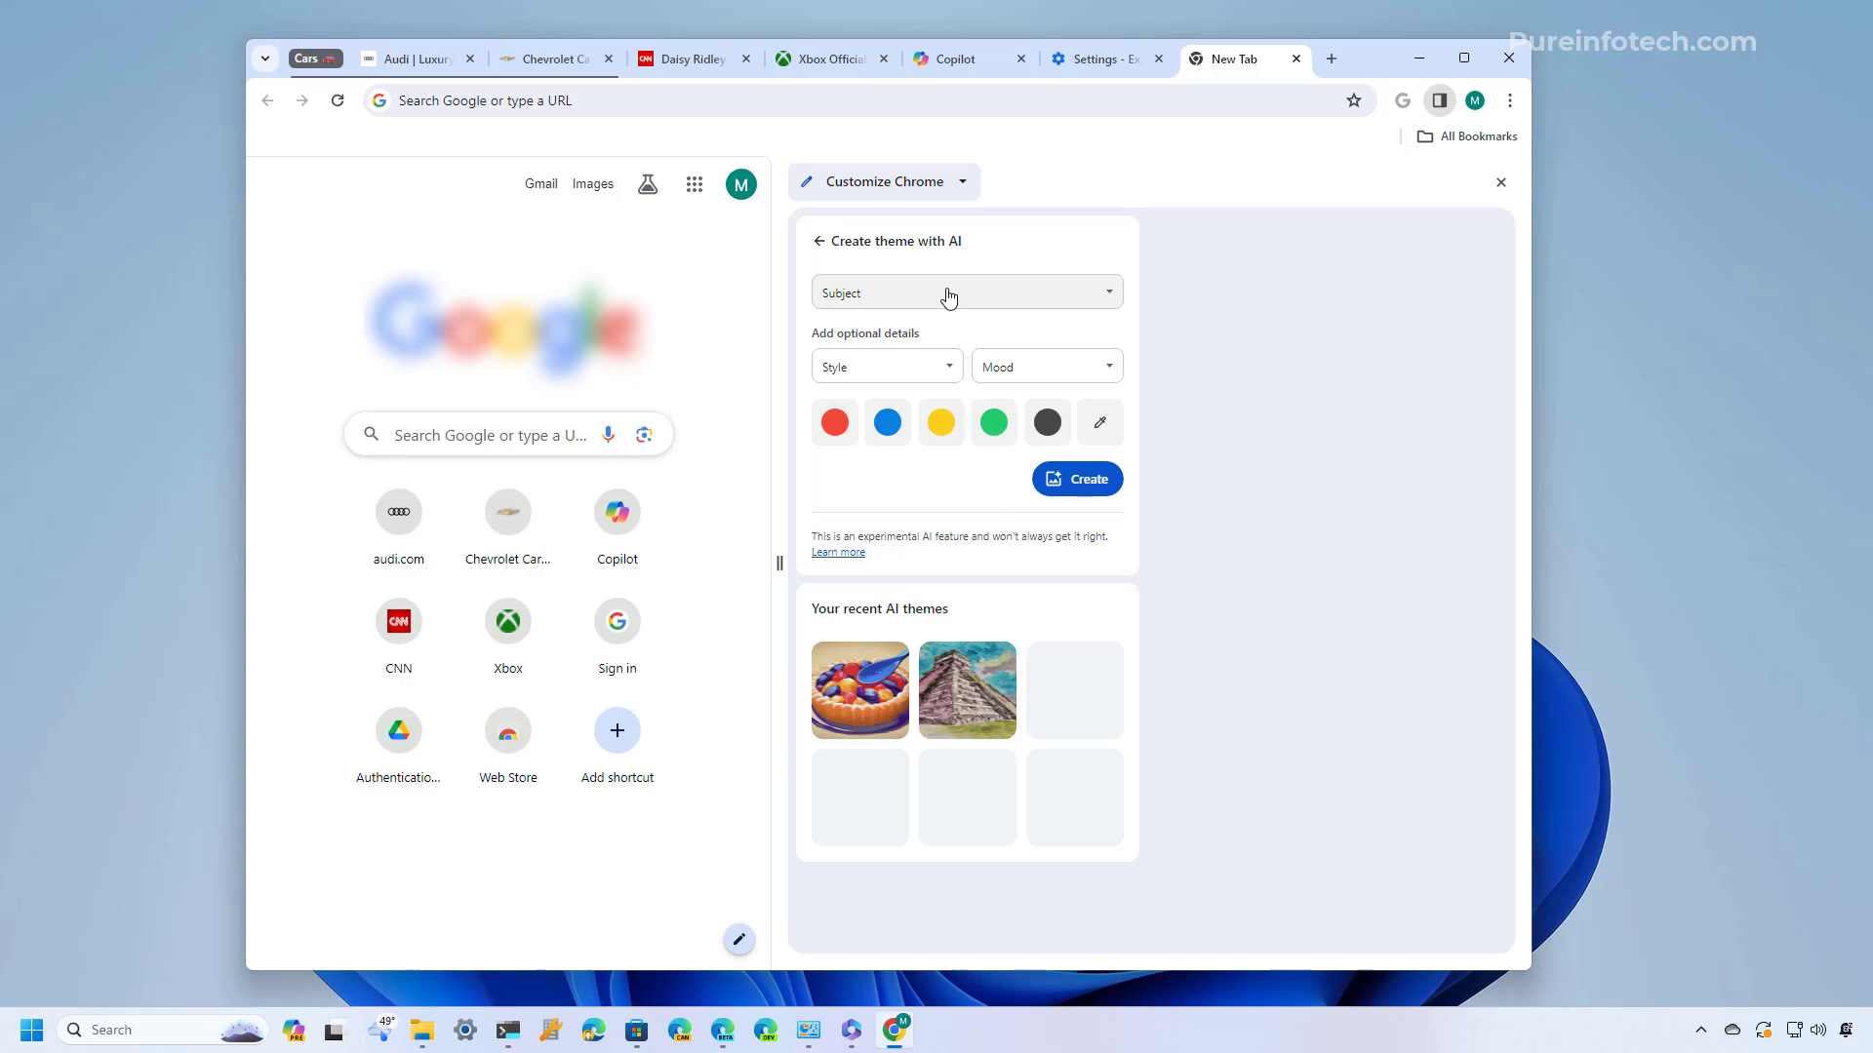
click(966, 291)
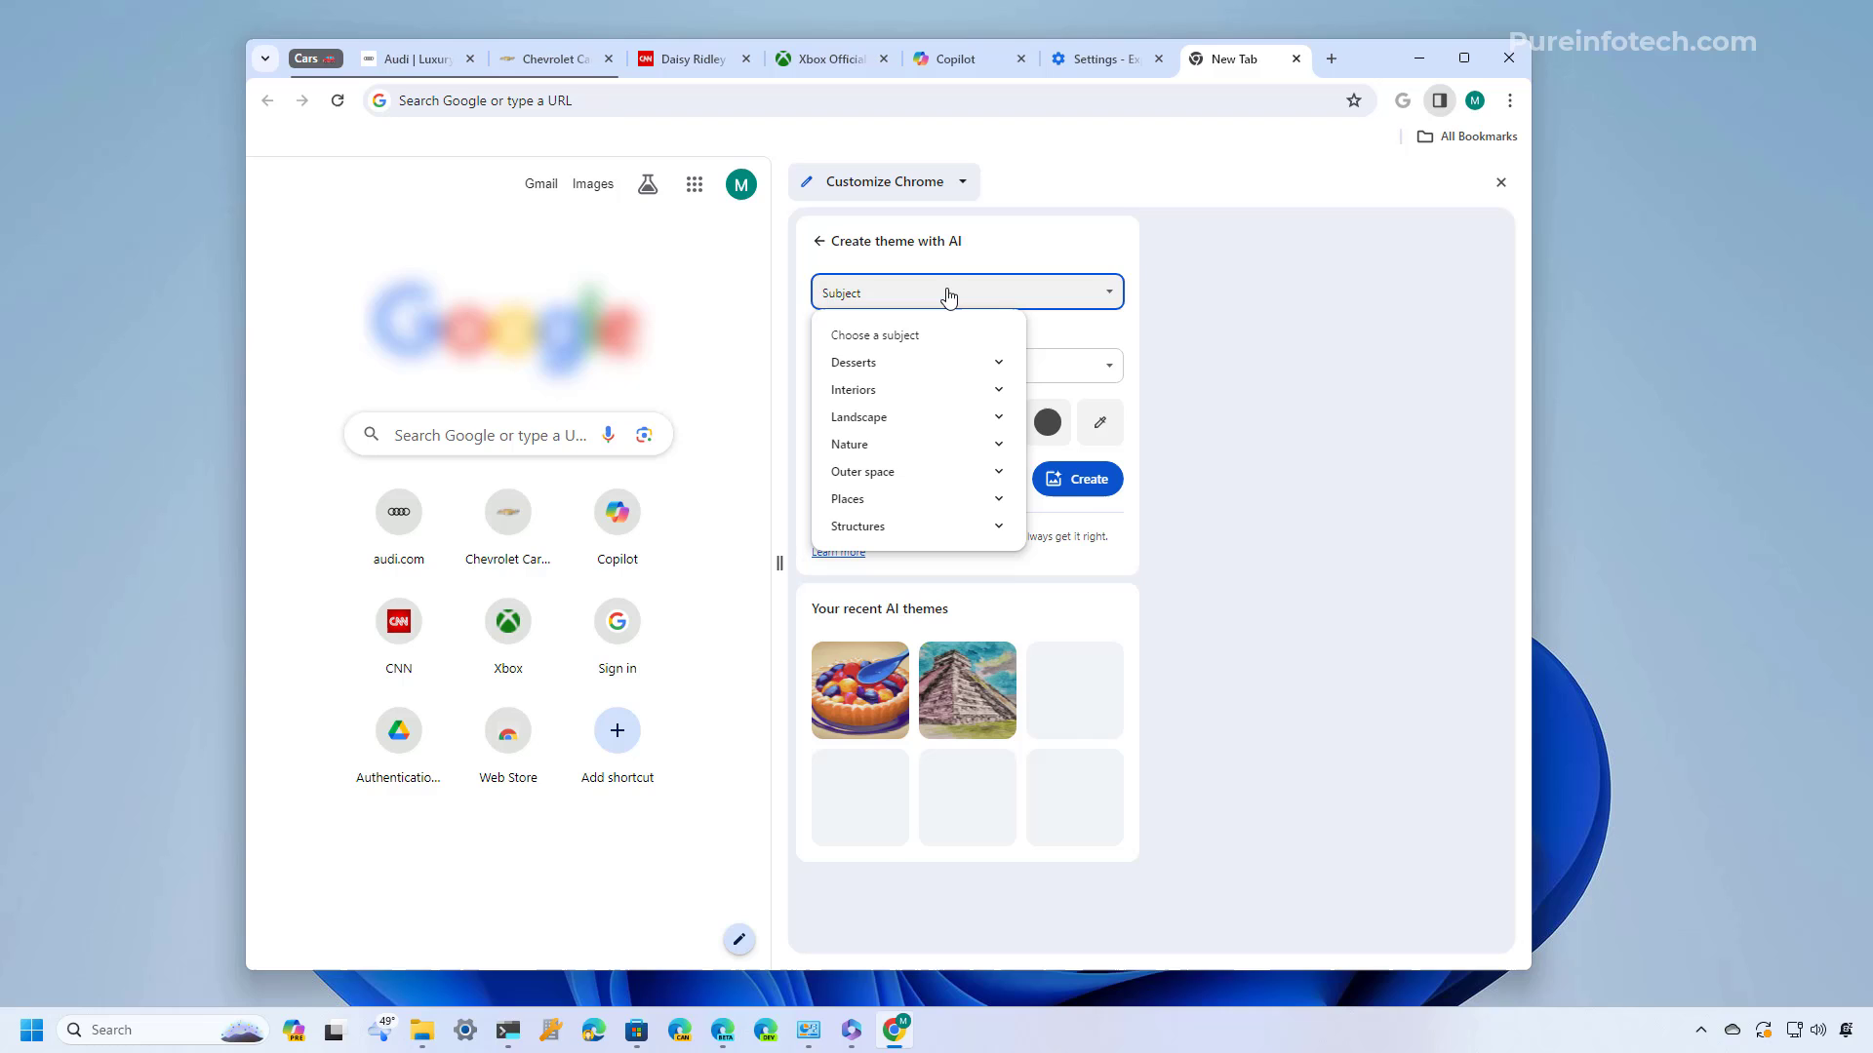
click(846, 497)
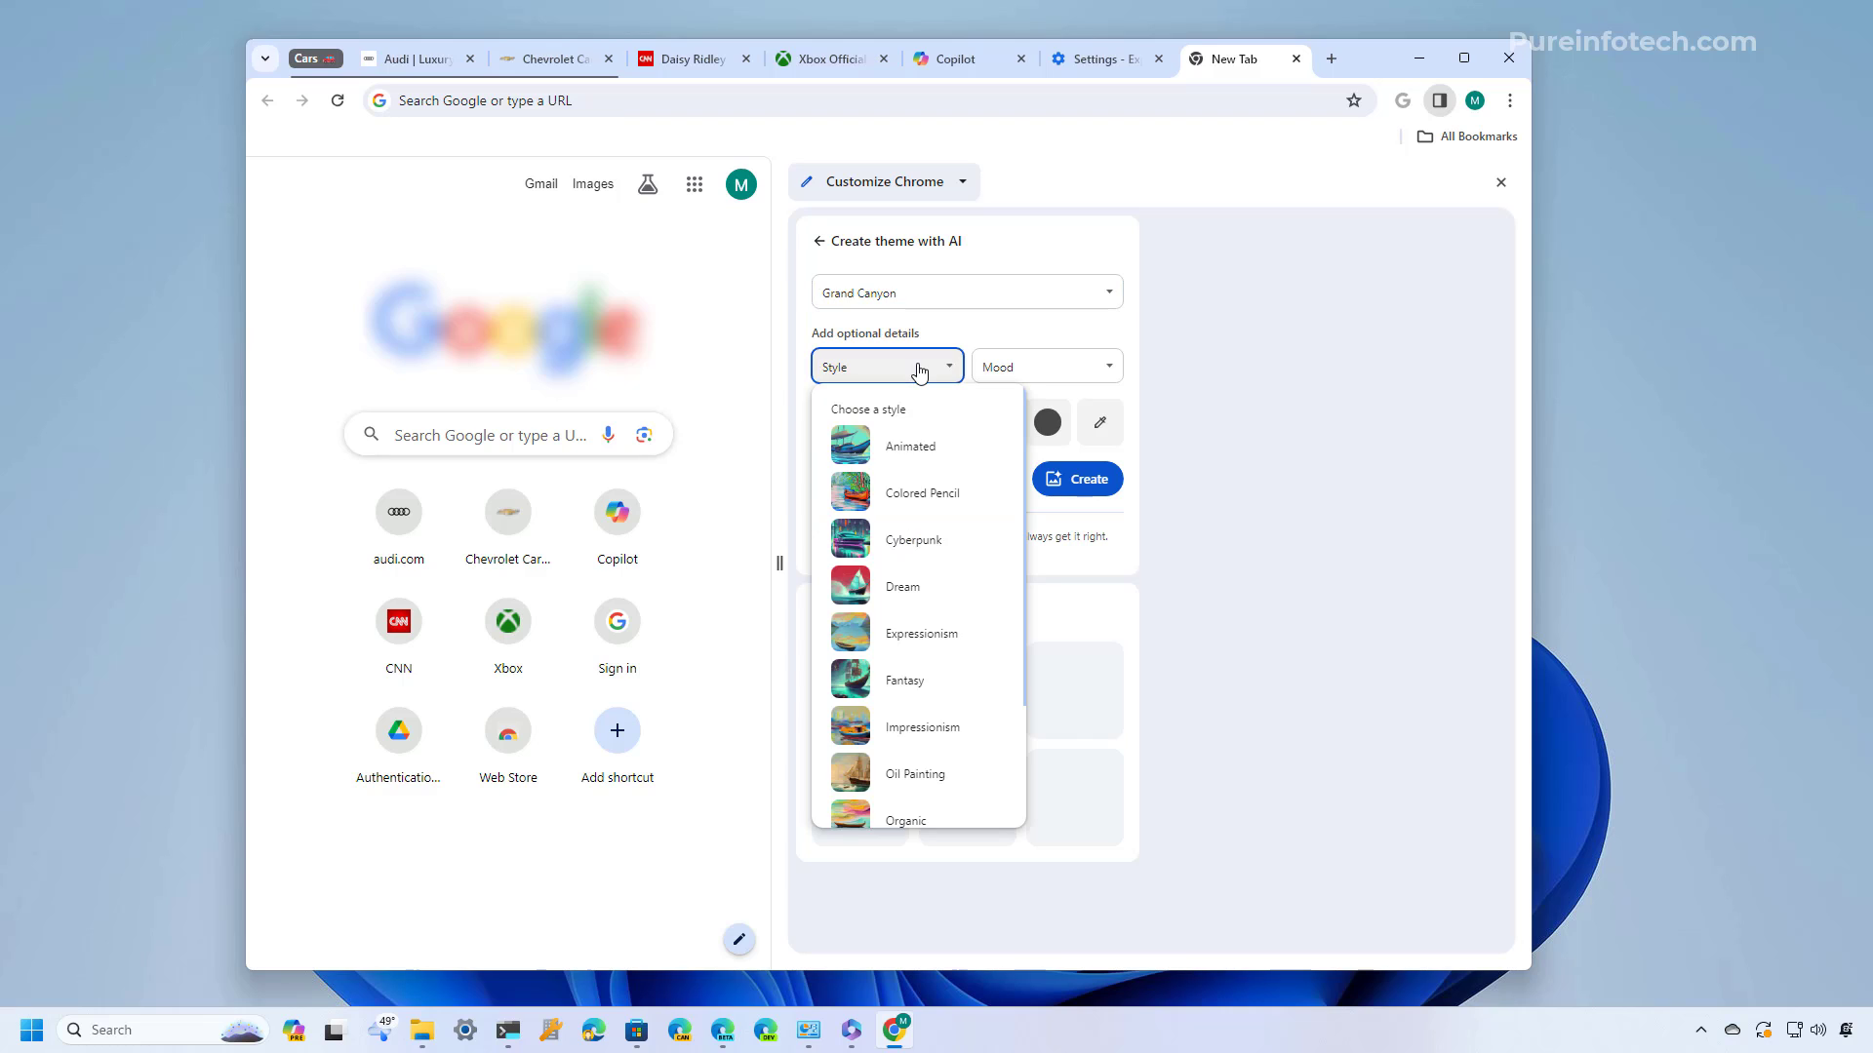
click(1045, 365)
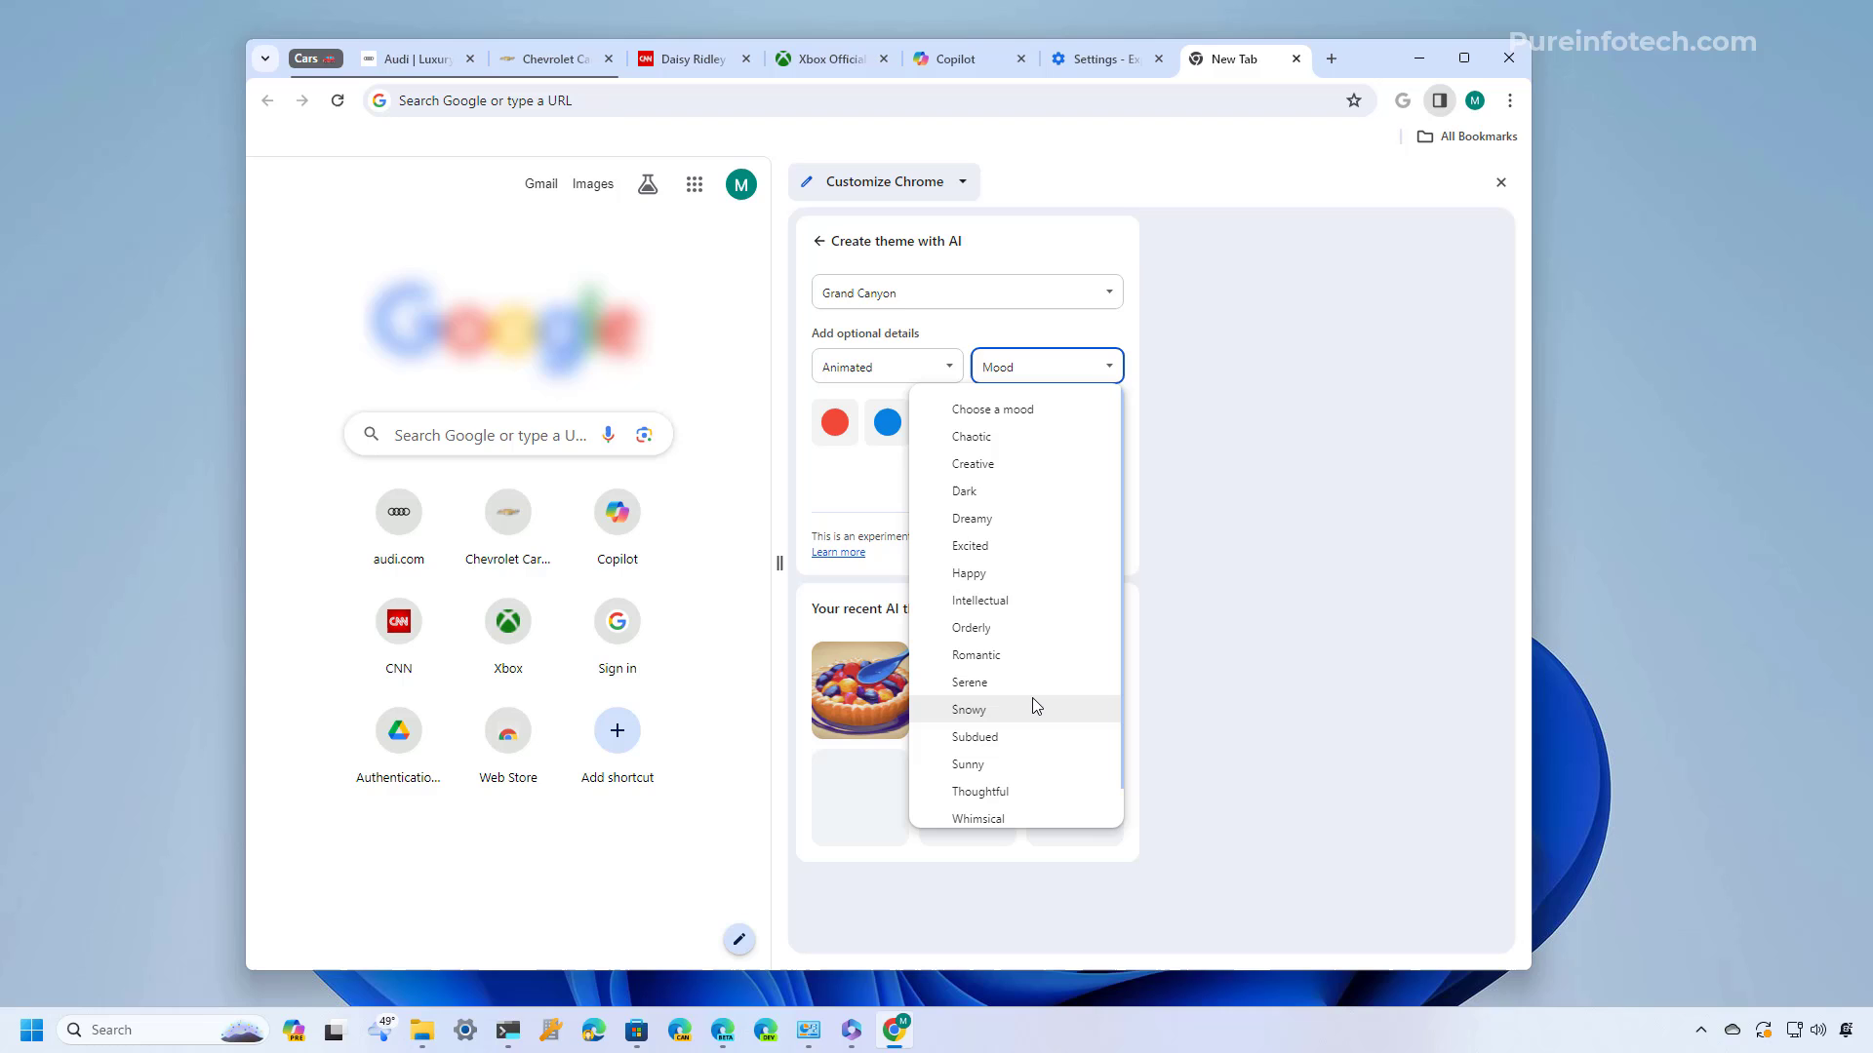
mouse_move(1033, 683)
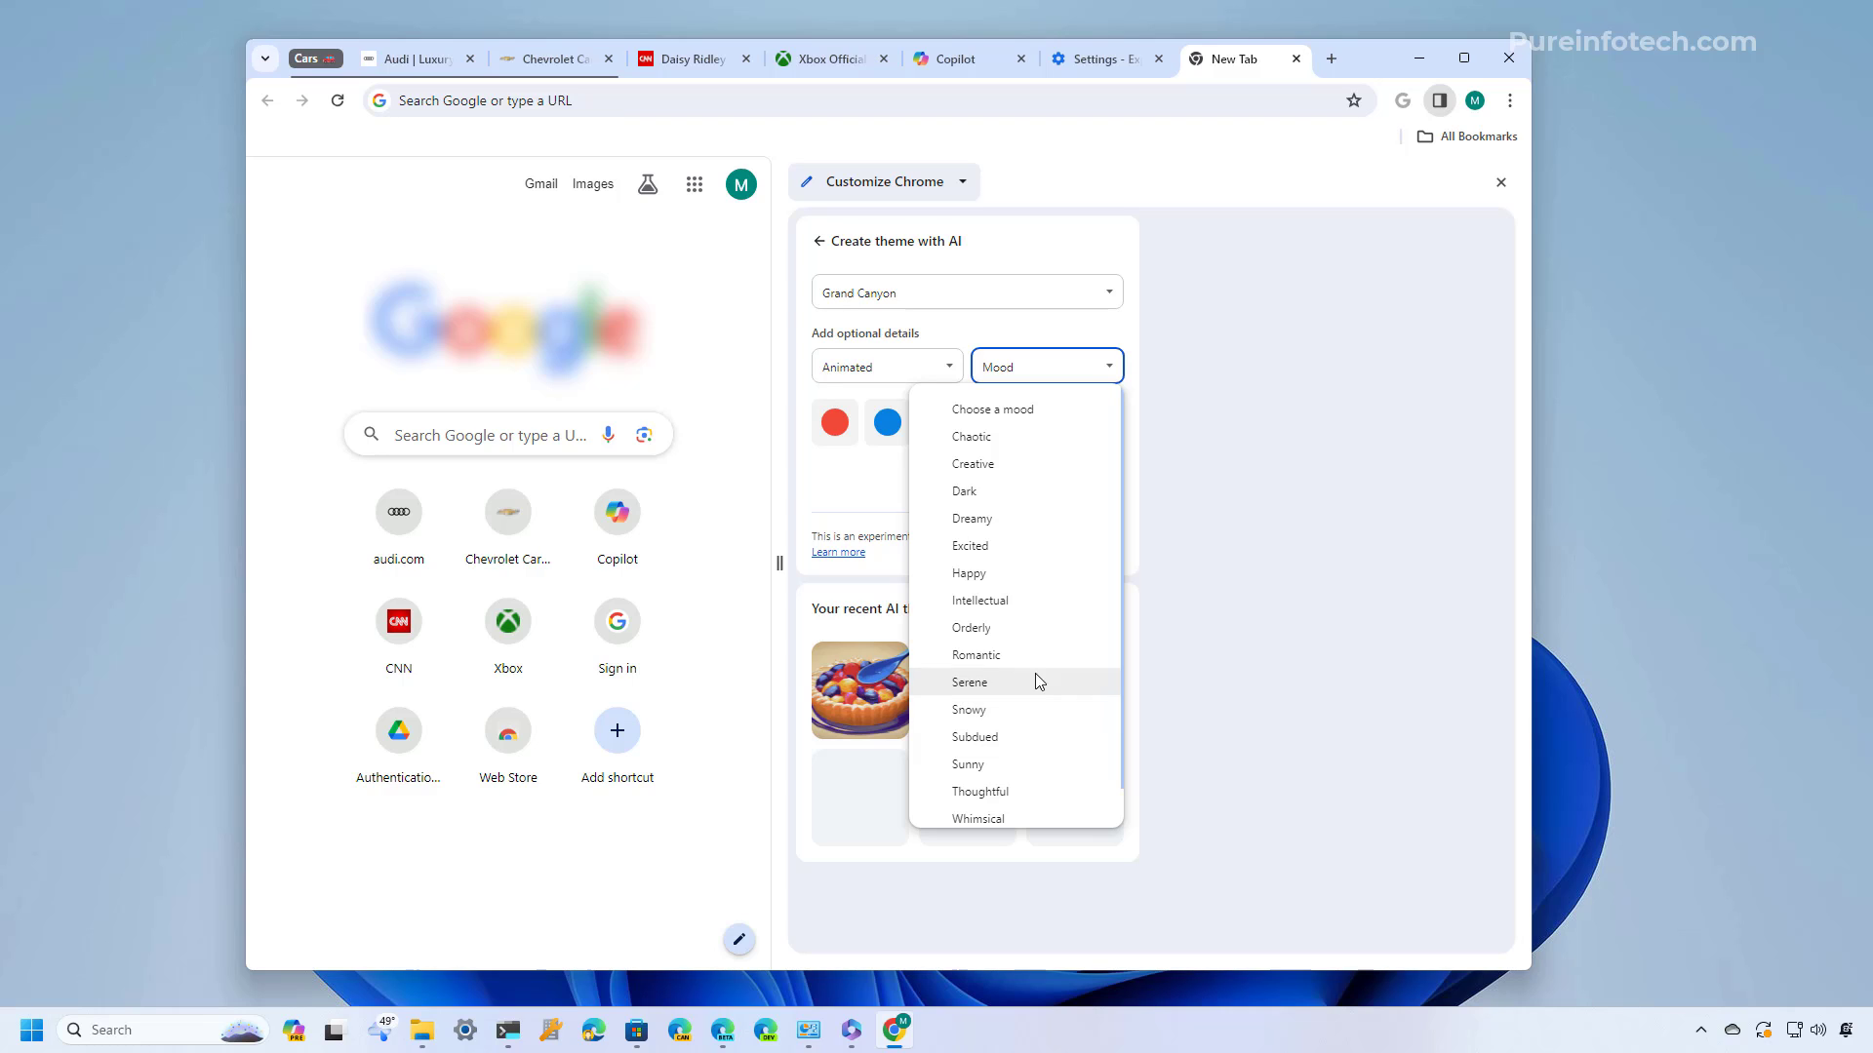
click(968, 572)
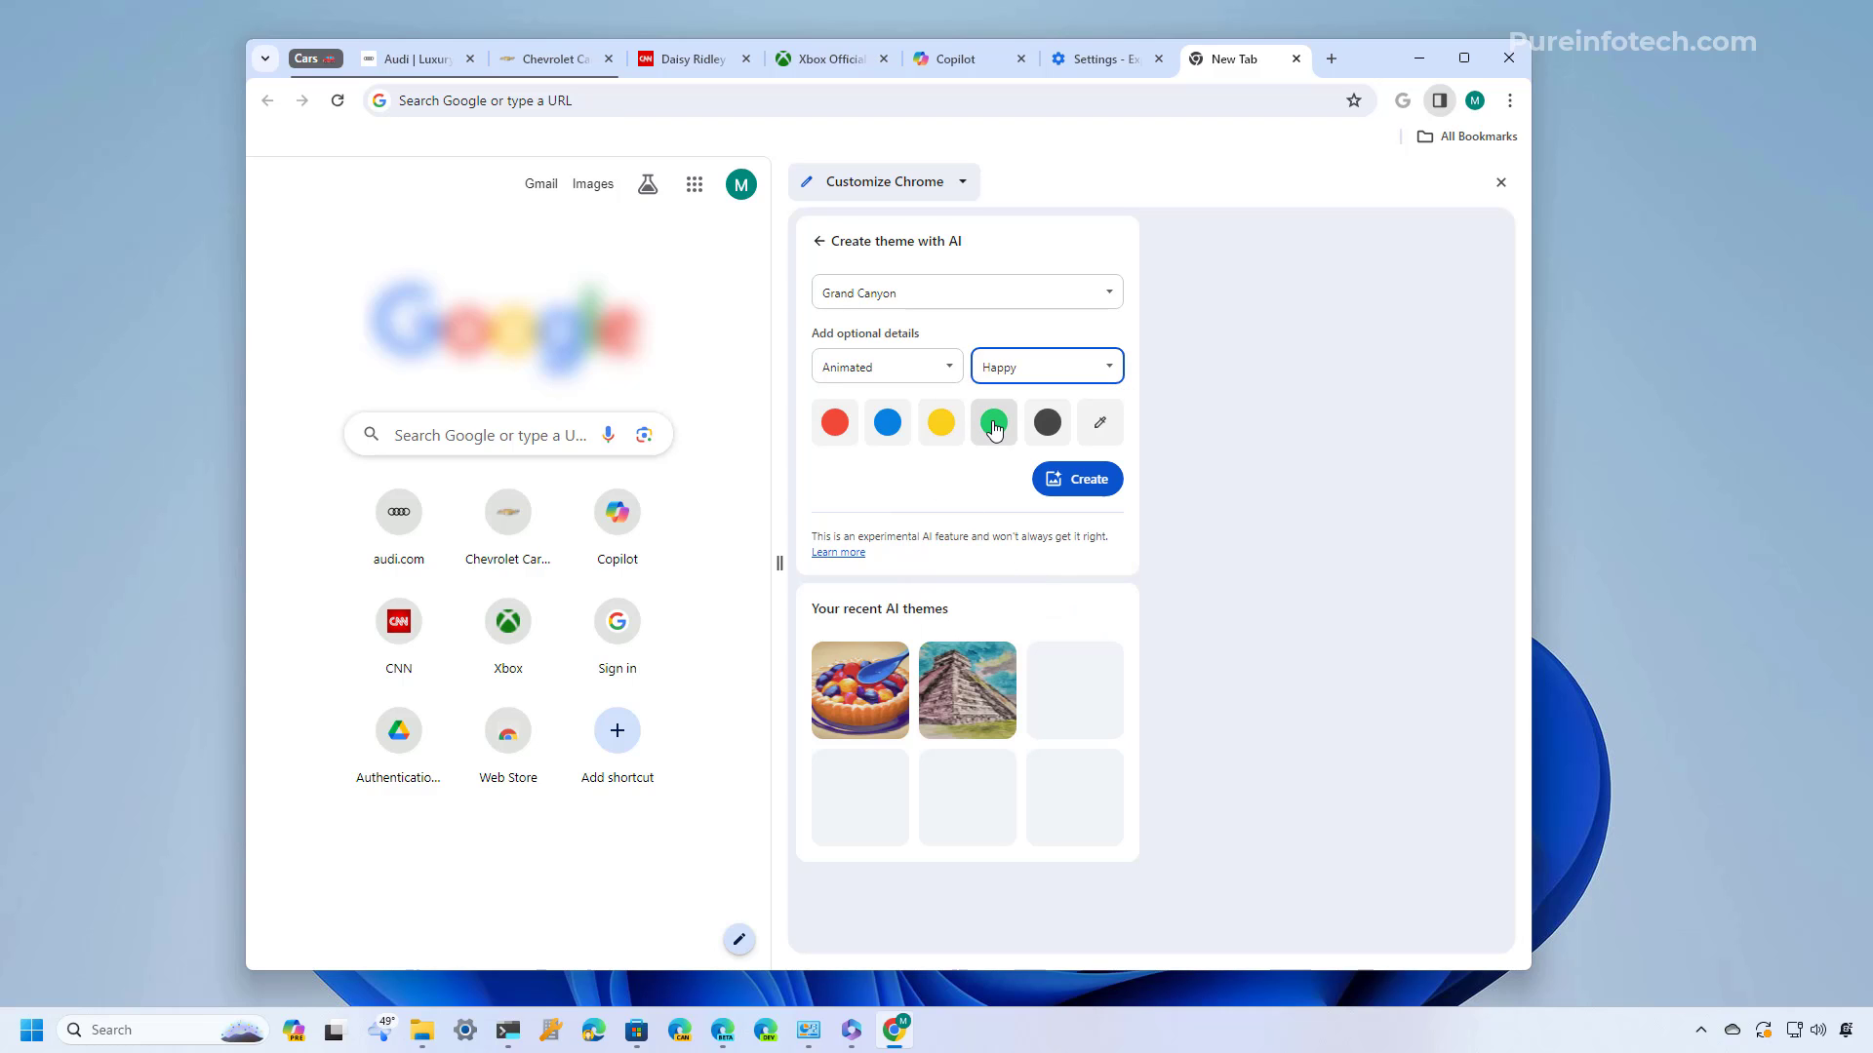
mouse_move(993, 423)
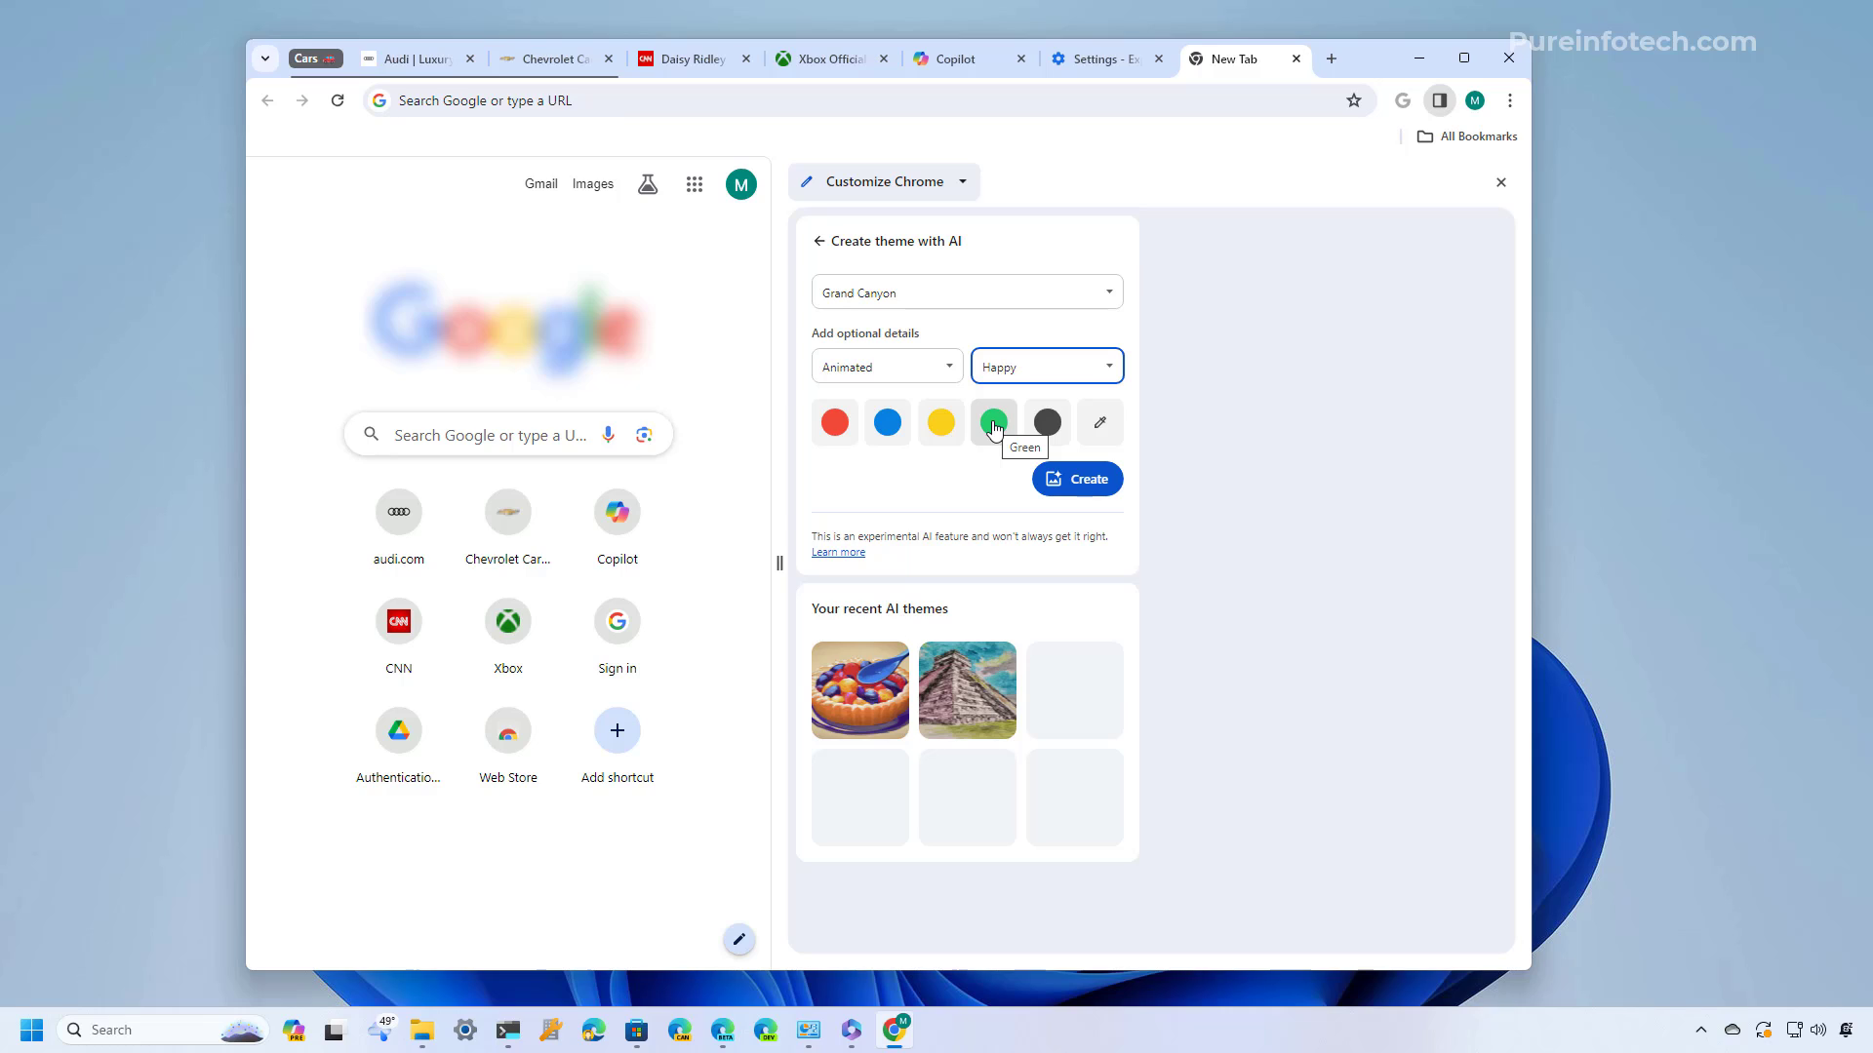
click(993, 421)
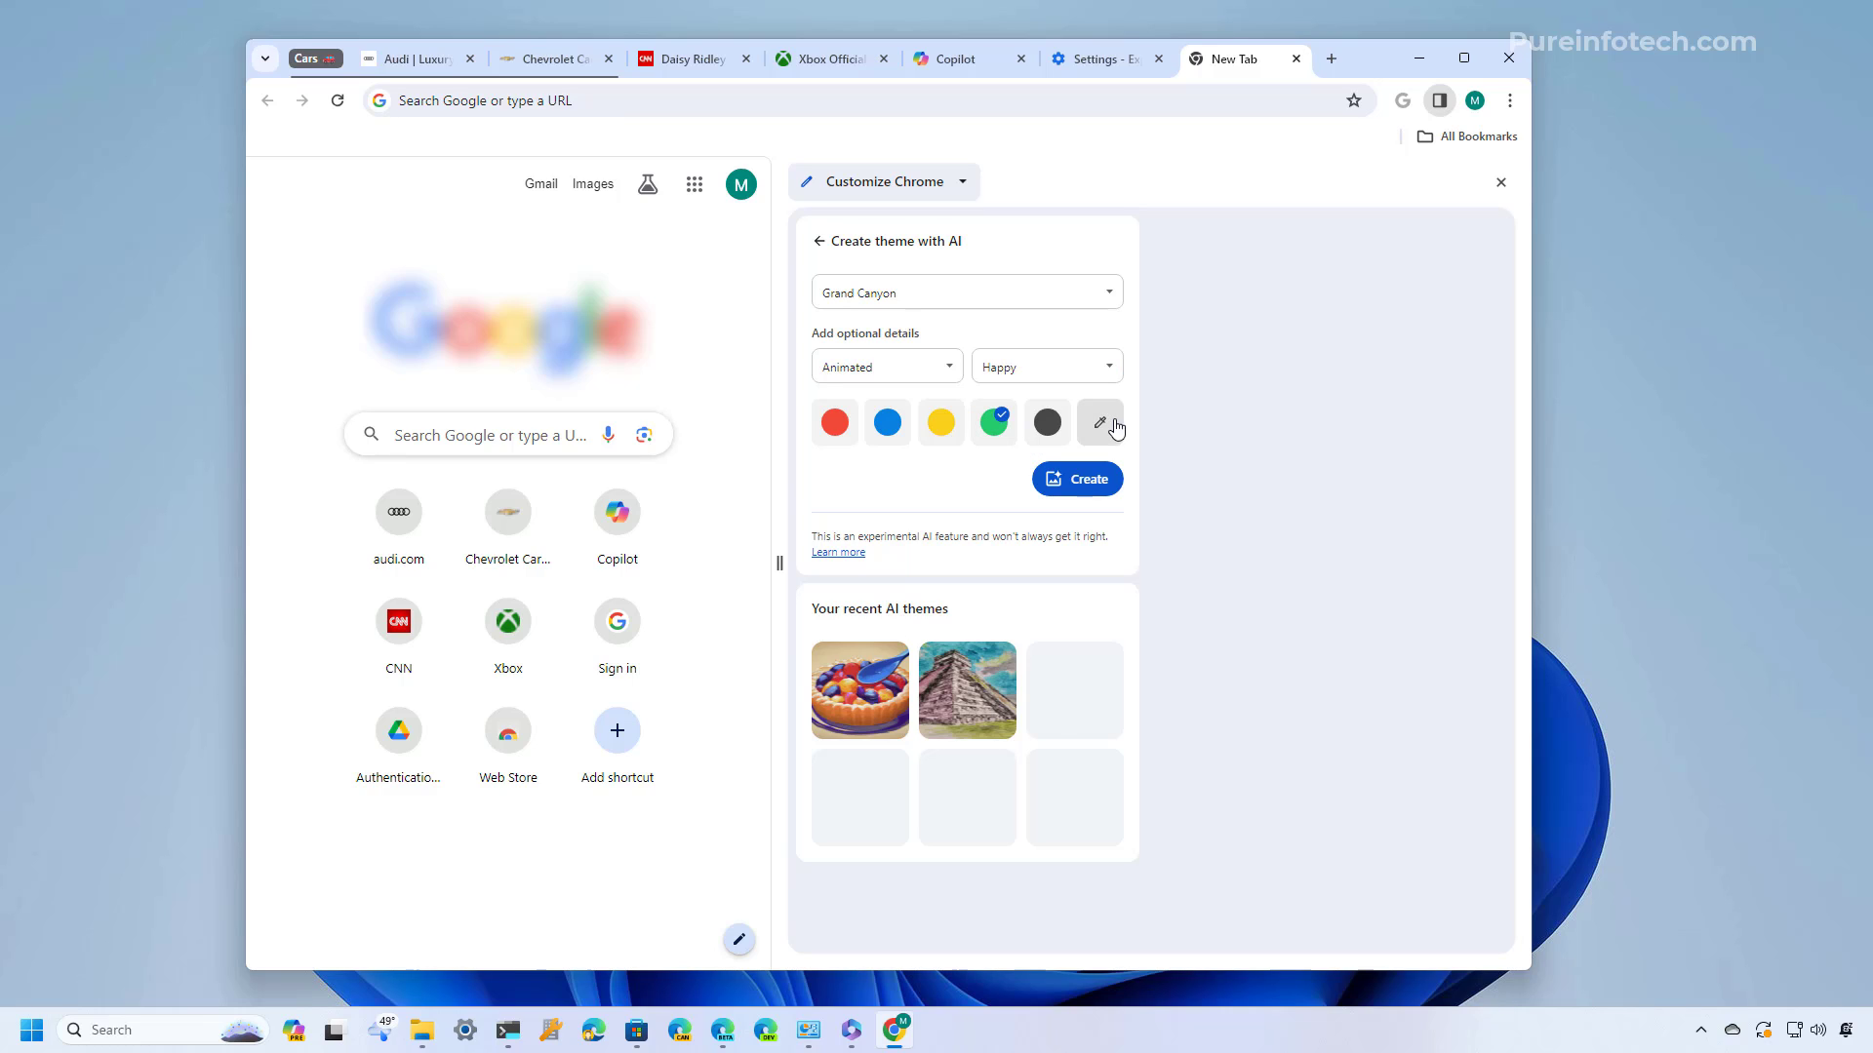
mouse_move(1100, 421)
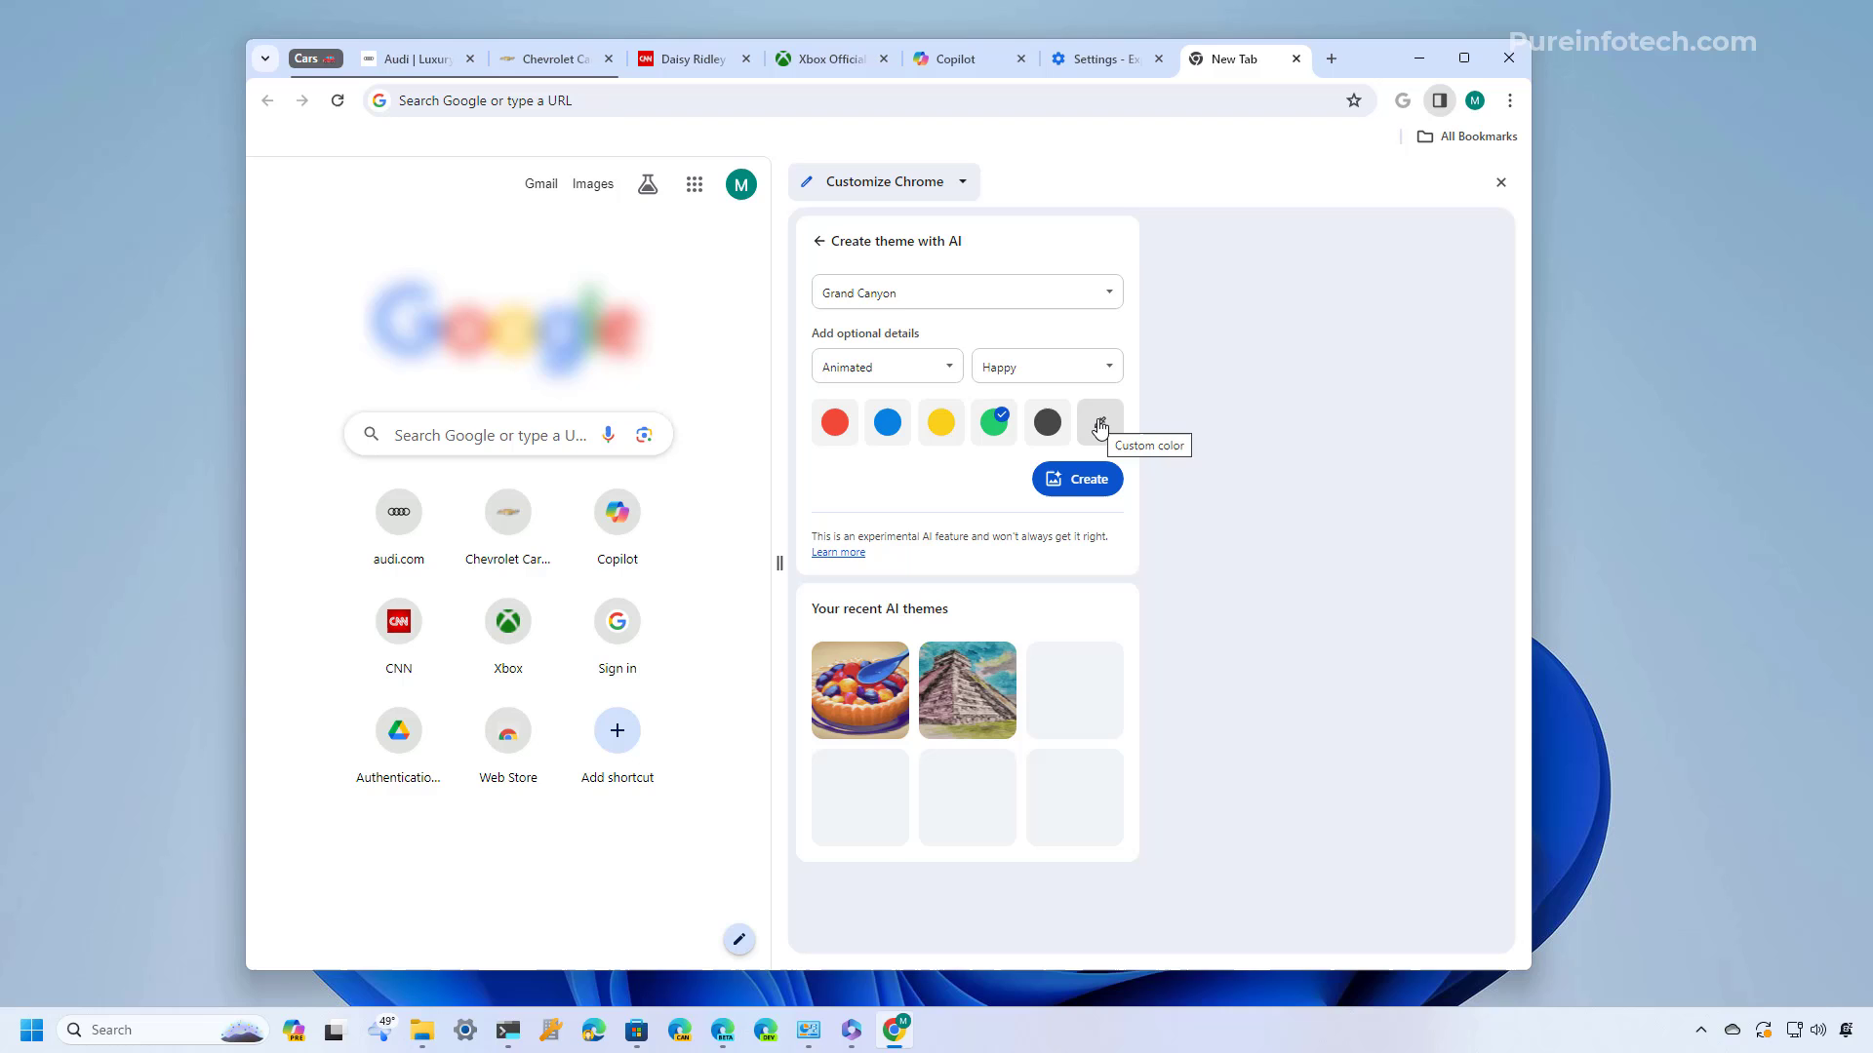
mouse_move(956, 491)
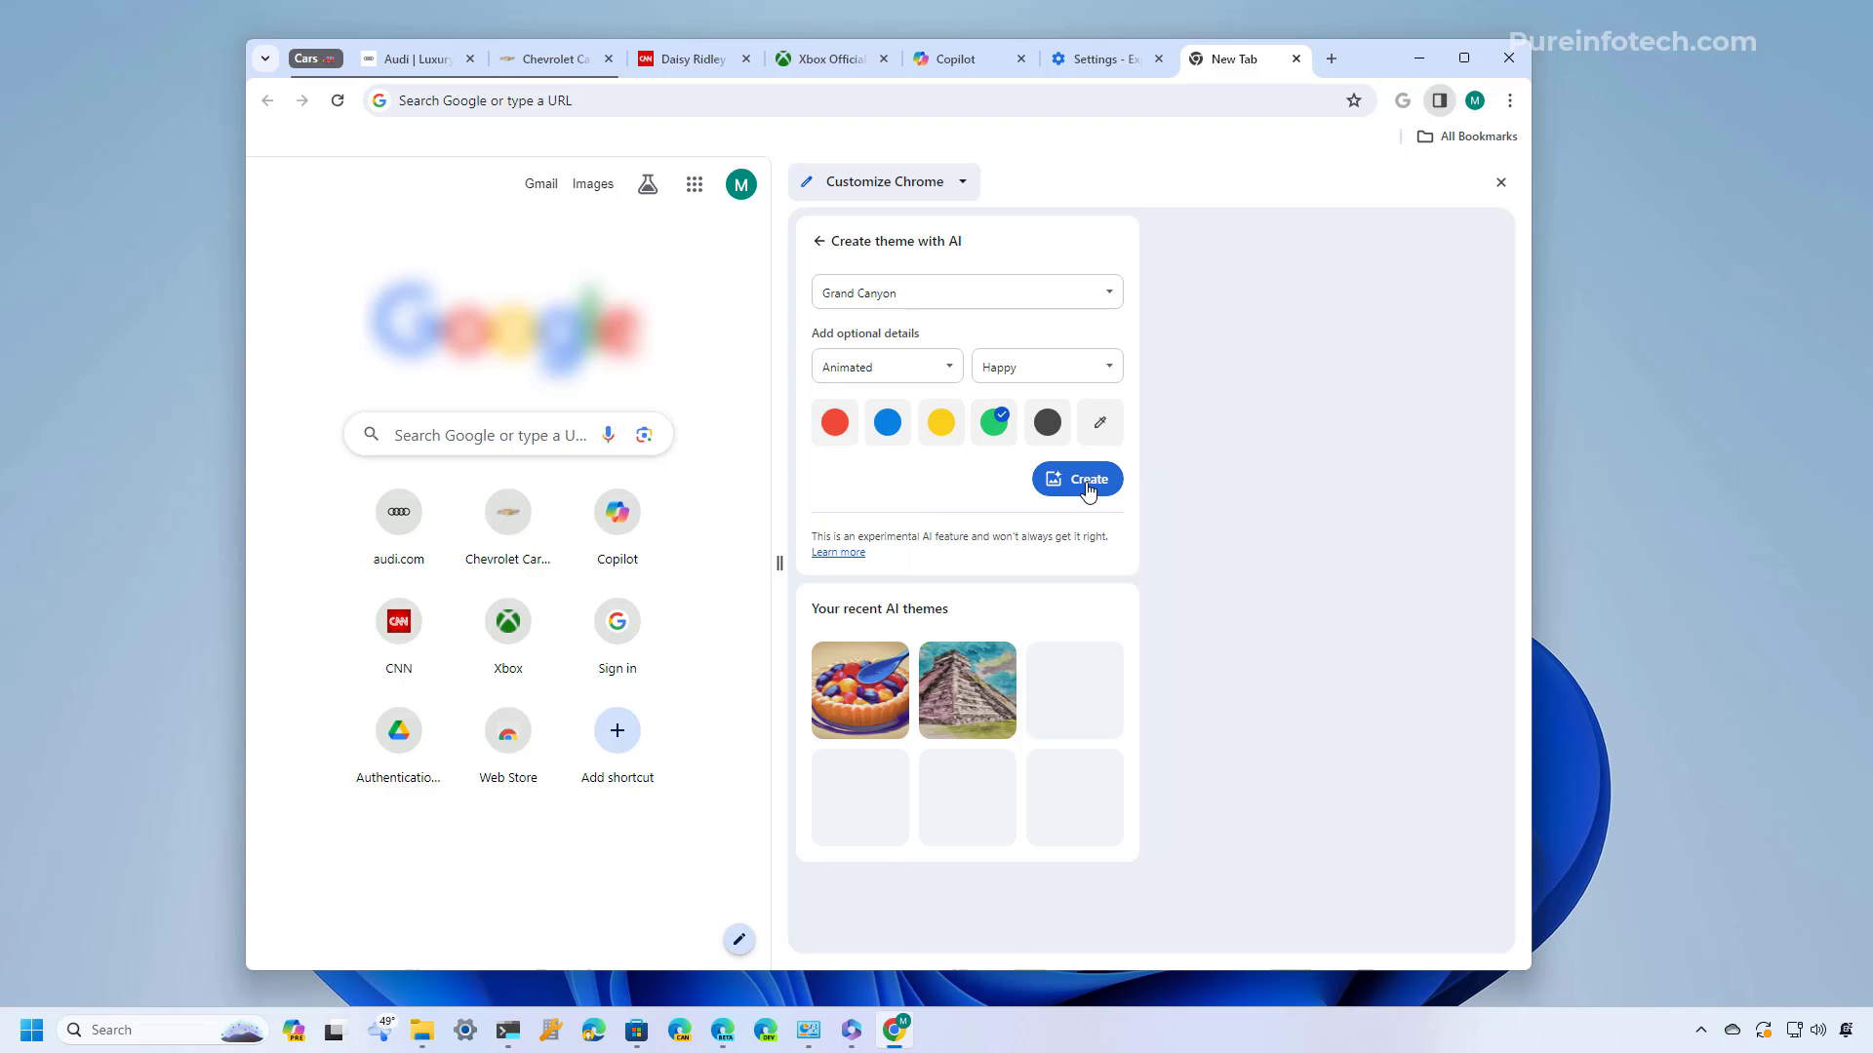
Generate the Grand Canyon images and apply the purple-sky canyon one as the theme
click(1074, 480)
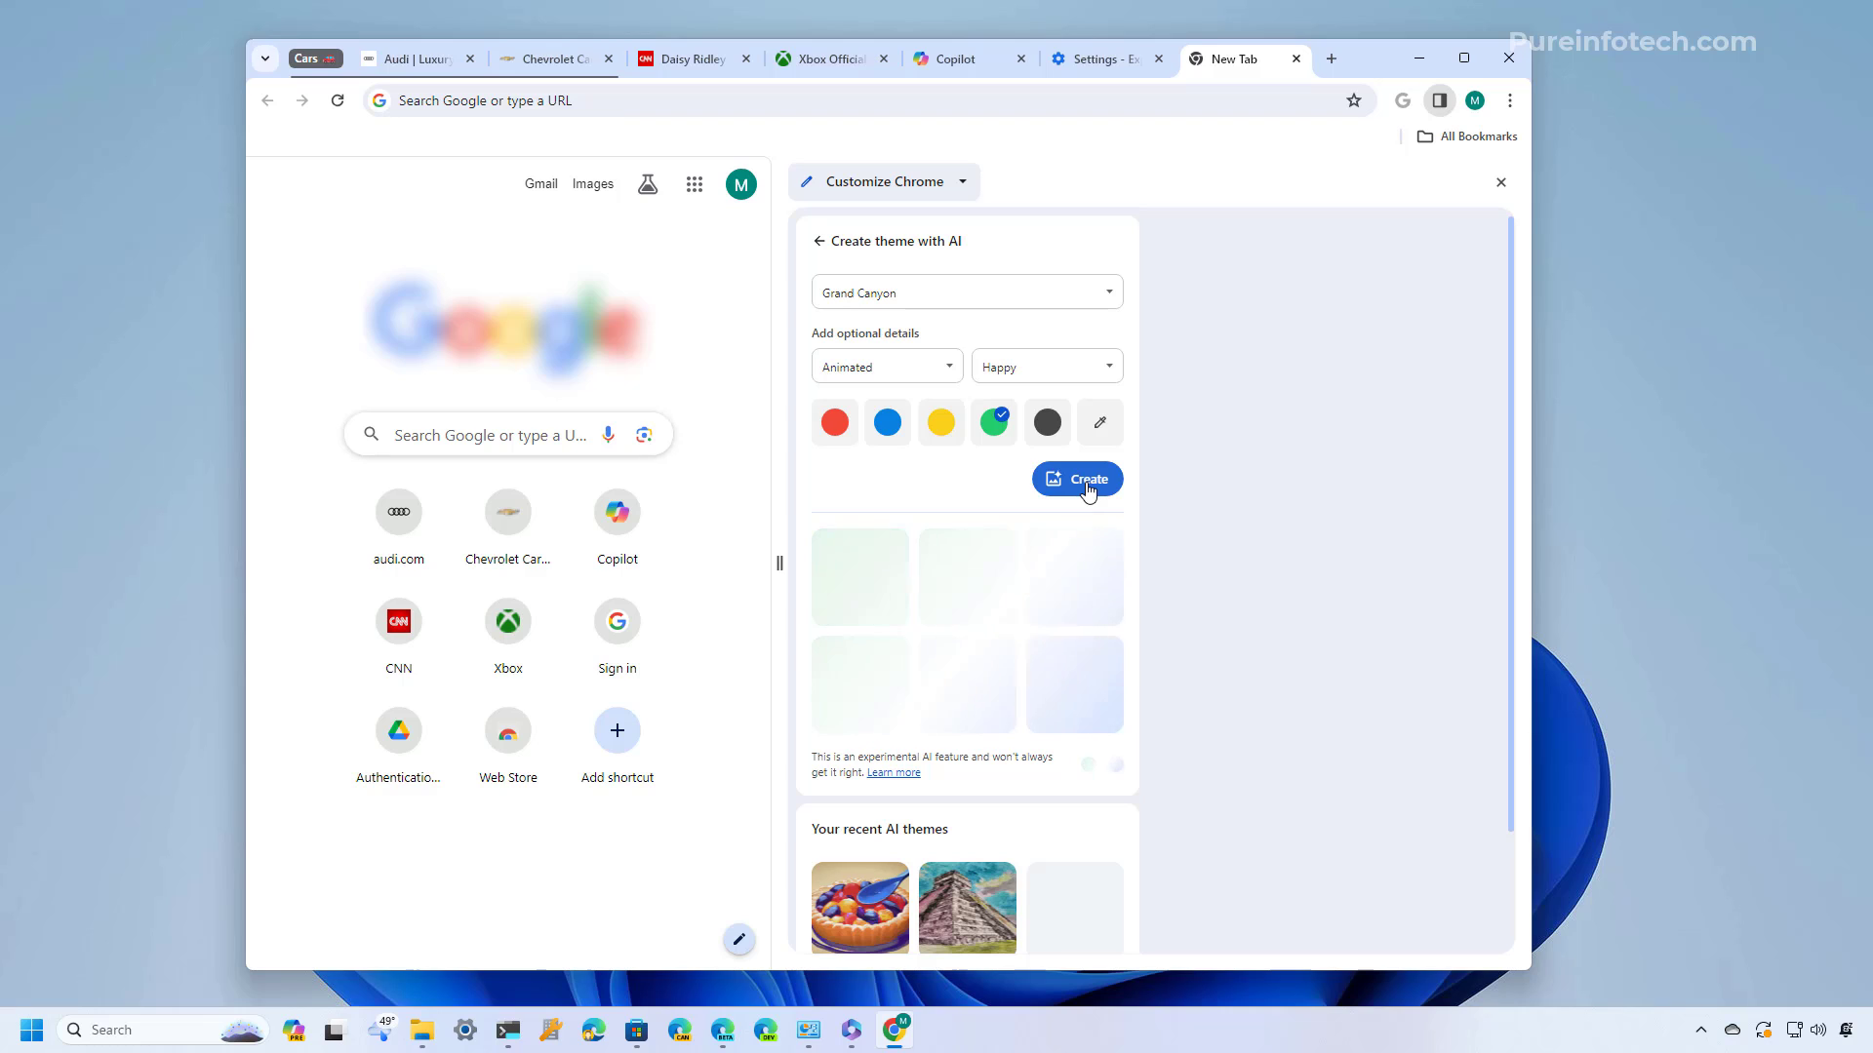
click(1075, 479)
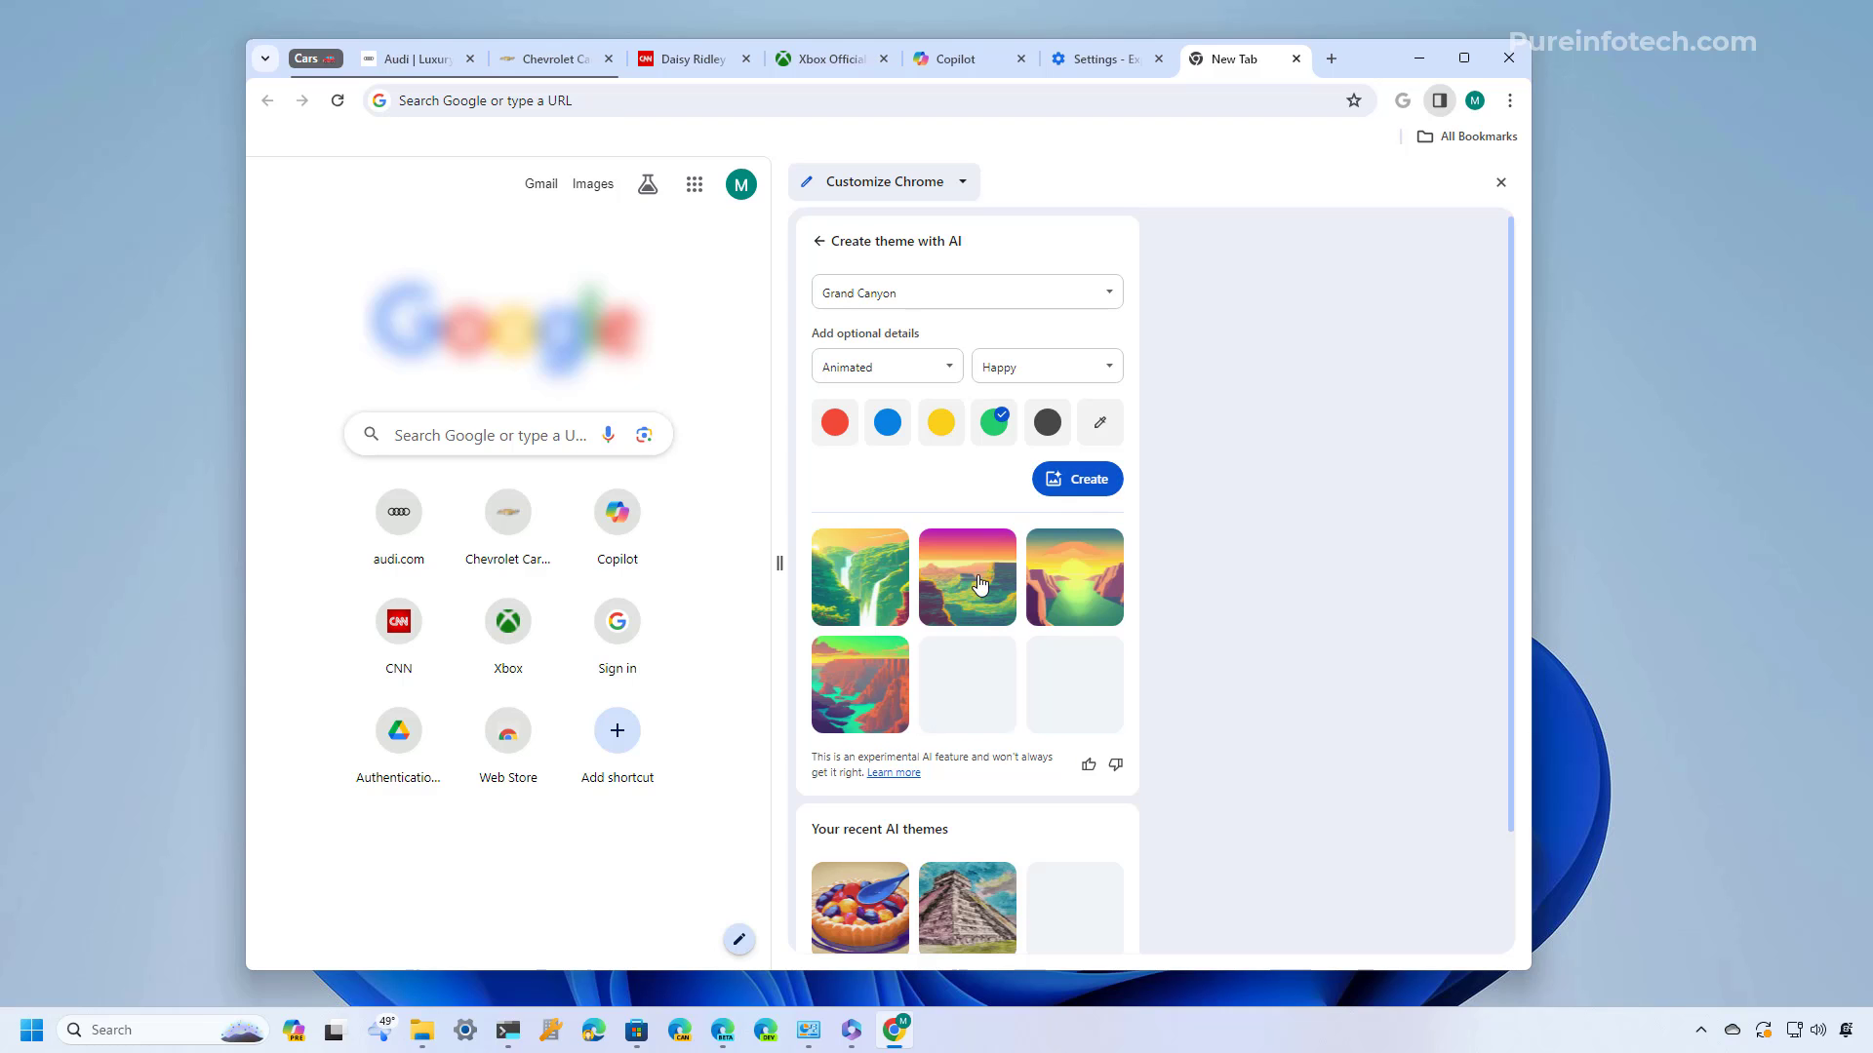
mouse_move(934, 669)
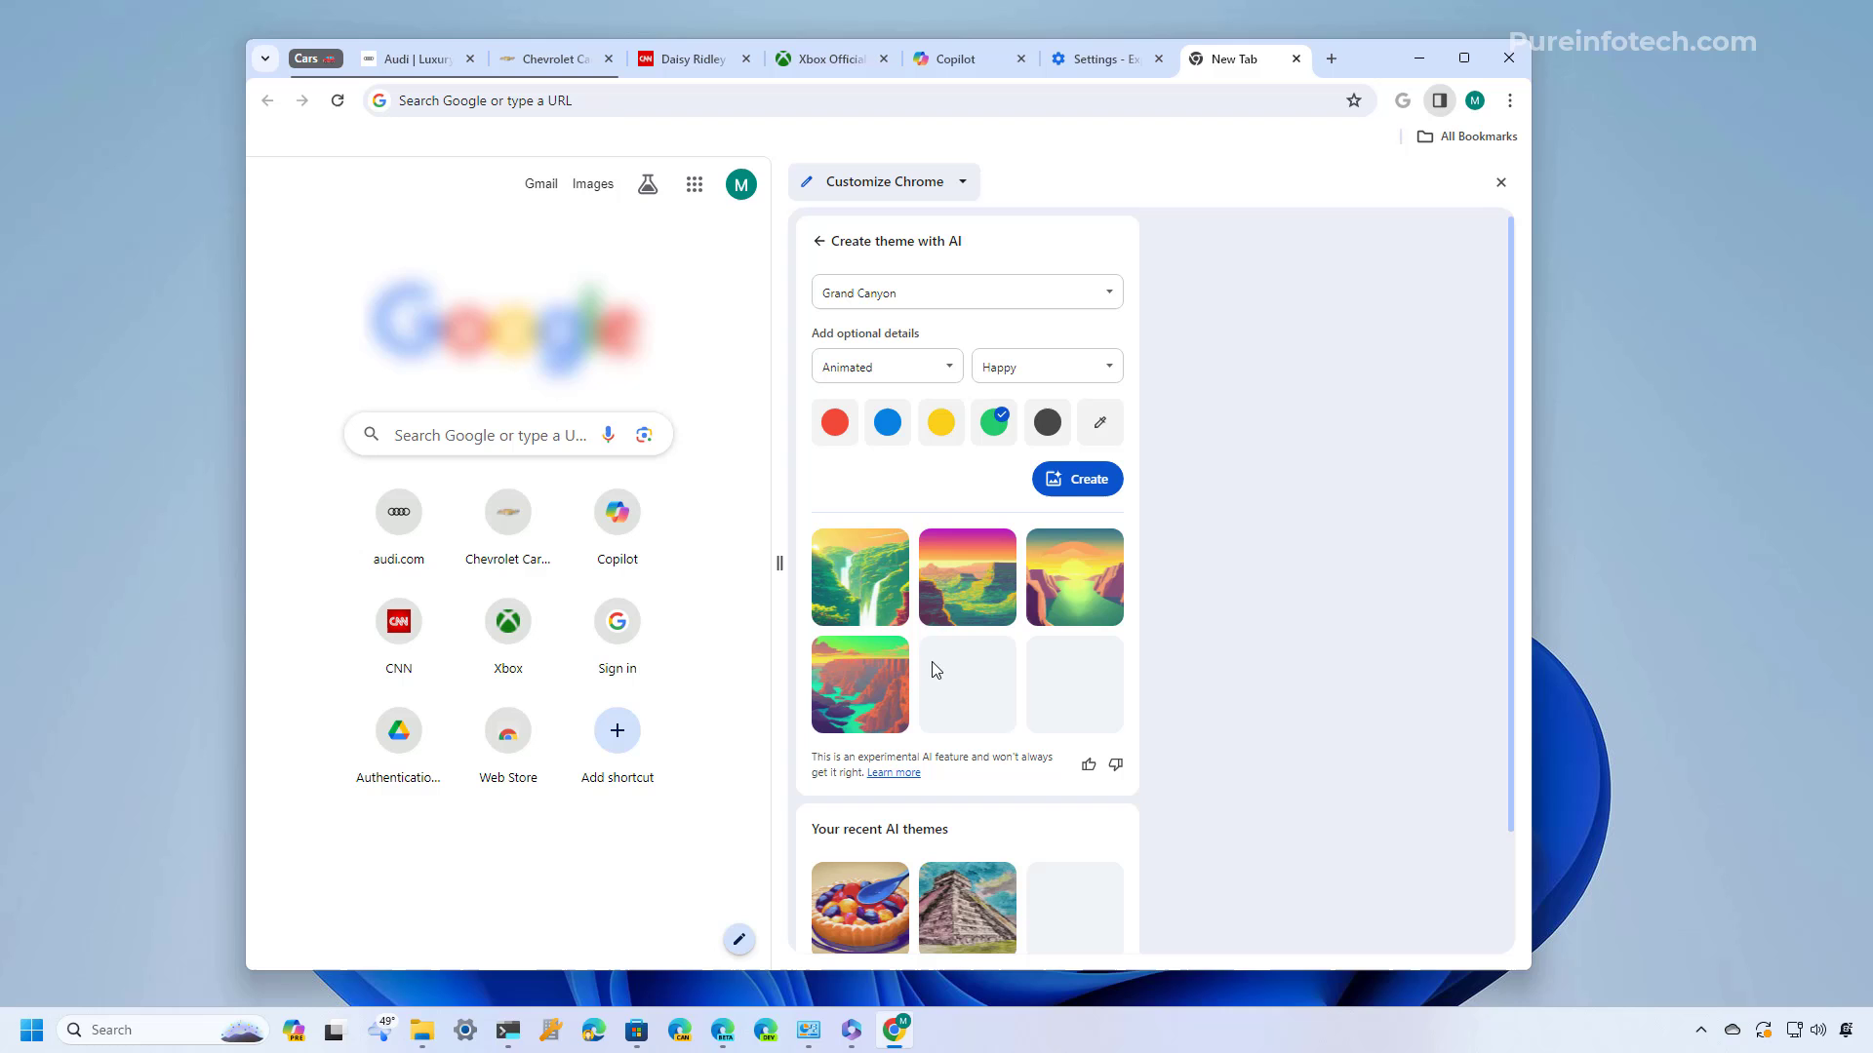
mouse_move(973, 595)
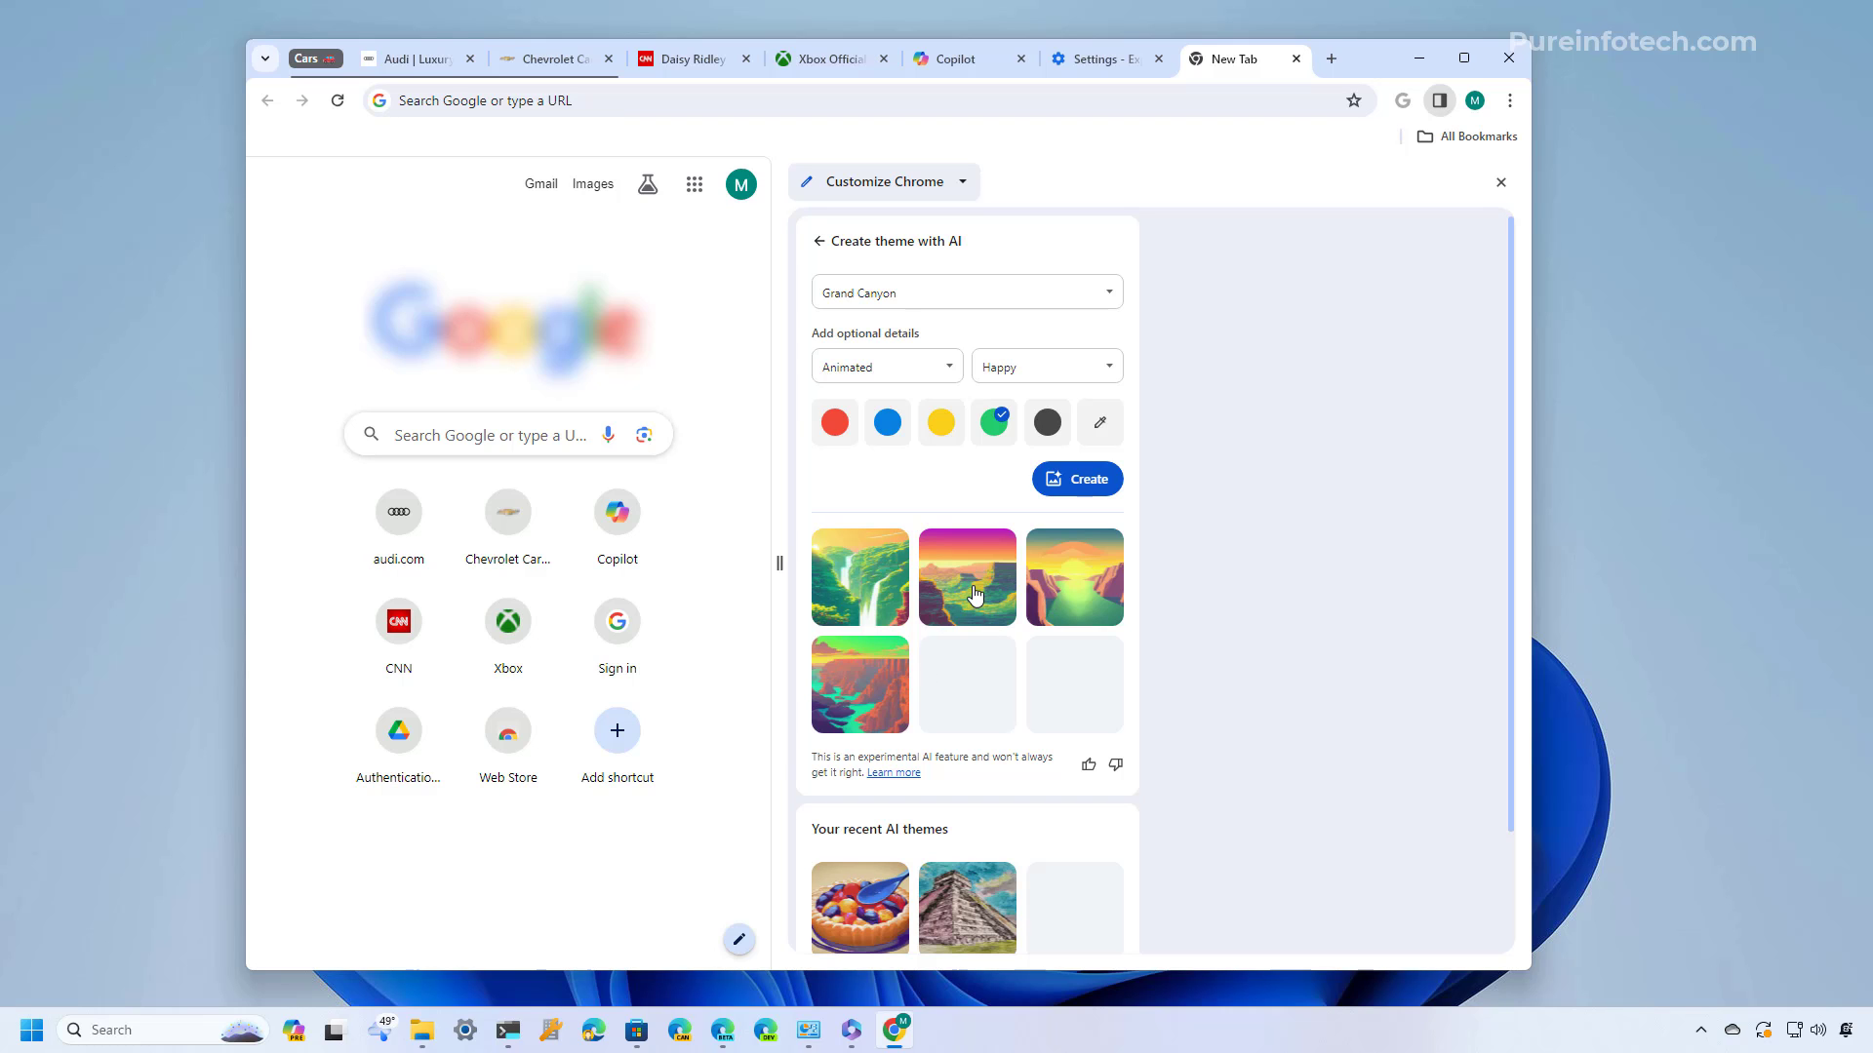
click(968, 577)
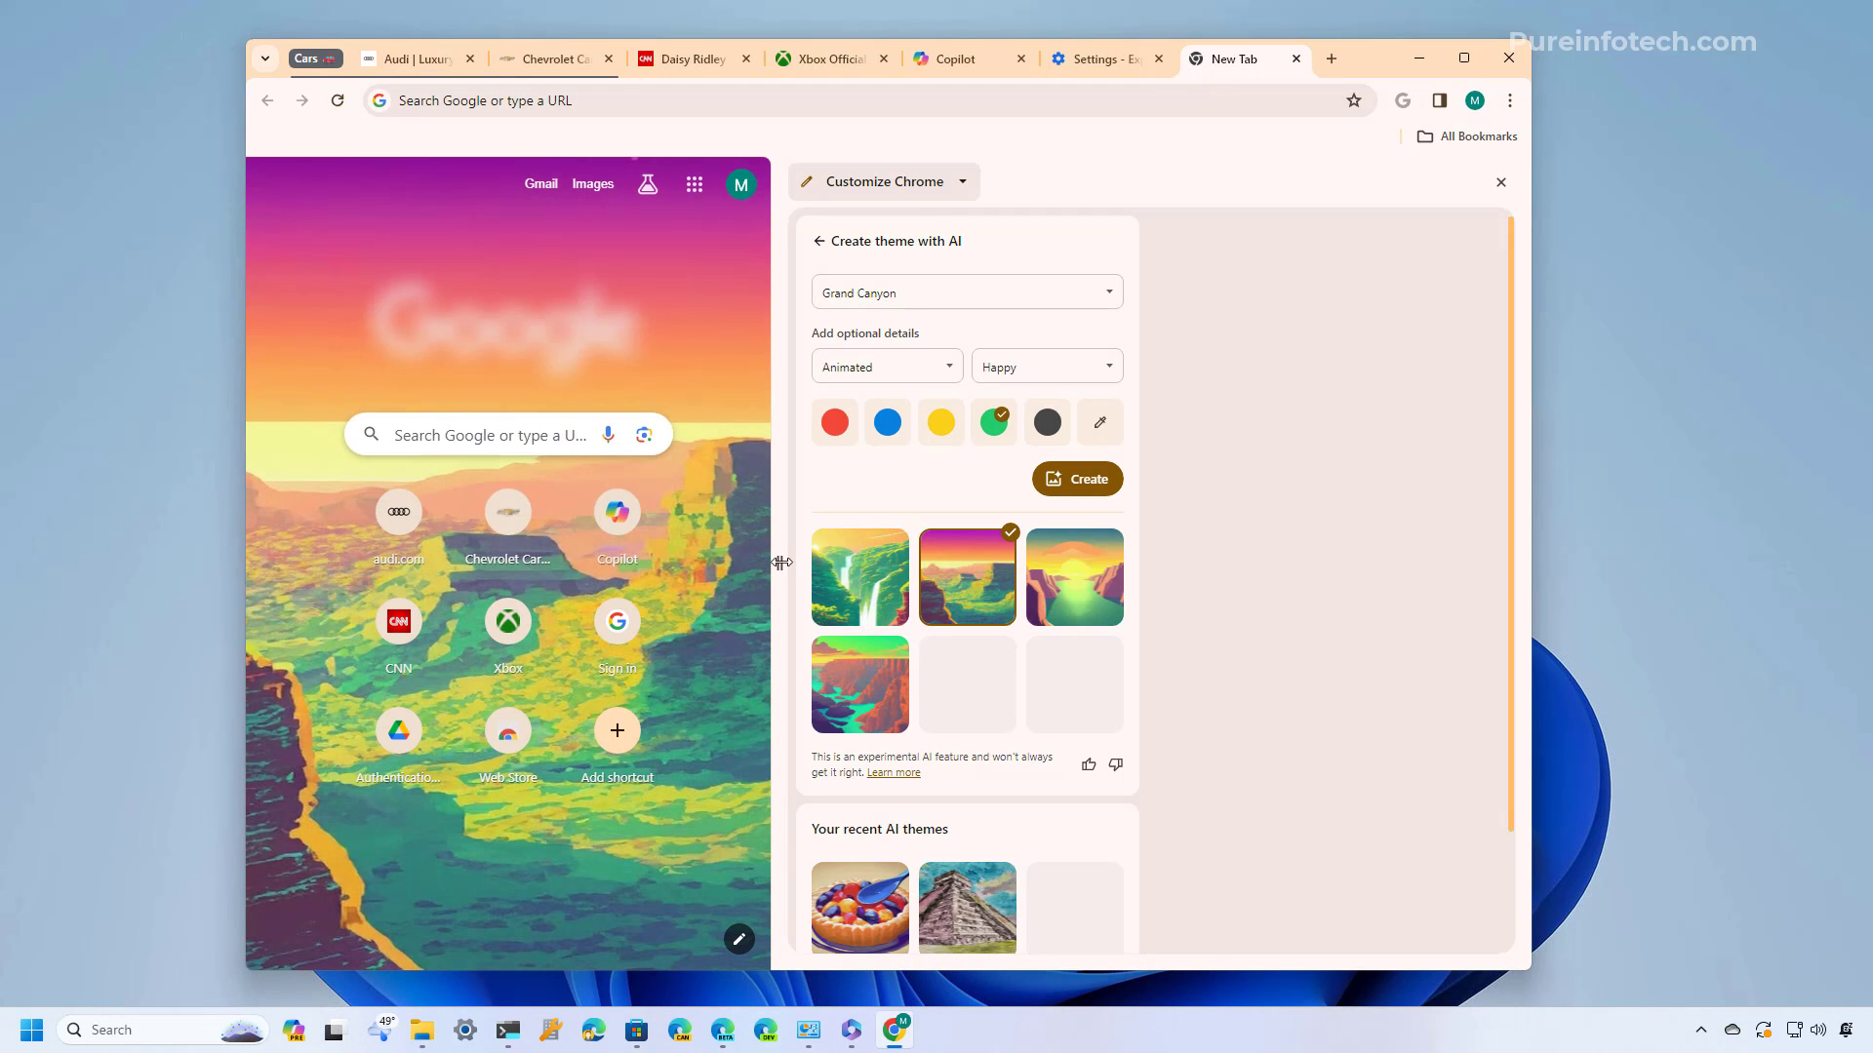
click(1500, 181)
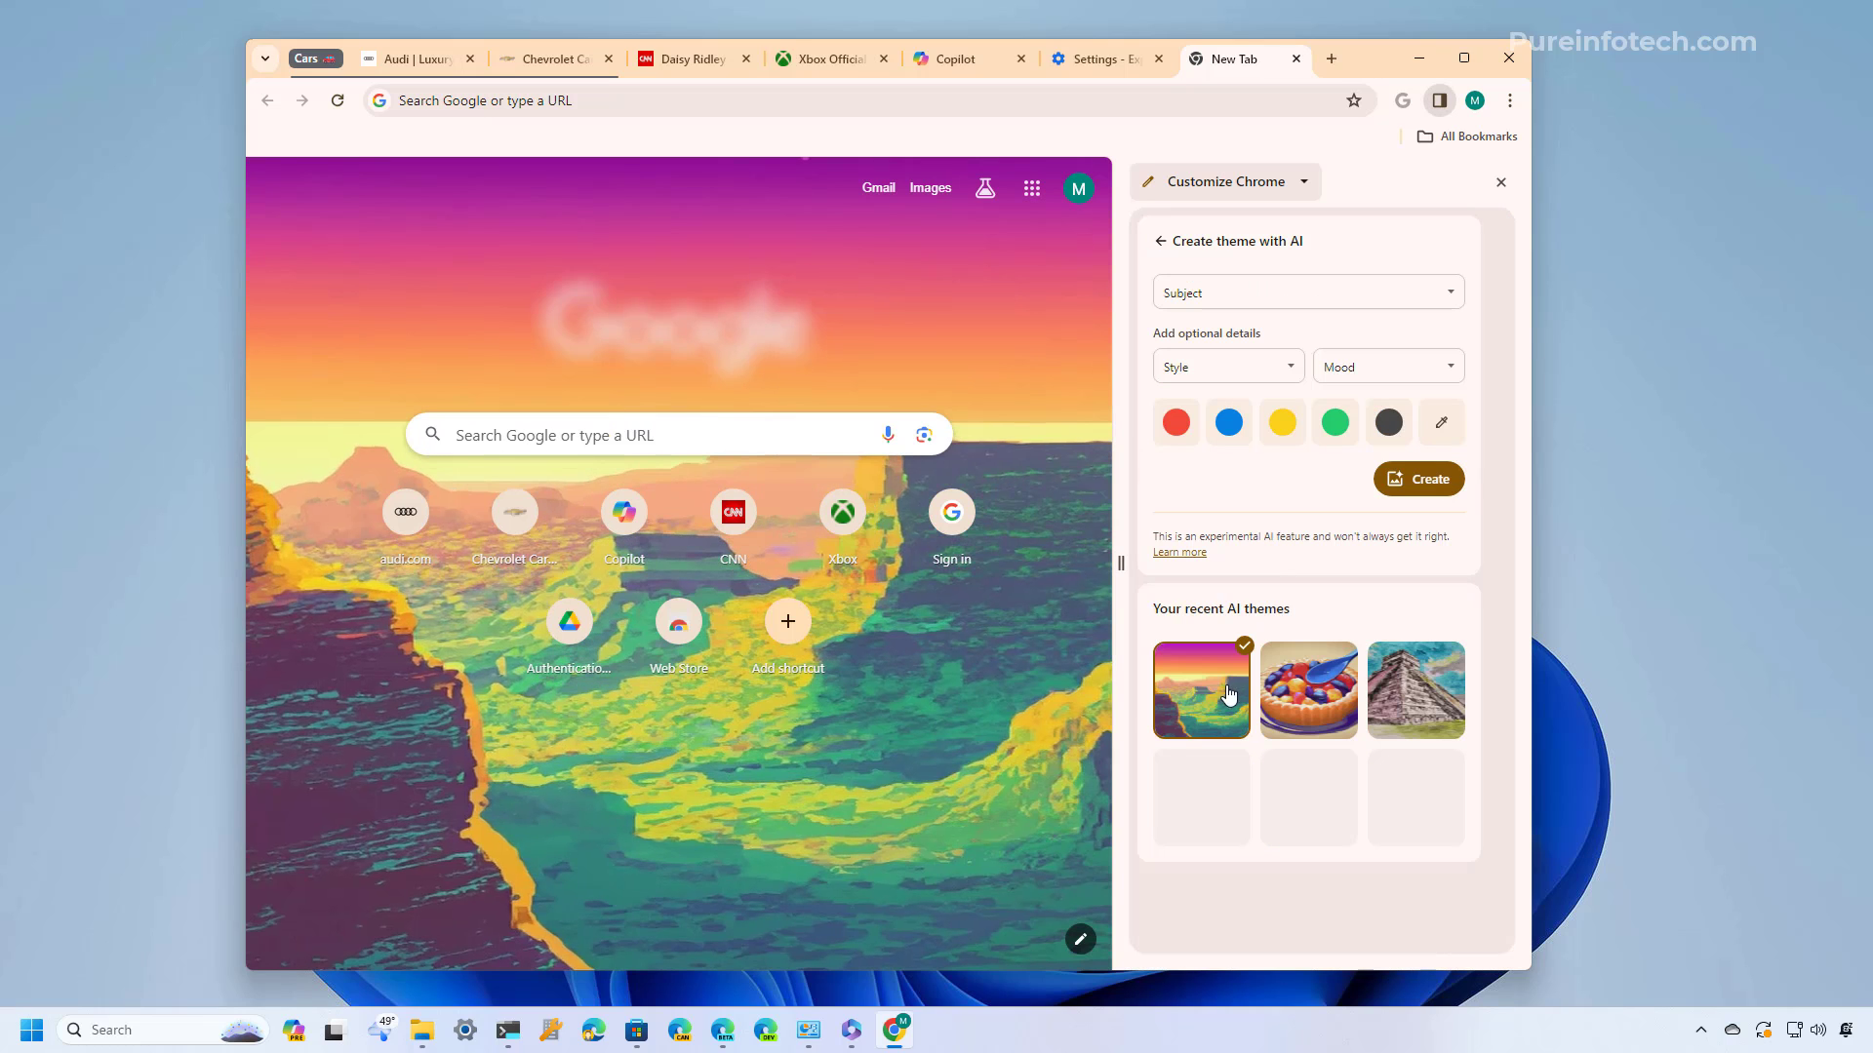
mouse_move(1254, 614)
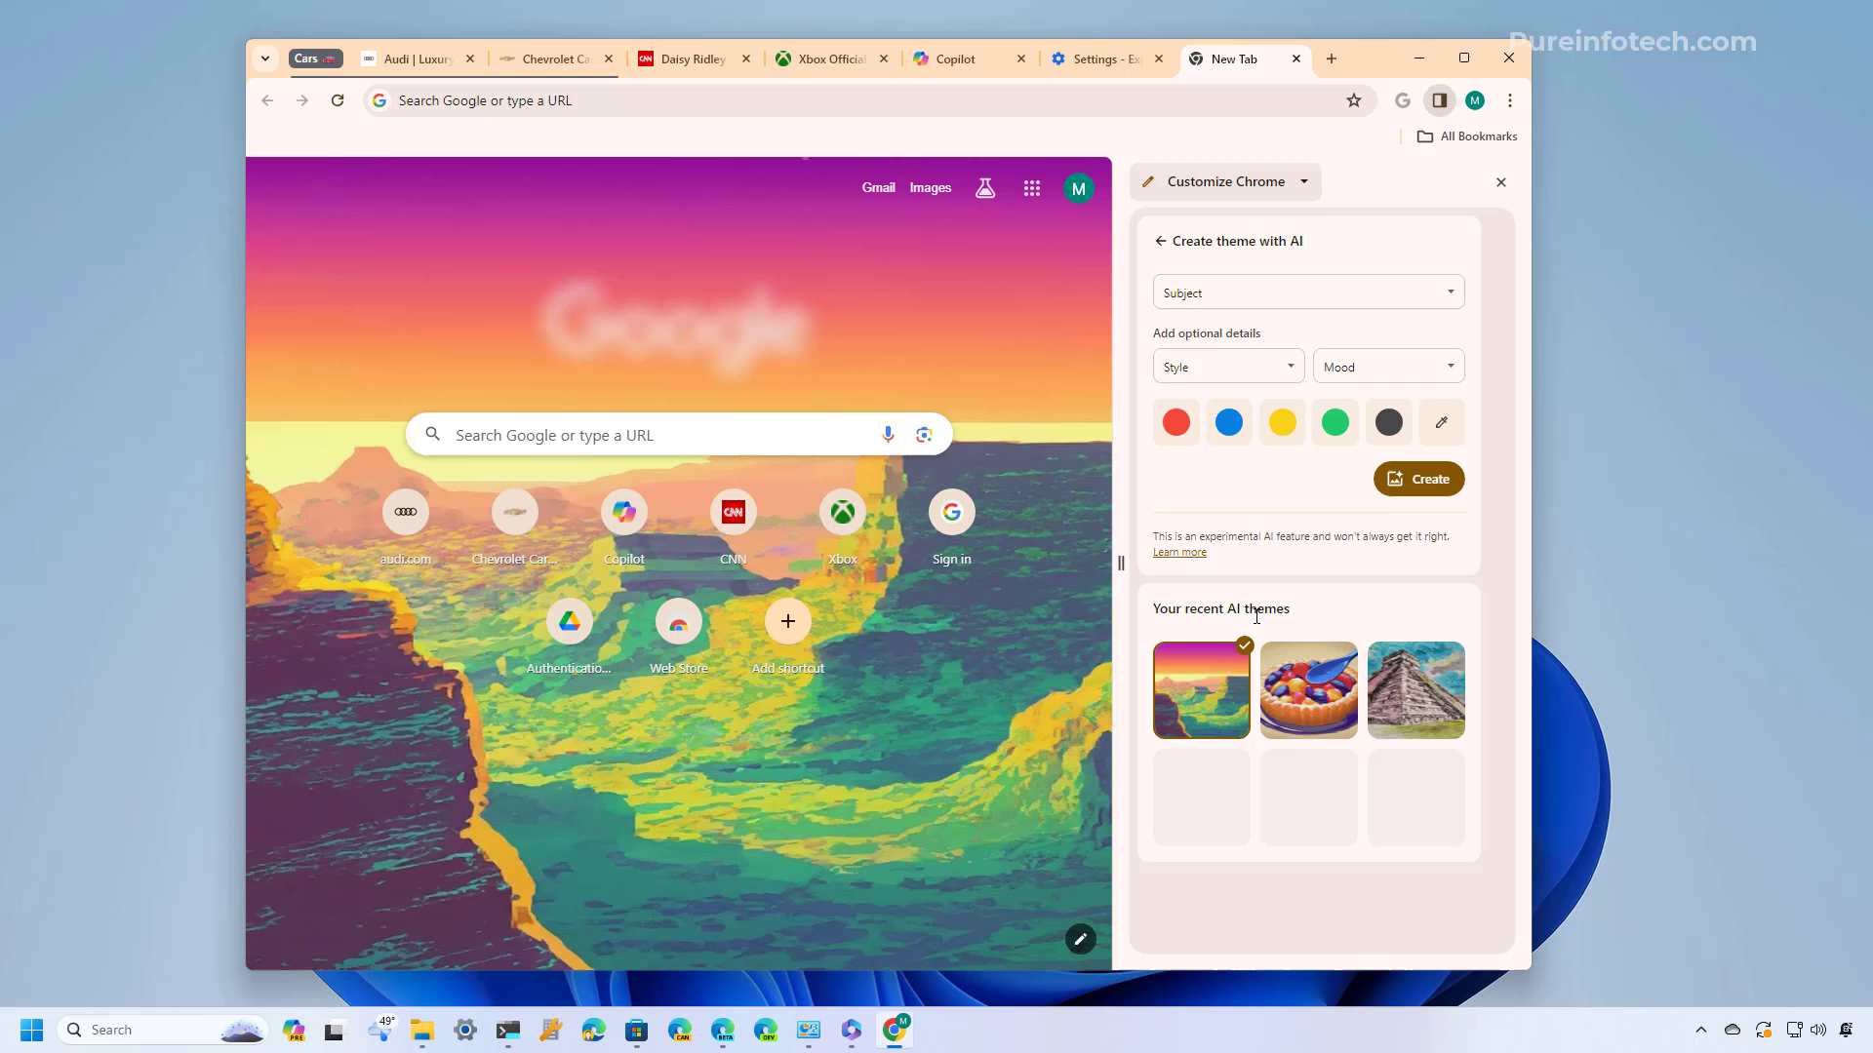
mouse_move(1461, 700)
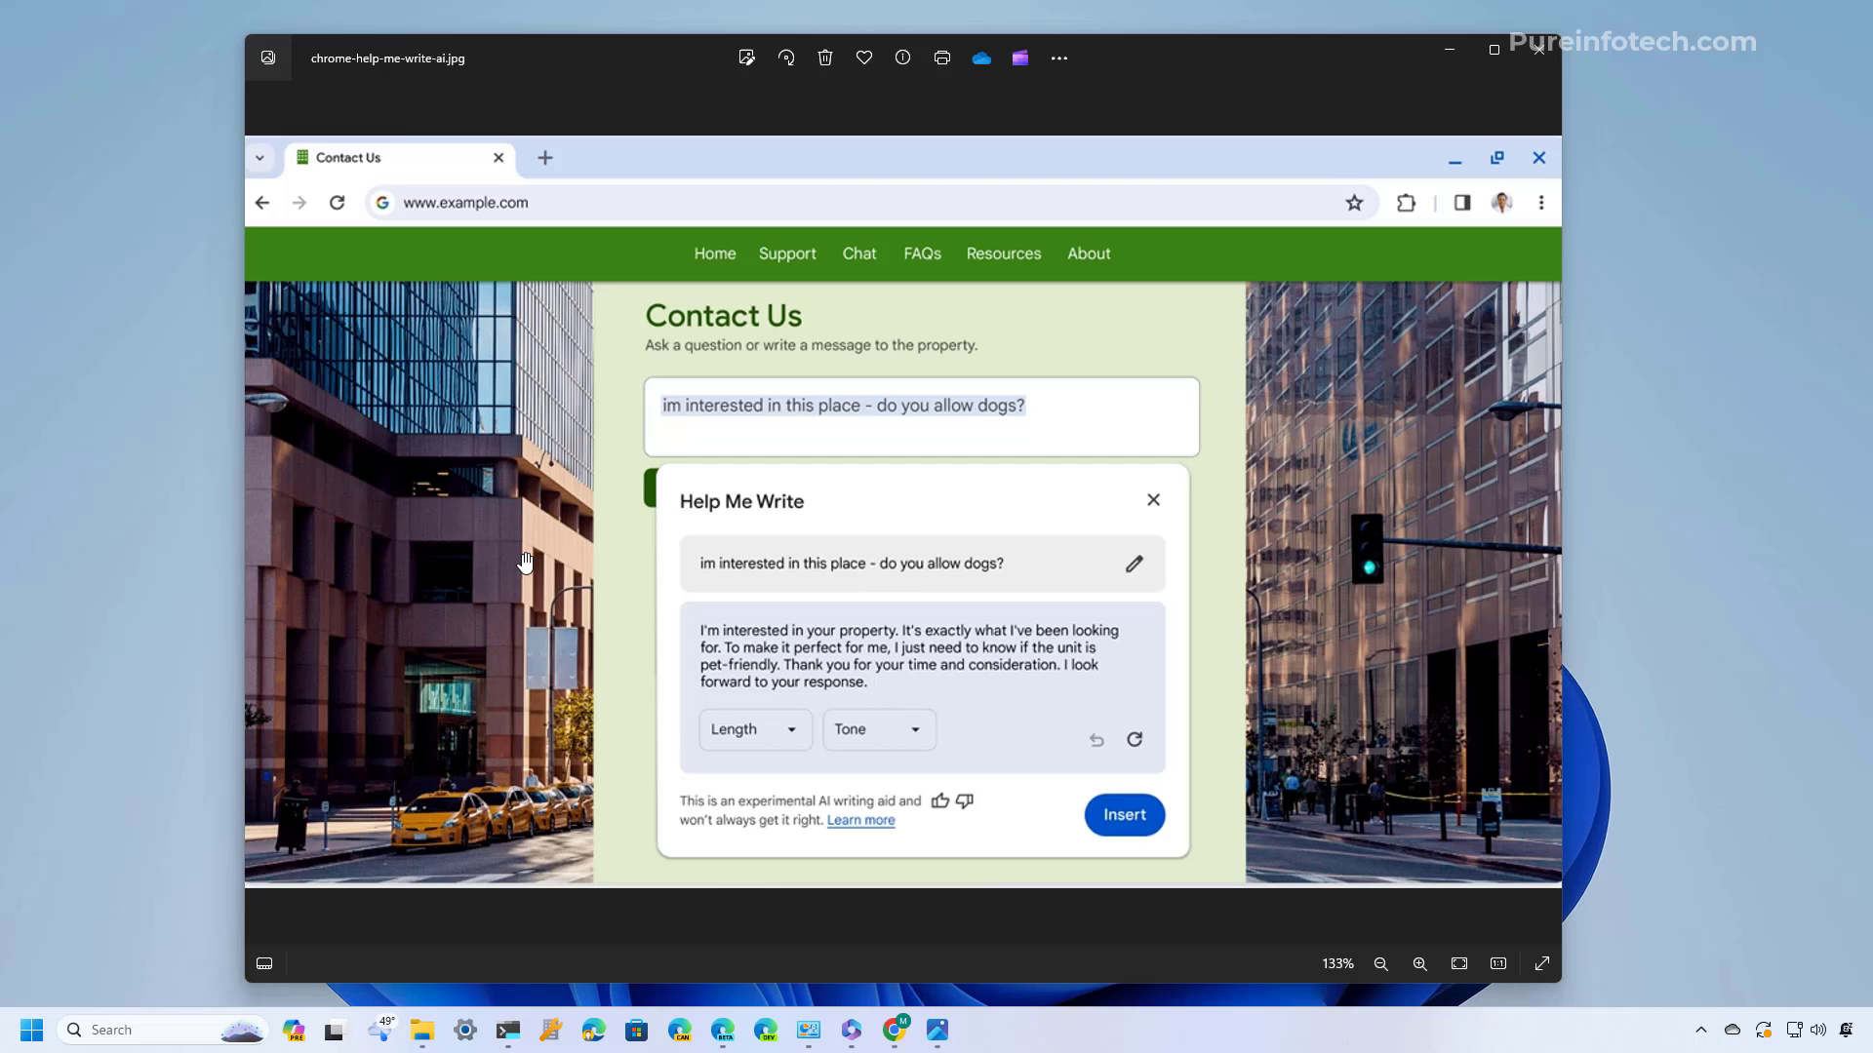
mouse_move(1205, 696)
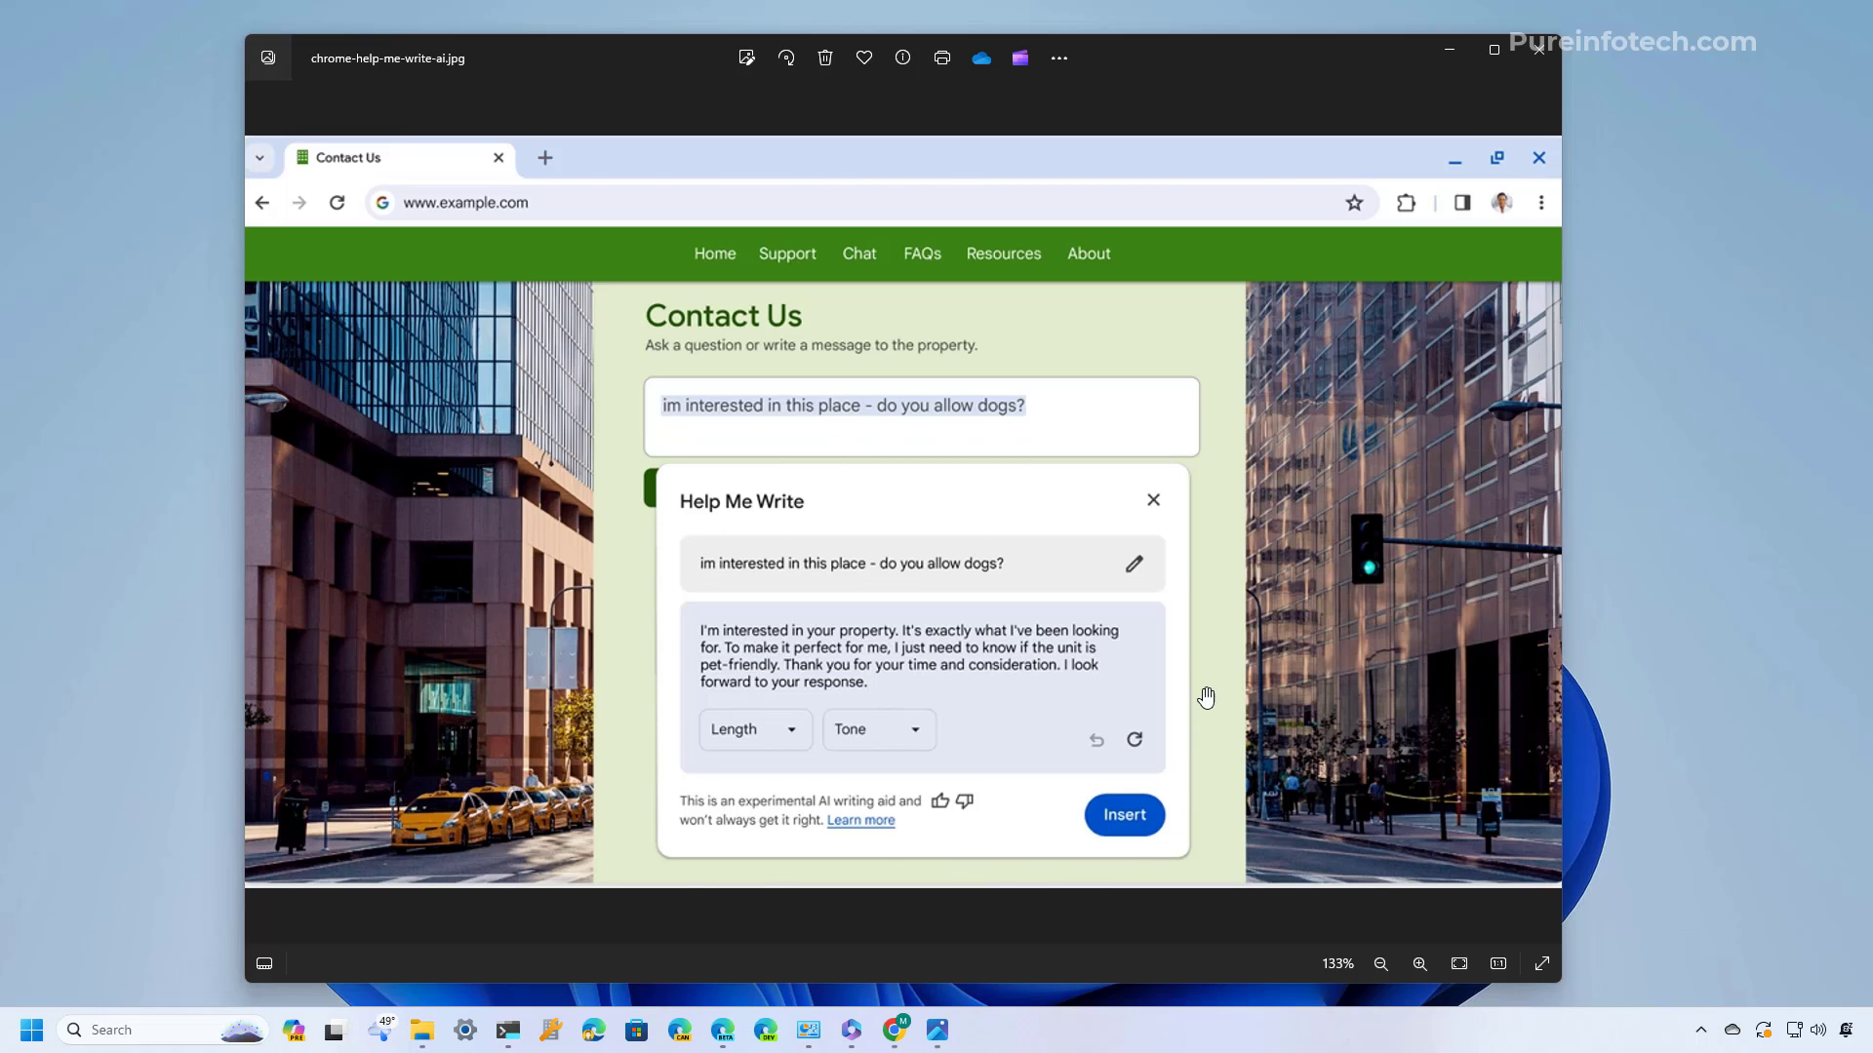
mouse_move(661, 667)
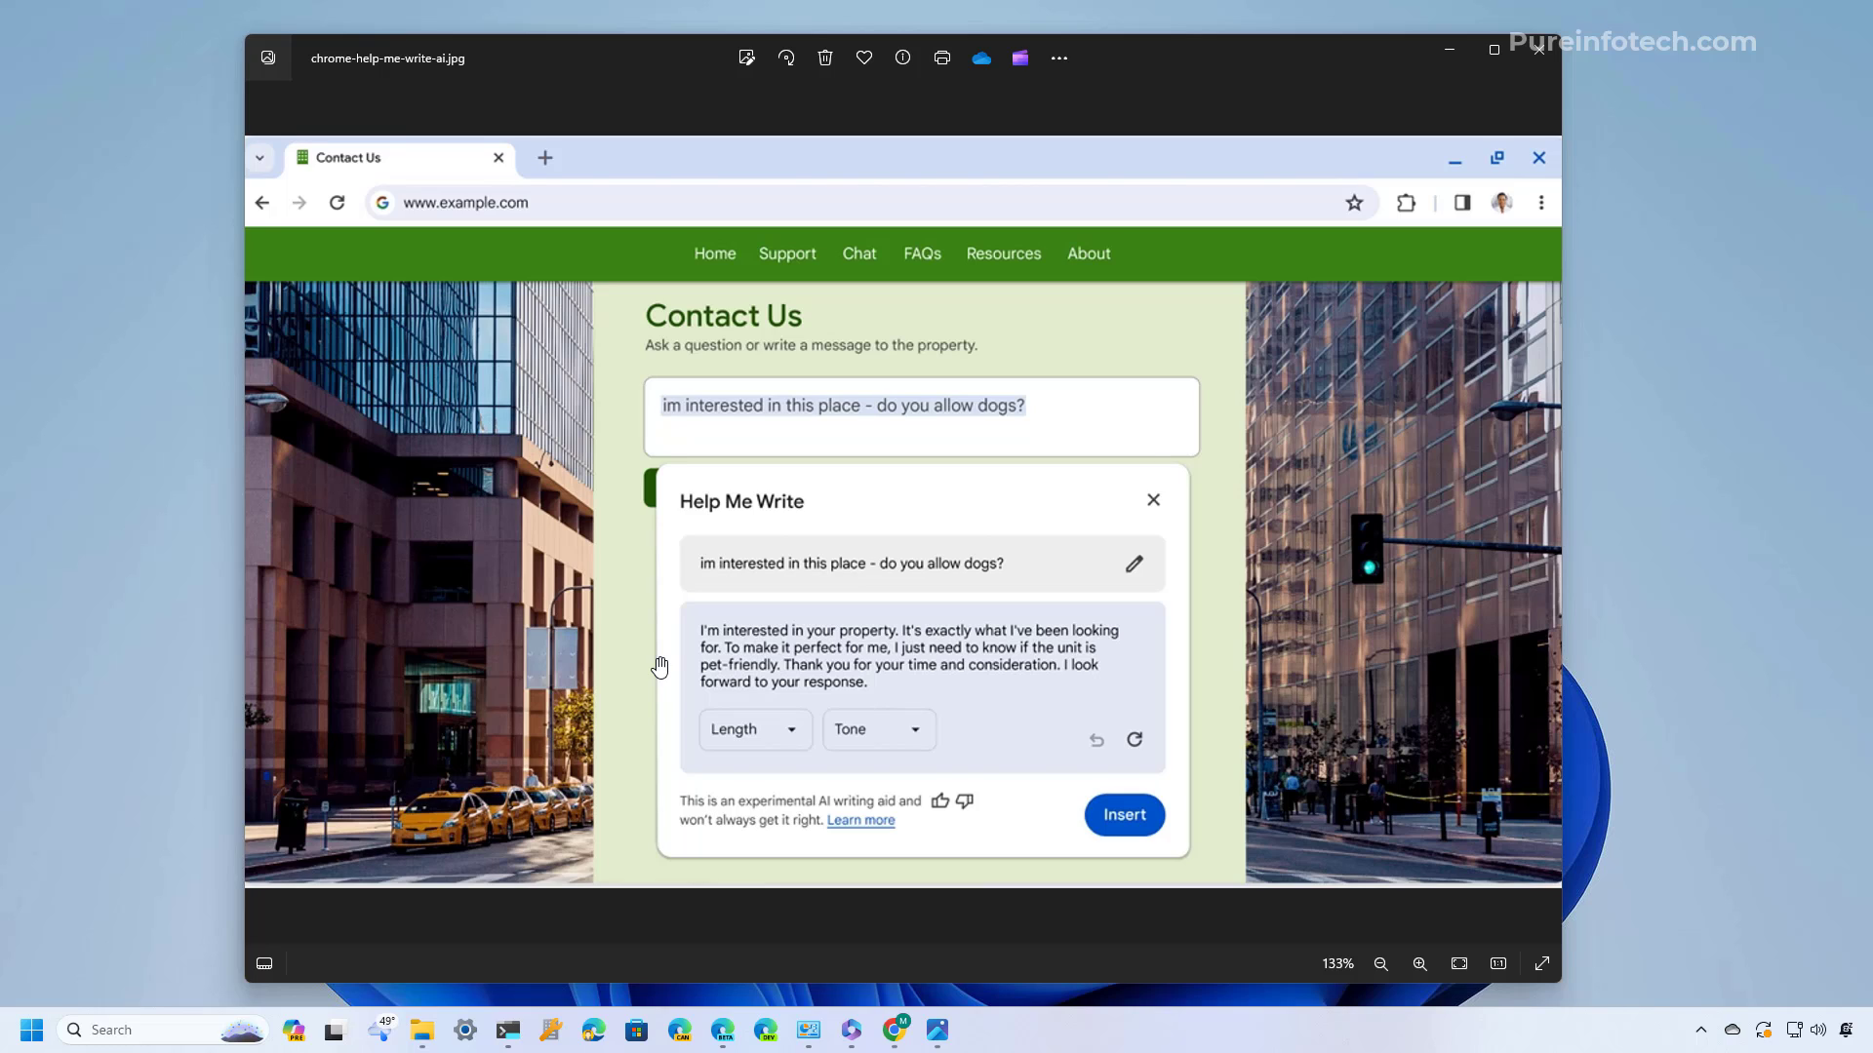
mouse_move(1165, 705)
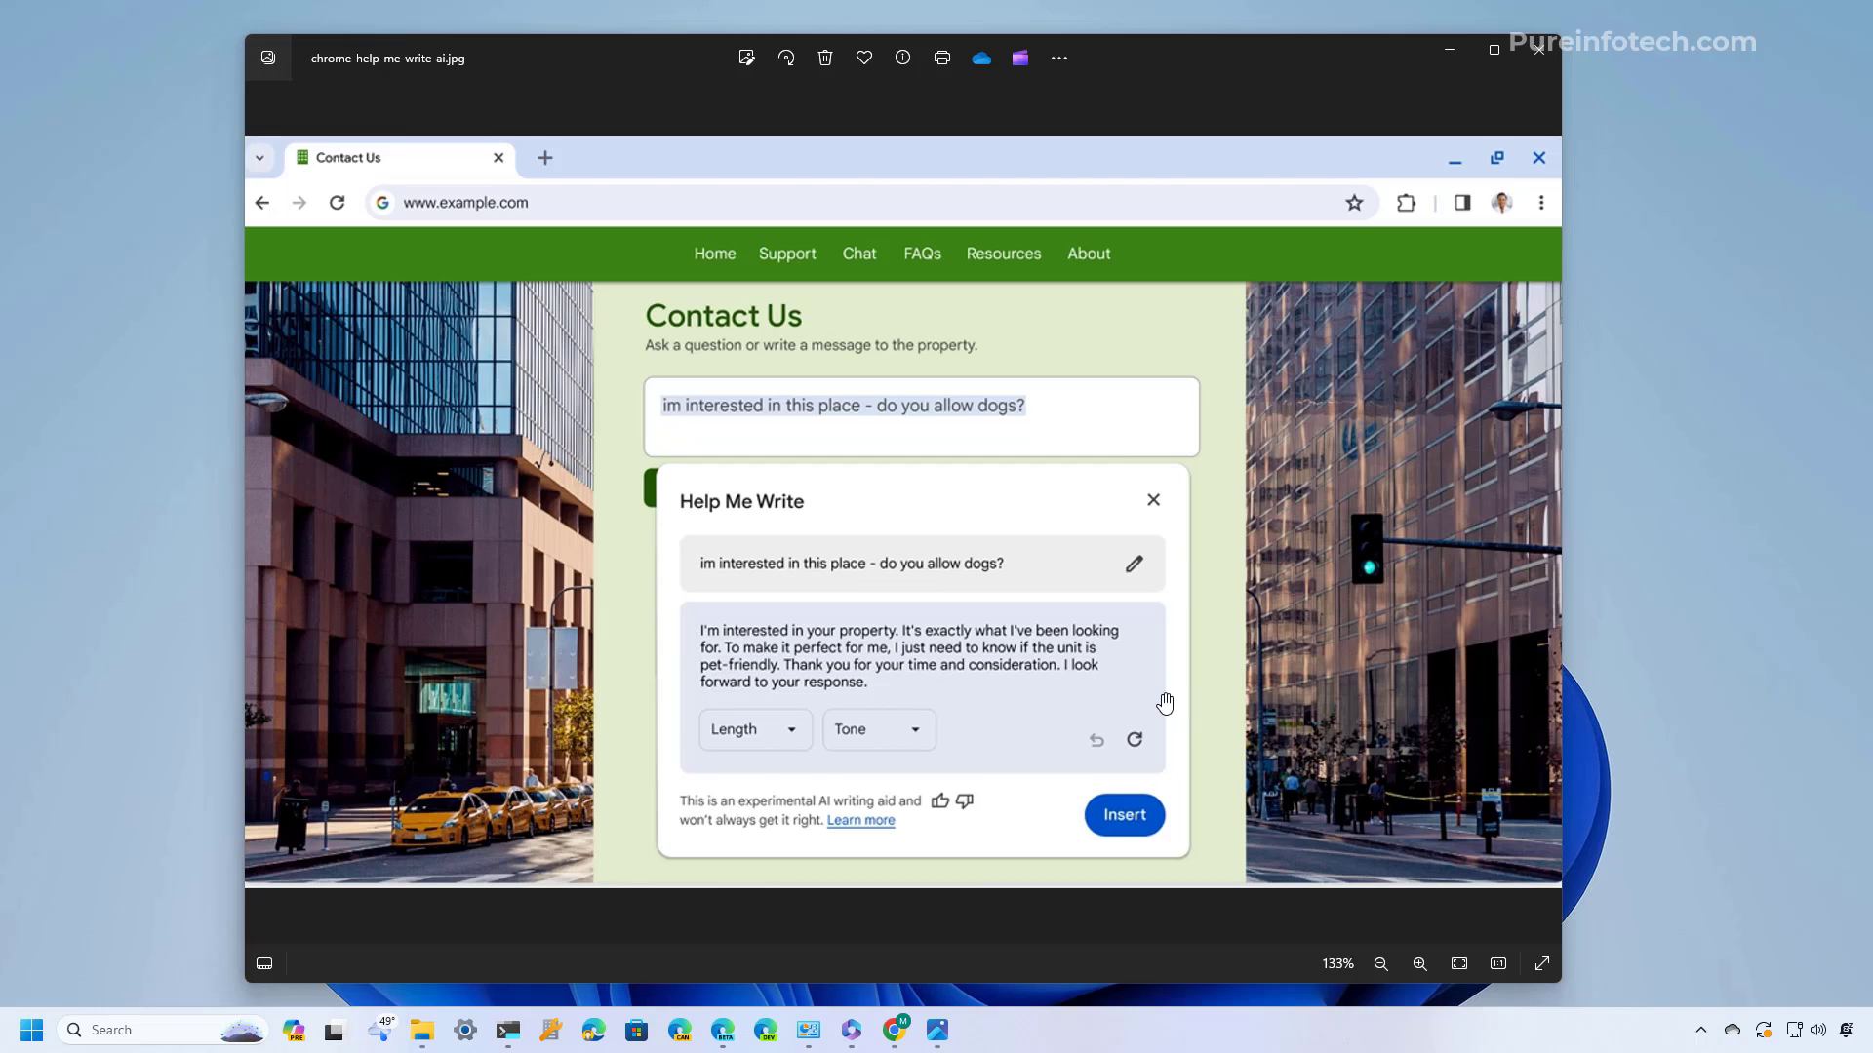